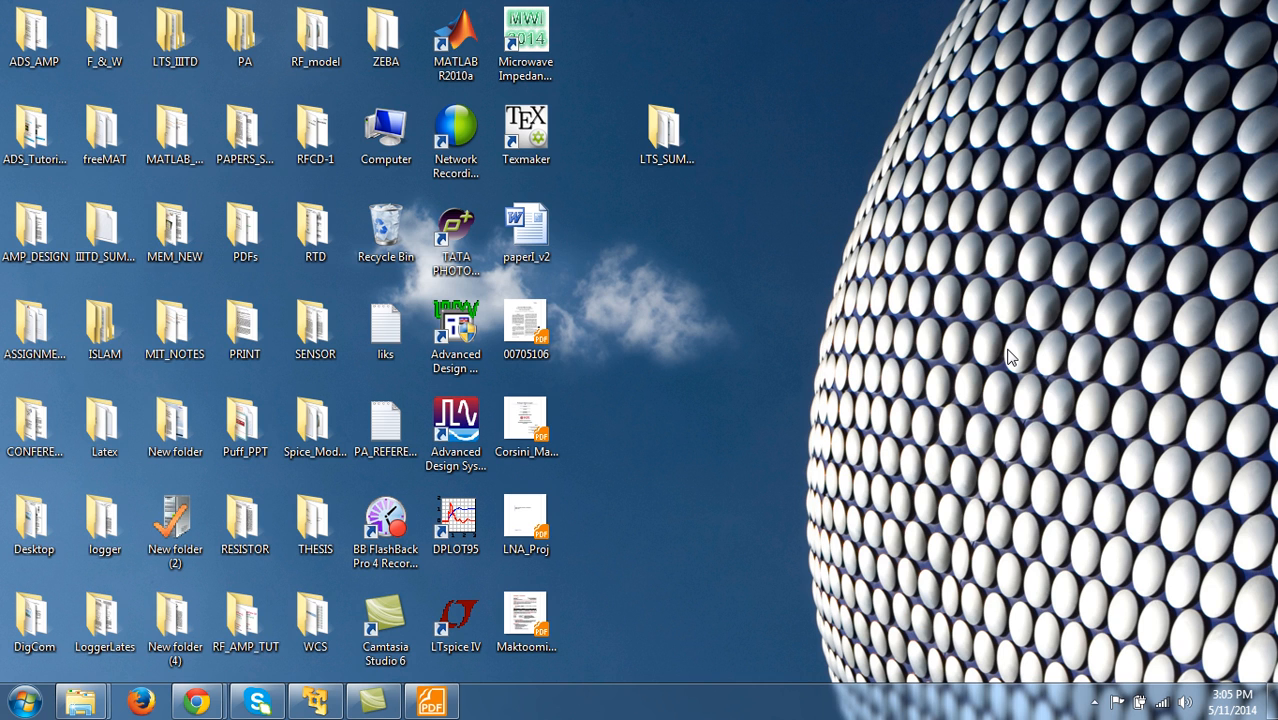
pyautogui.moveTo(900, 404)
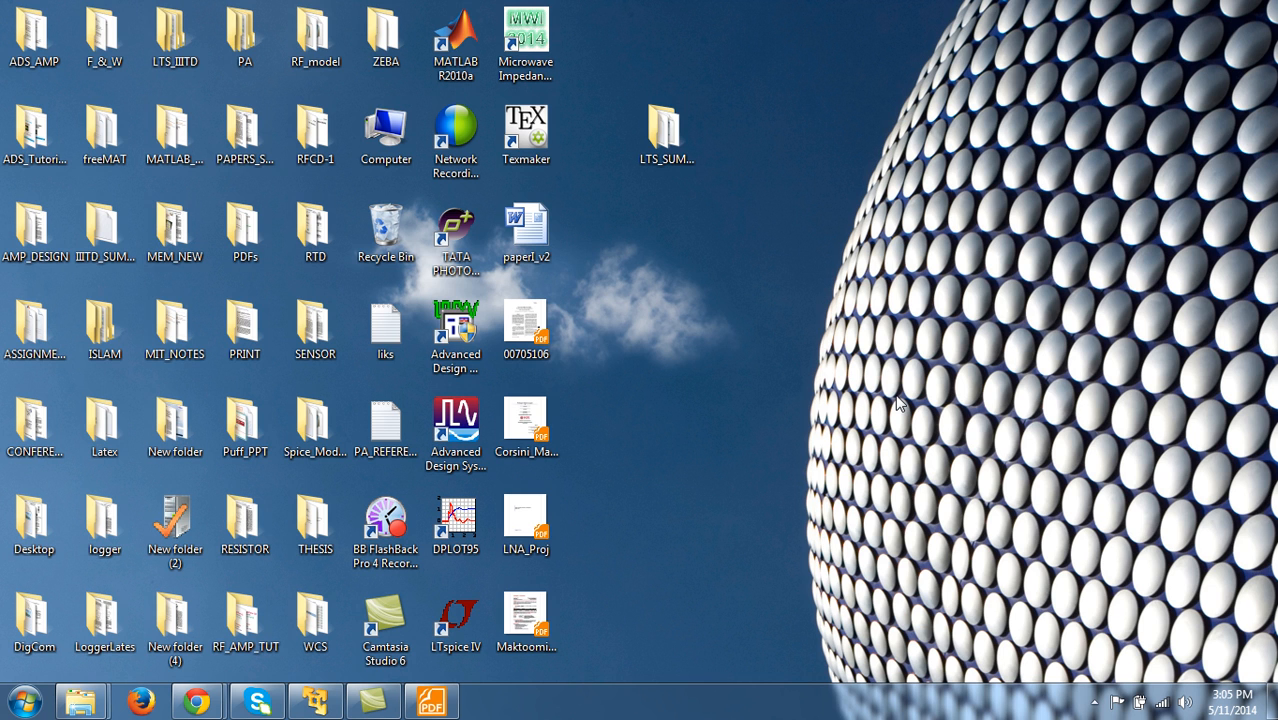
pyautogui.moveTo(716, 350)
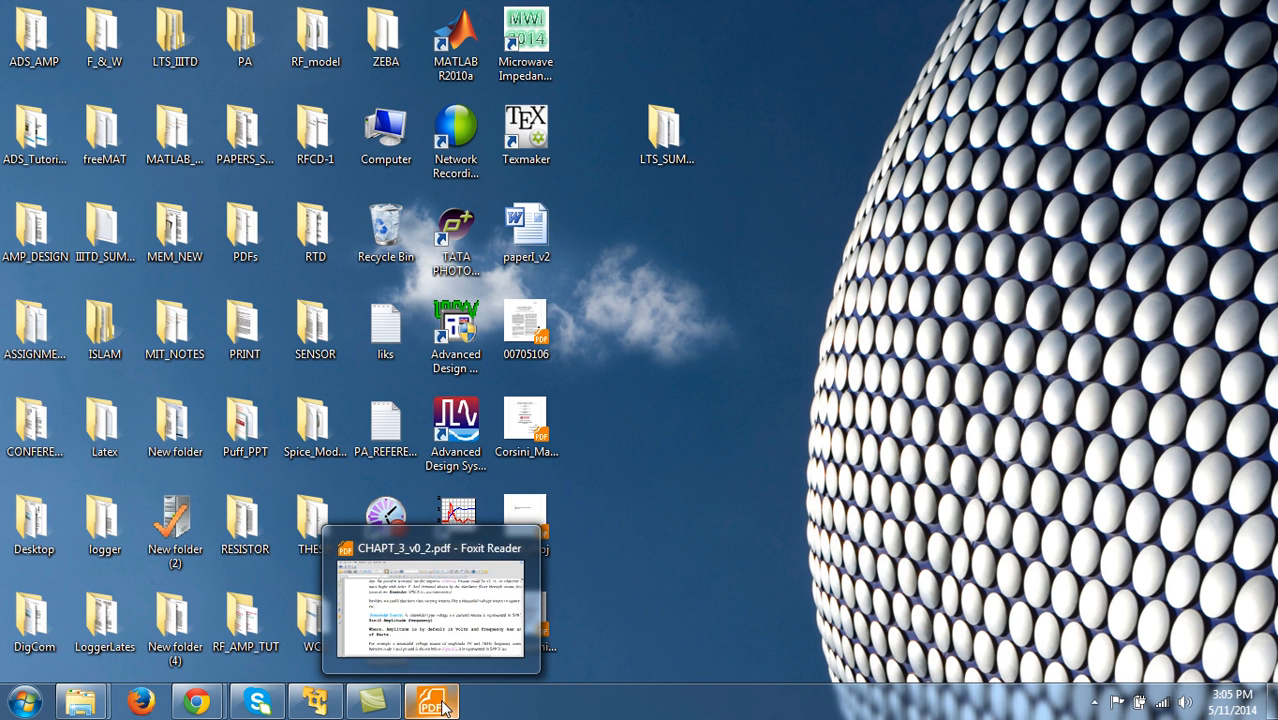
# Step: Restore the CHAPT_3_v0_2.pdf window to the Sinusoidal Source paragraph on page 2
pyautogui.click(432, 700)
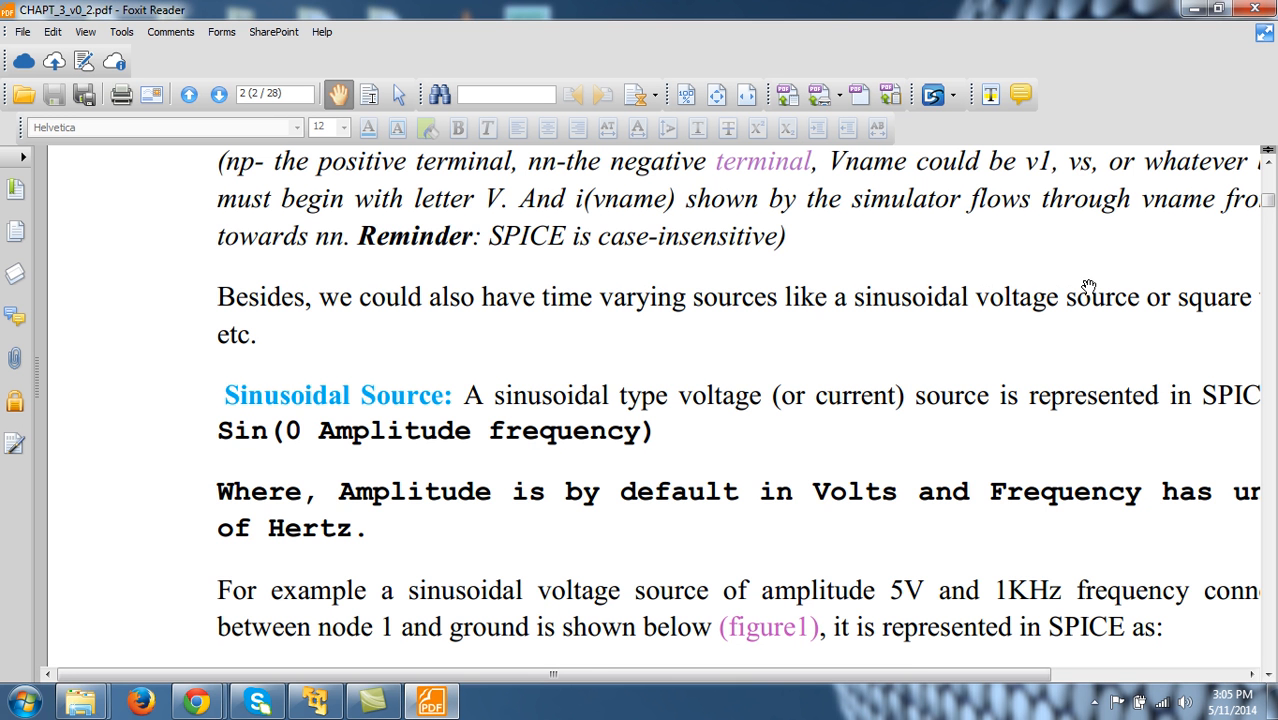
pyautogui.moveTo(512, 360)
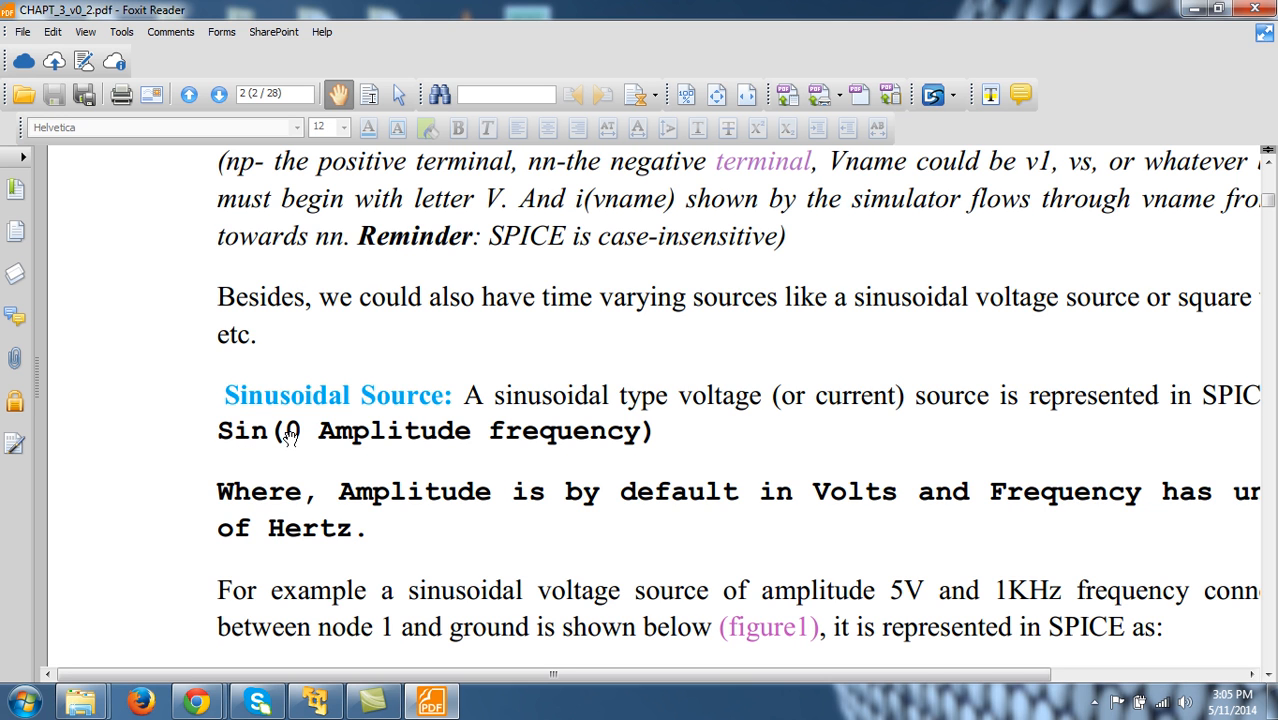
pyautogui.moveTo(464, 440)
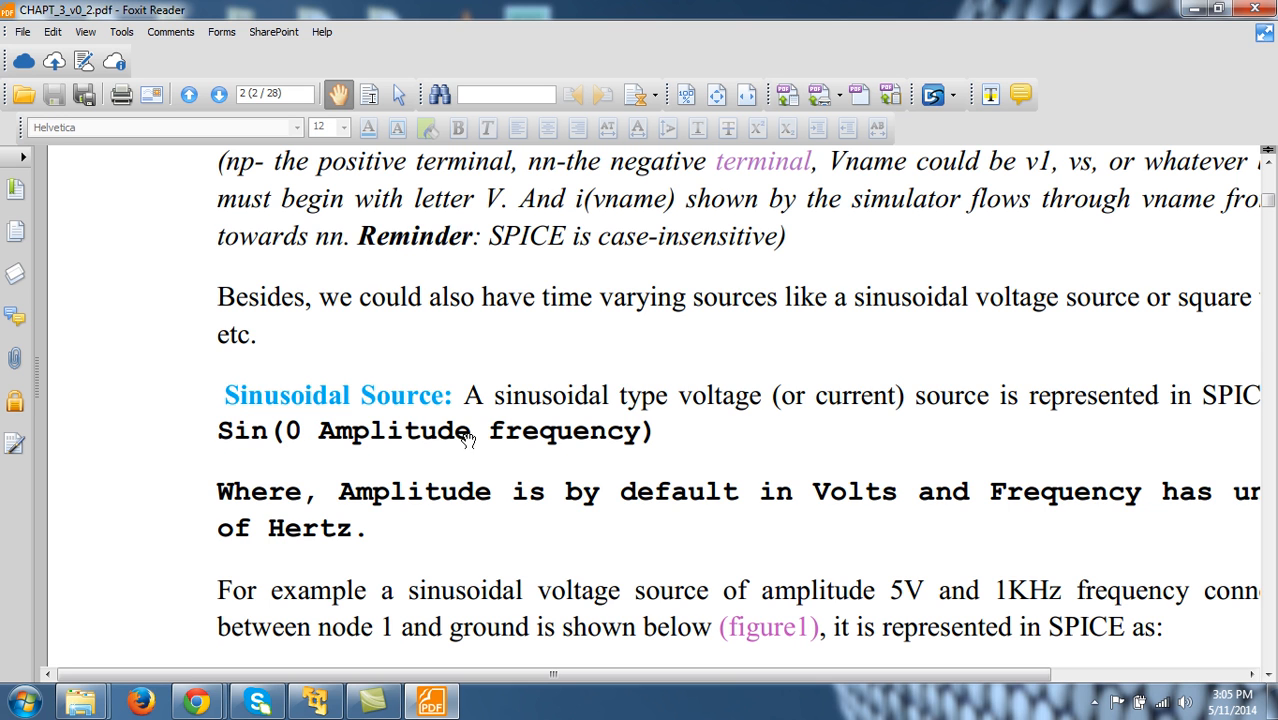
pyautogui.moveTo(1096, 340)
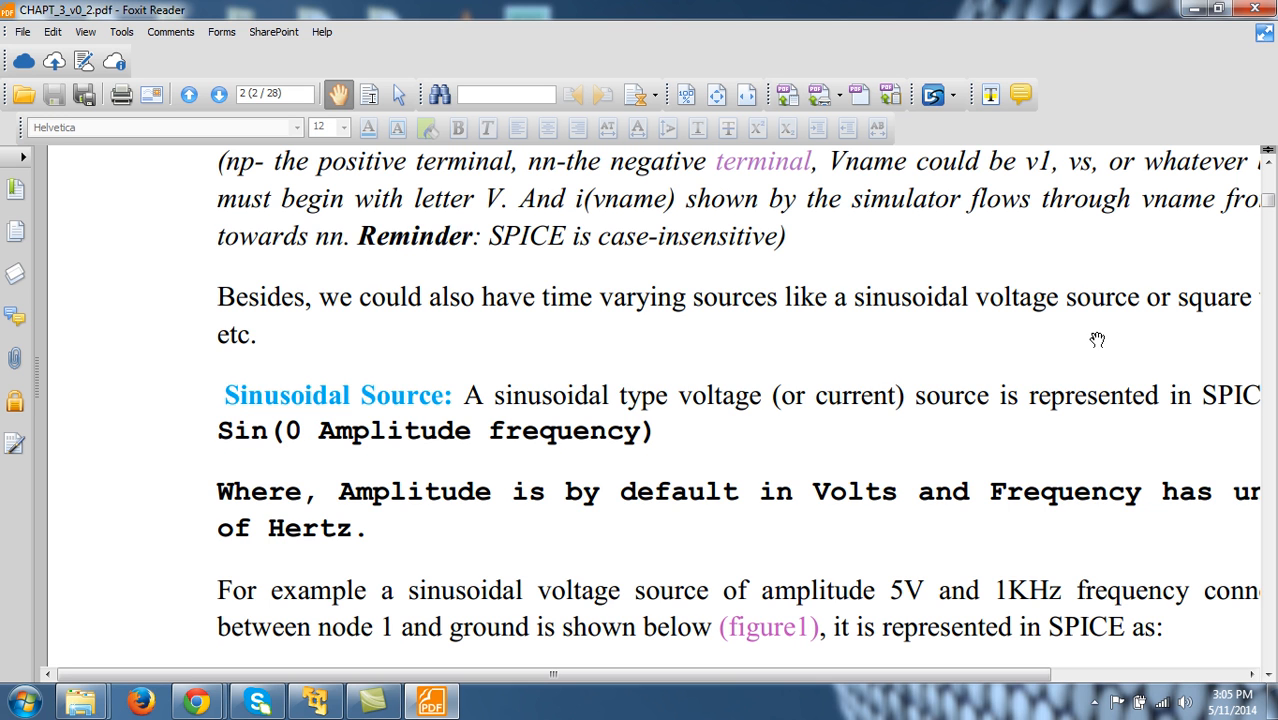
pyautogui.moveTo(648, 430)
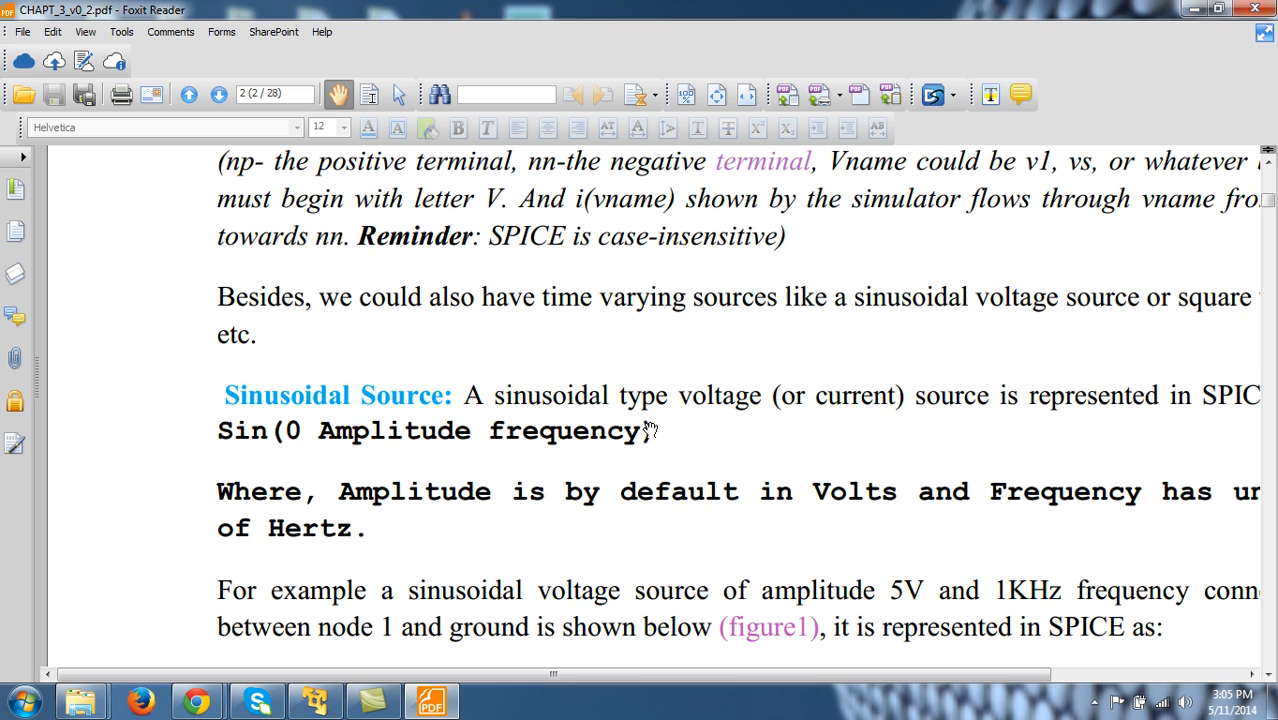
pyautogui.moveTo(596, 432)
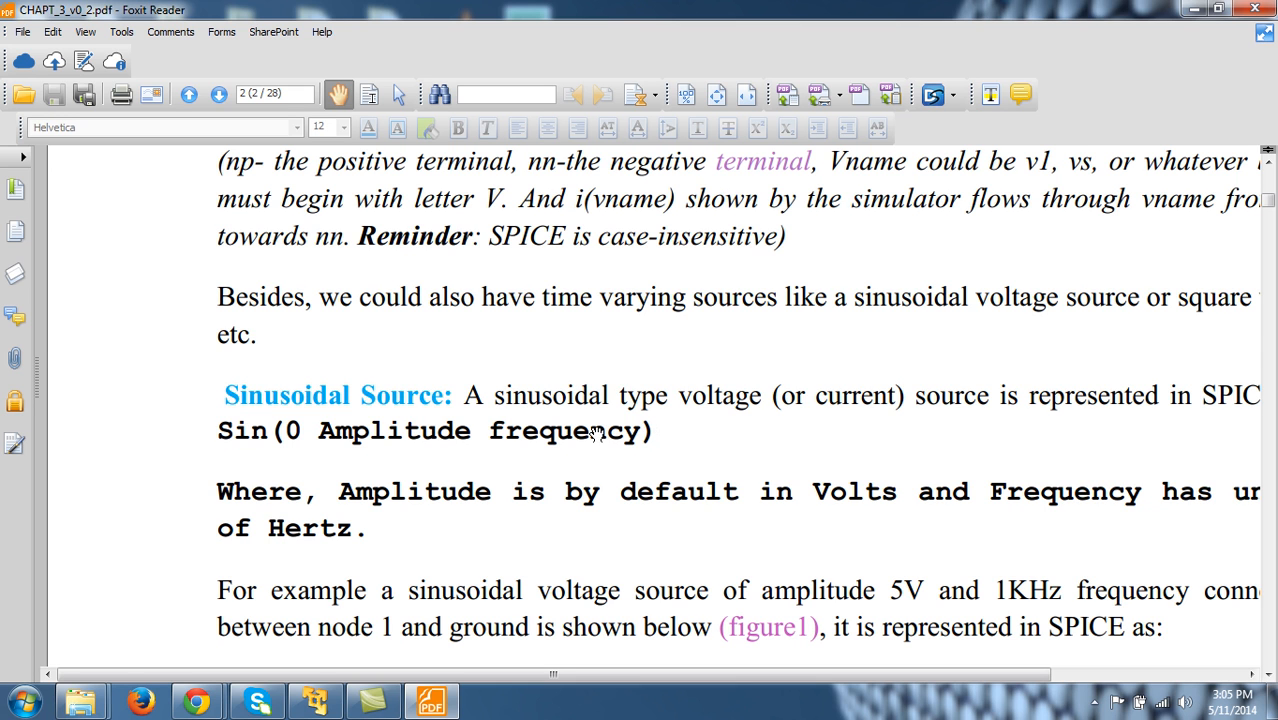
pyautogui.moveTo(660, 318)
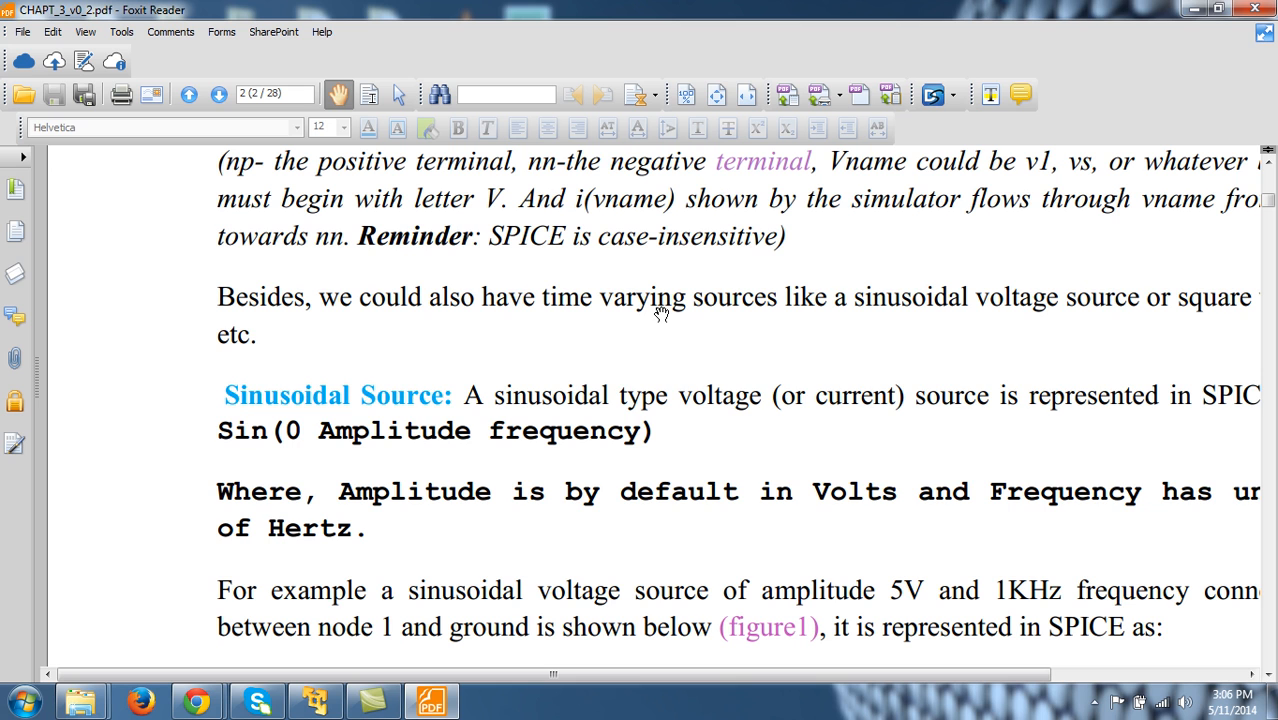
pyautogui.moveTo(304, 460)
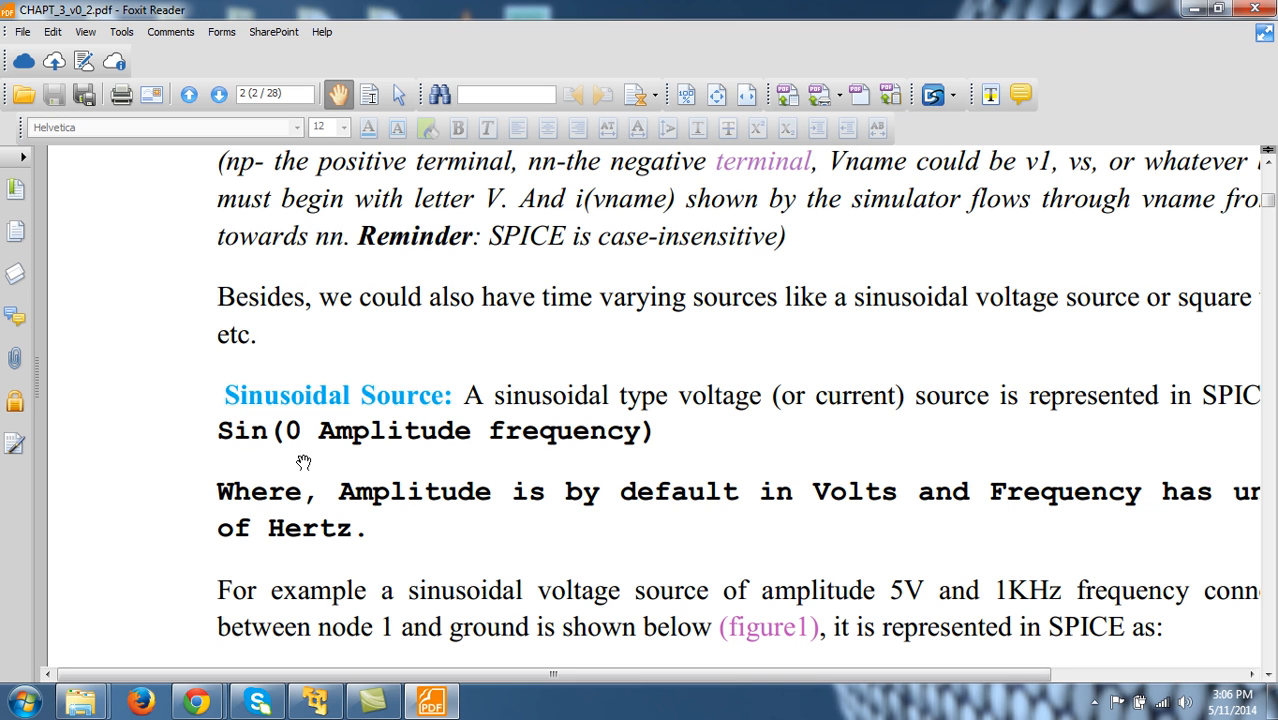
pyautogui.moveTo(700, 476)
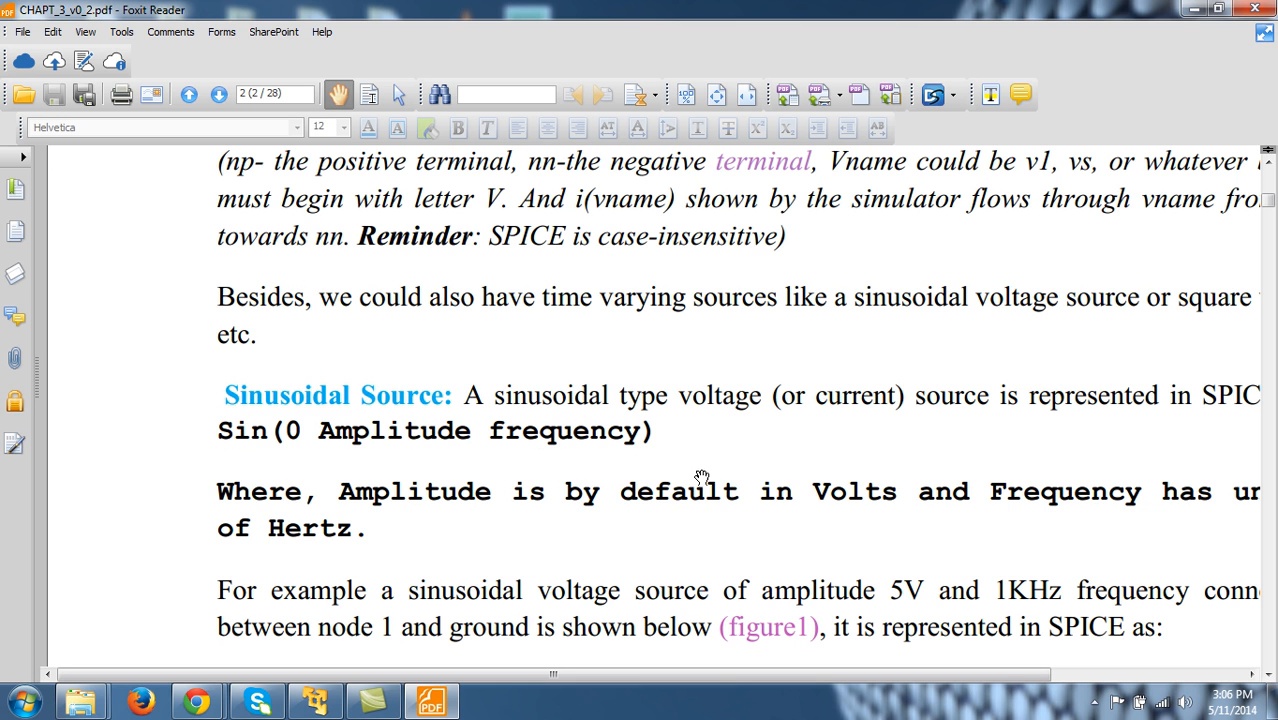
pyautogui.moveTo(792, 476)
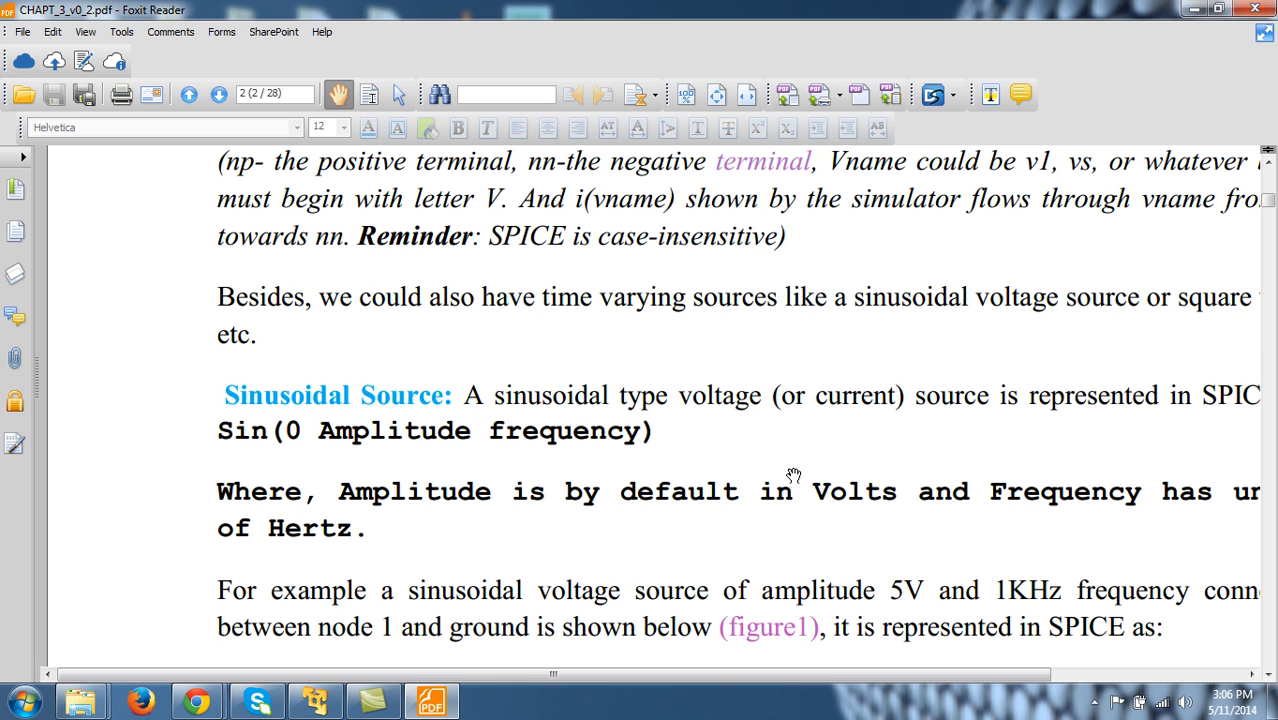
# Step: Scroll page 2 past the V1 1 0 sin(0 5 1K) source line to the figure 2 introduction
pyautogui.scroll(-3)
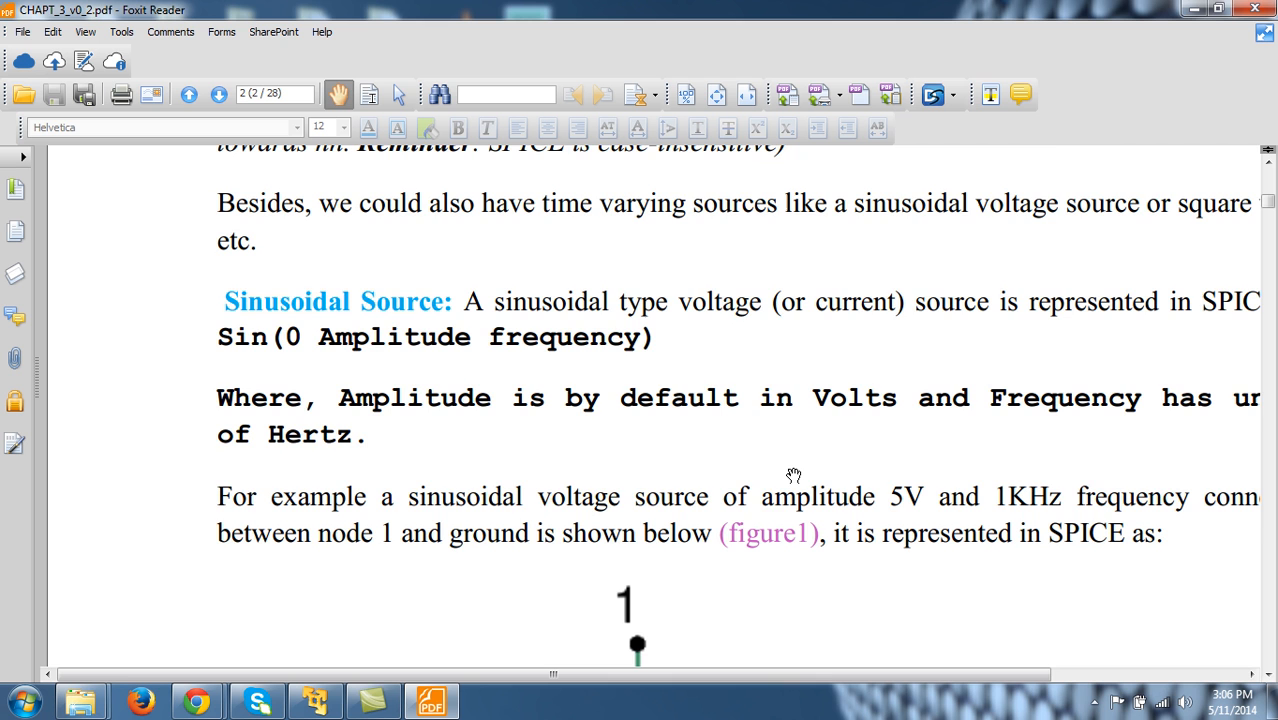
pyautogui.scroll(-3)
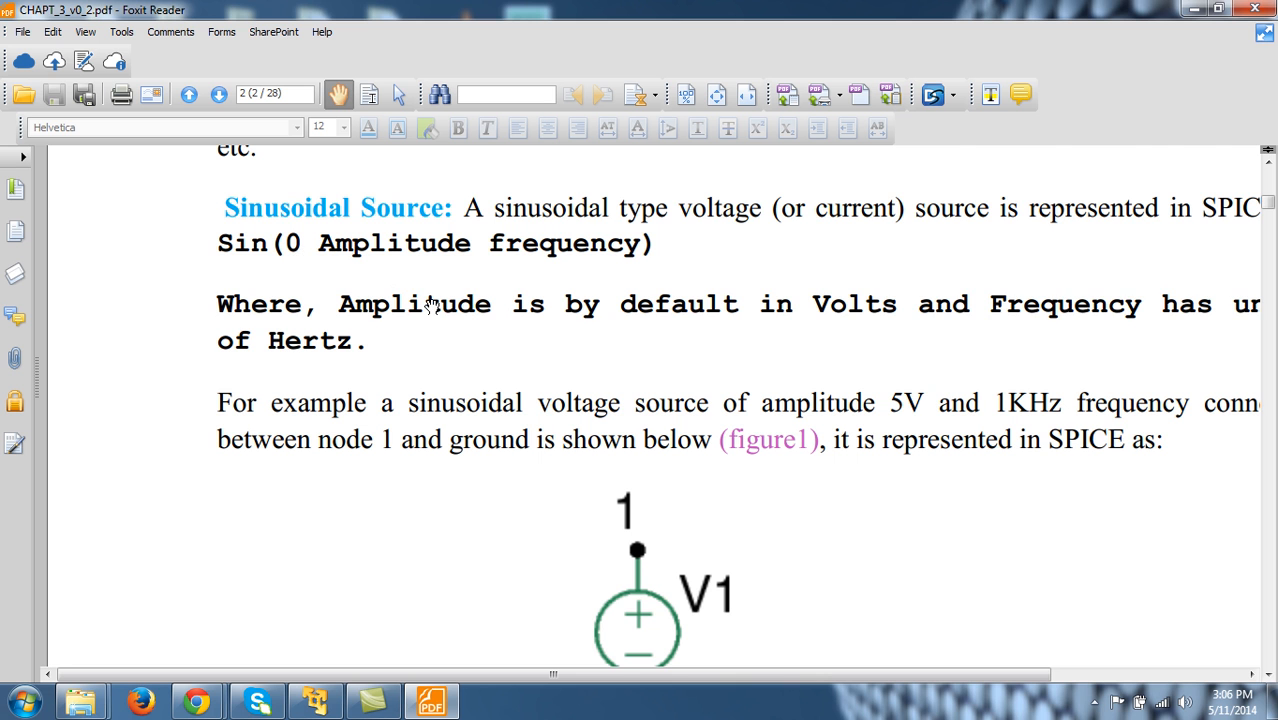
pyautogui.scroll(-3)
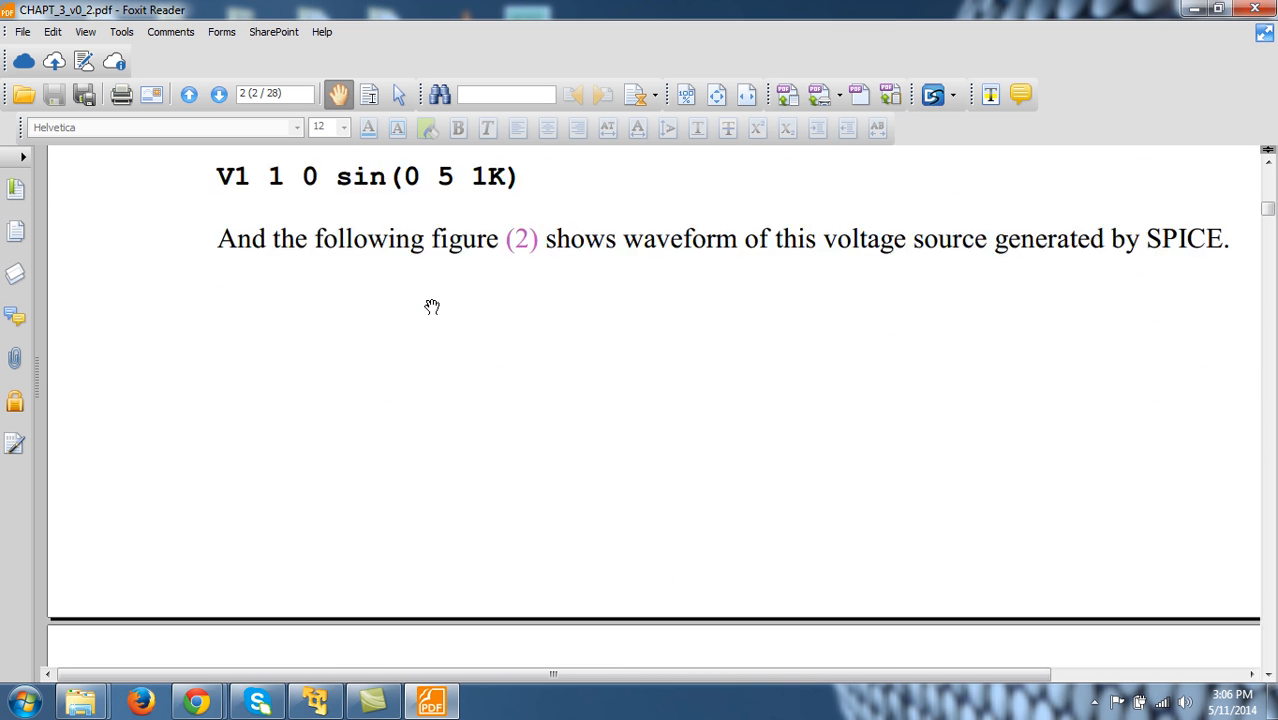
pyautogui.scroll(-3)
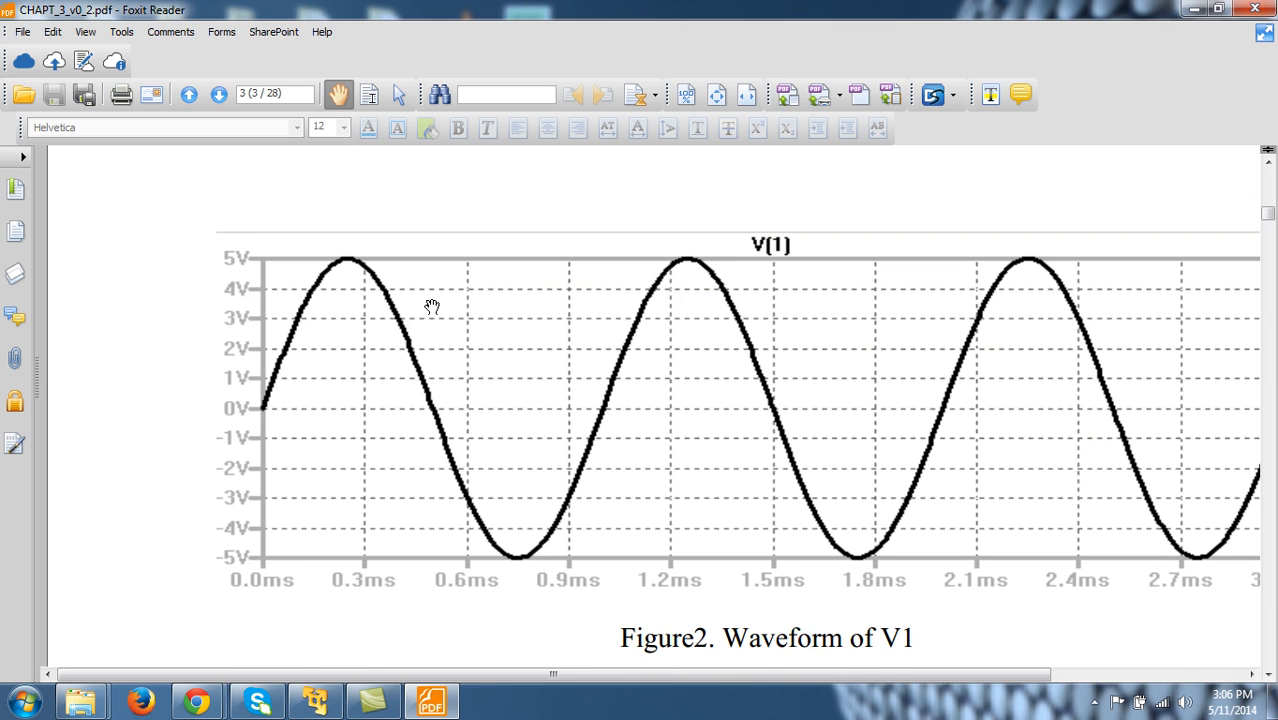
pyautogui.moveTo(260, 410)
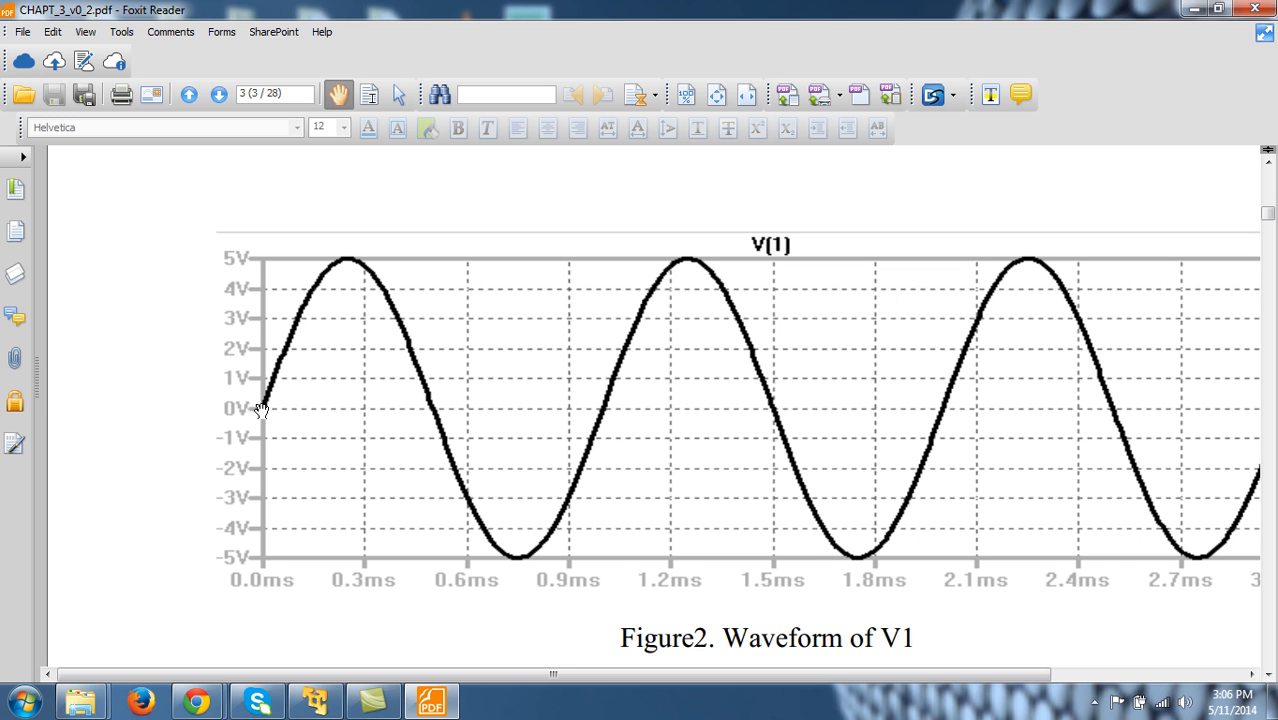
pyautogui.moveTo(344, 360)
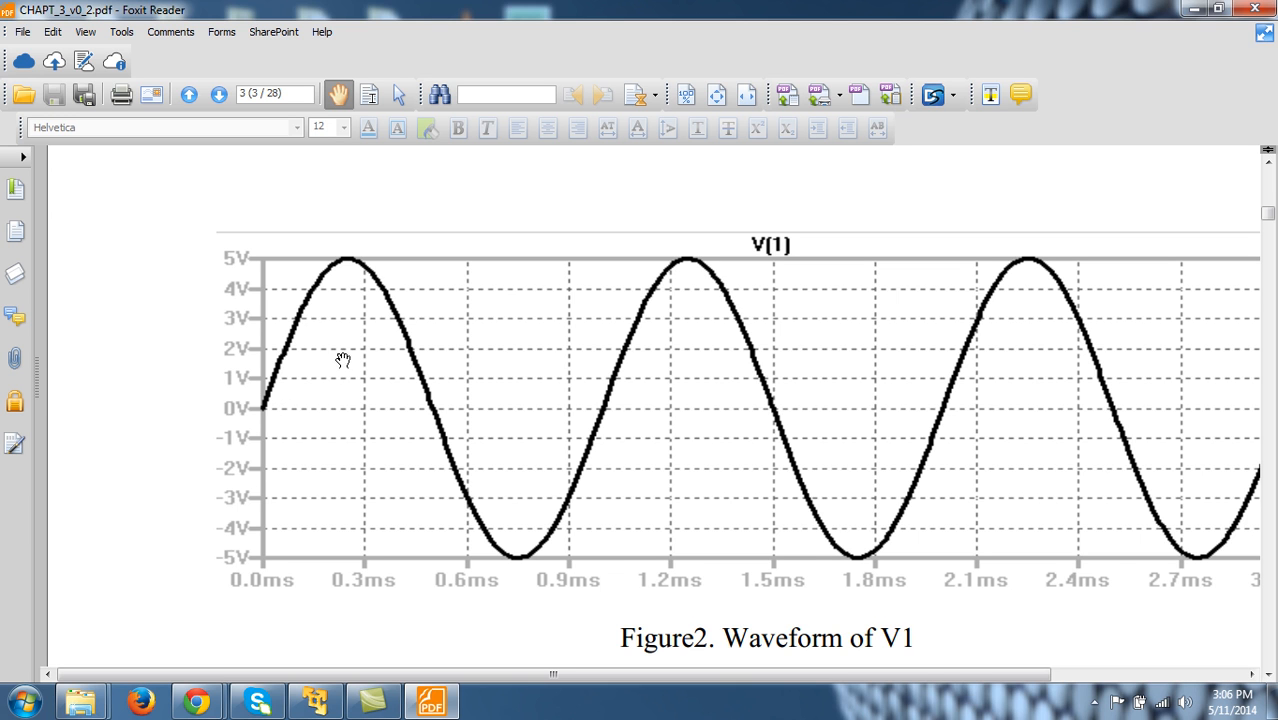
pyautogui.moveTo(430, 388)
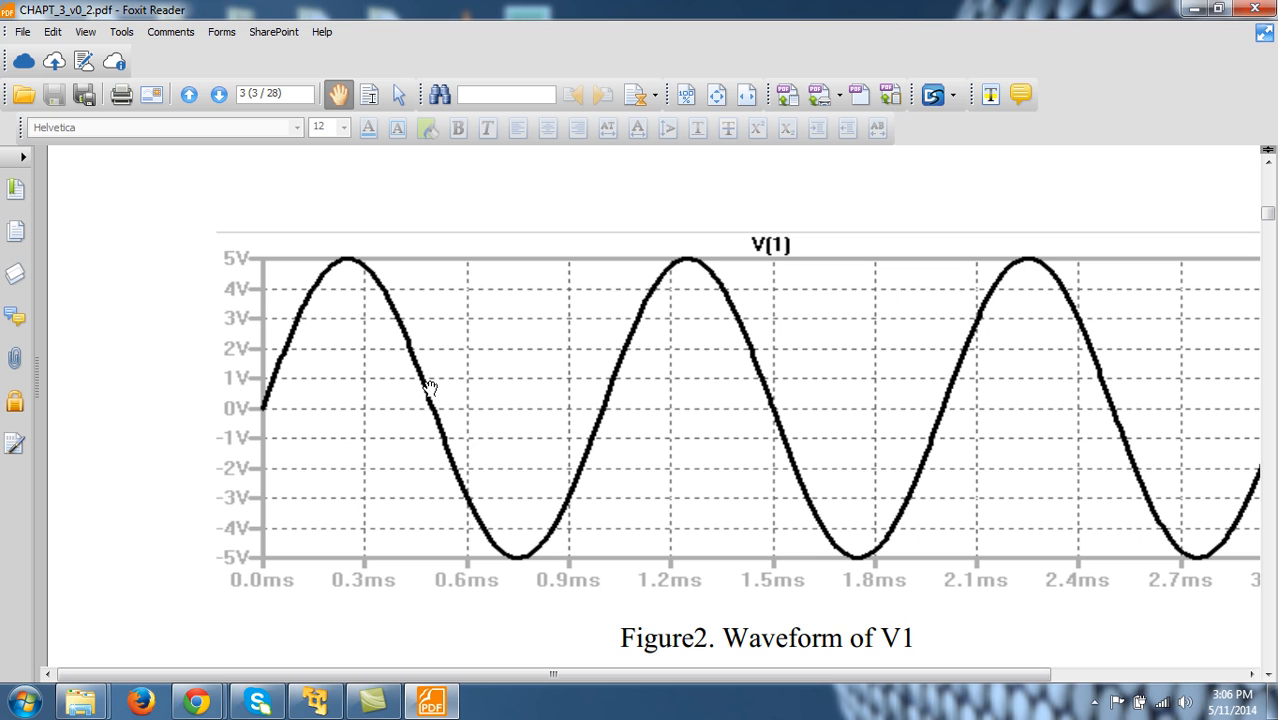
pyautogui.moveTo(624, 396)
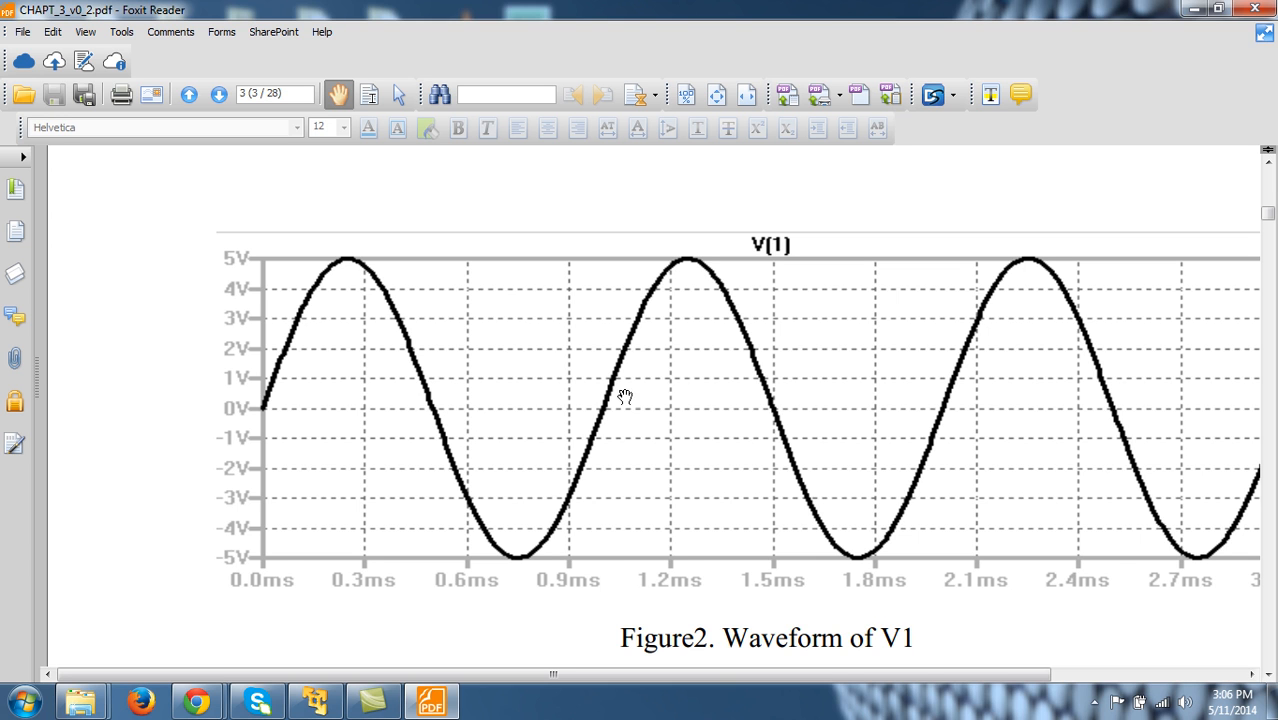
pyautogui.moveTo(604, 414)
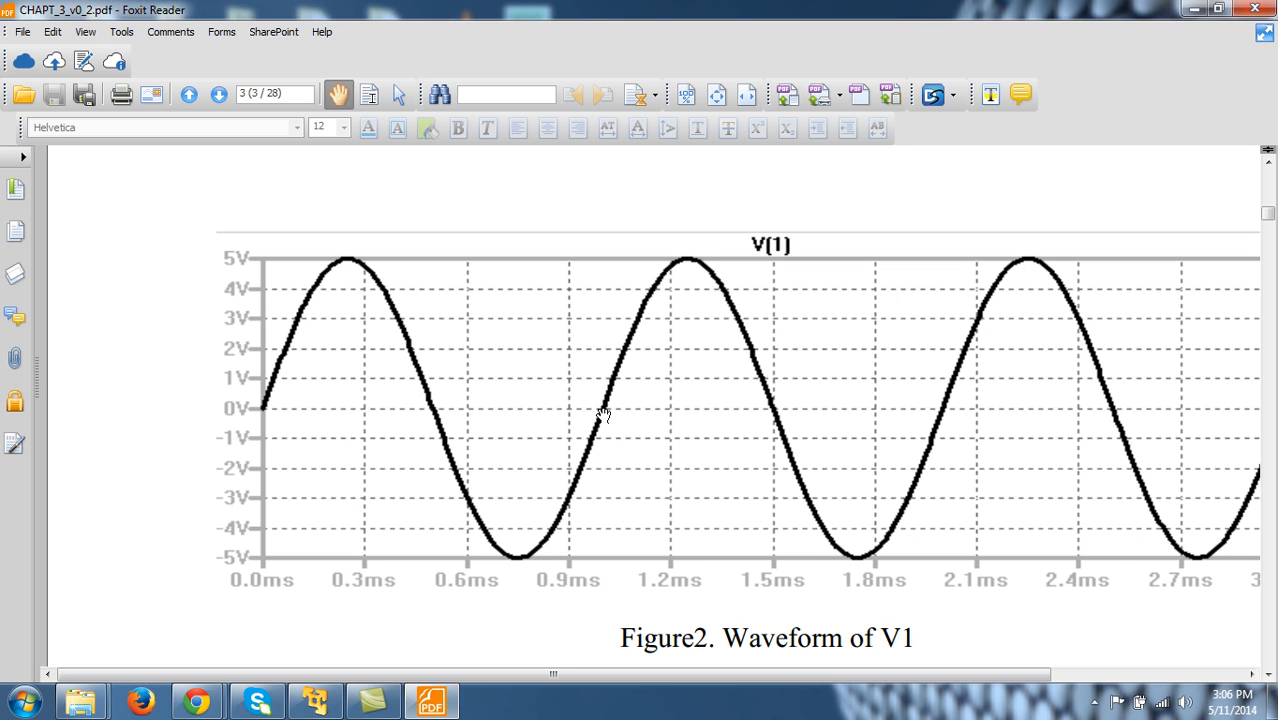
pyautogui.moveTo(720, 200)
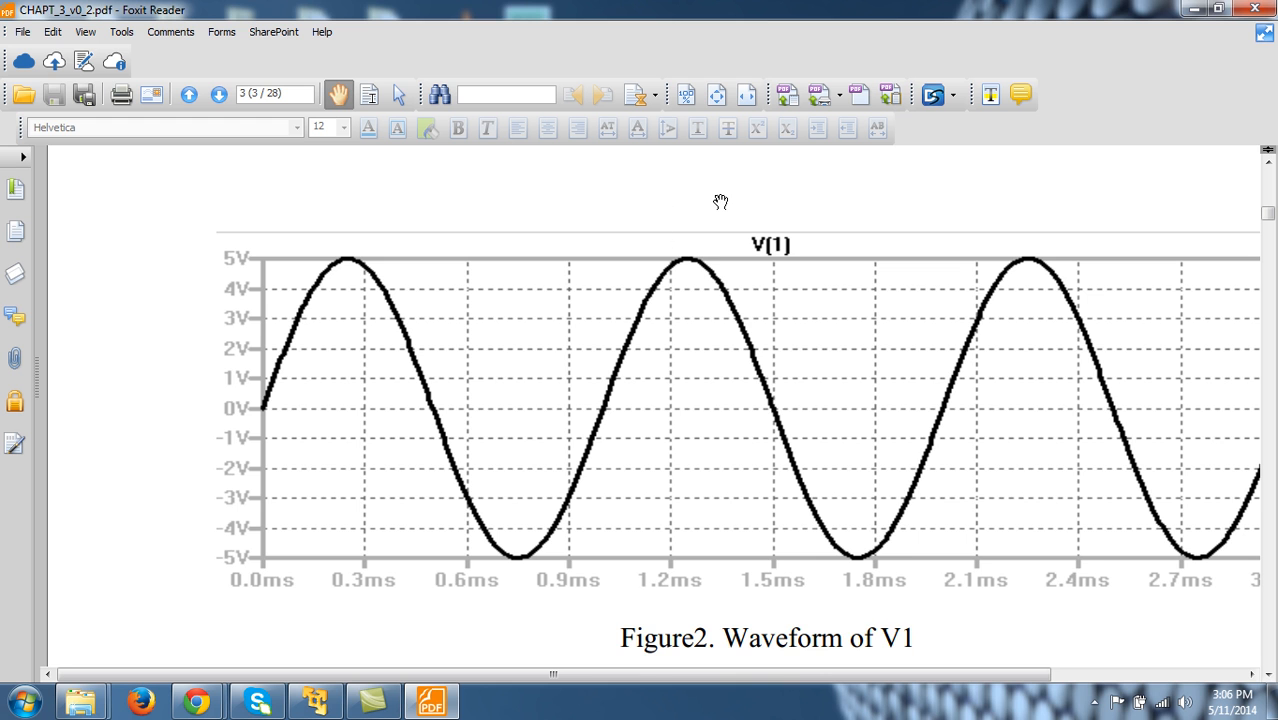
pyautogui.scroll(-3)
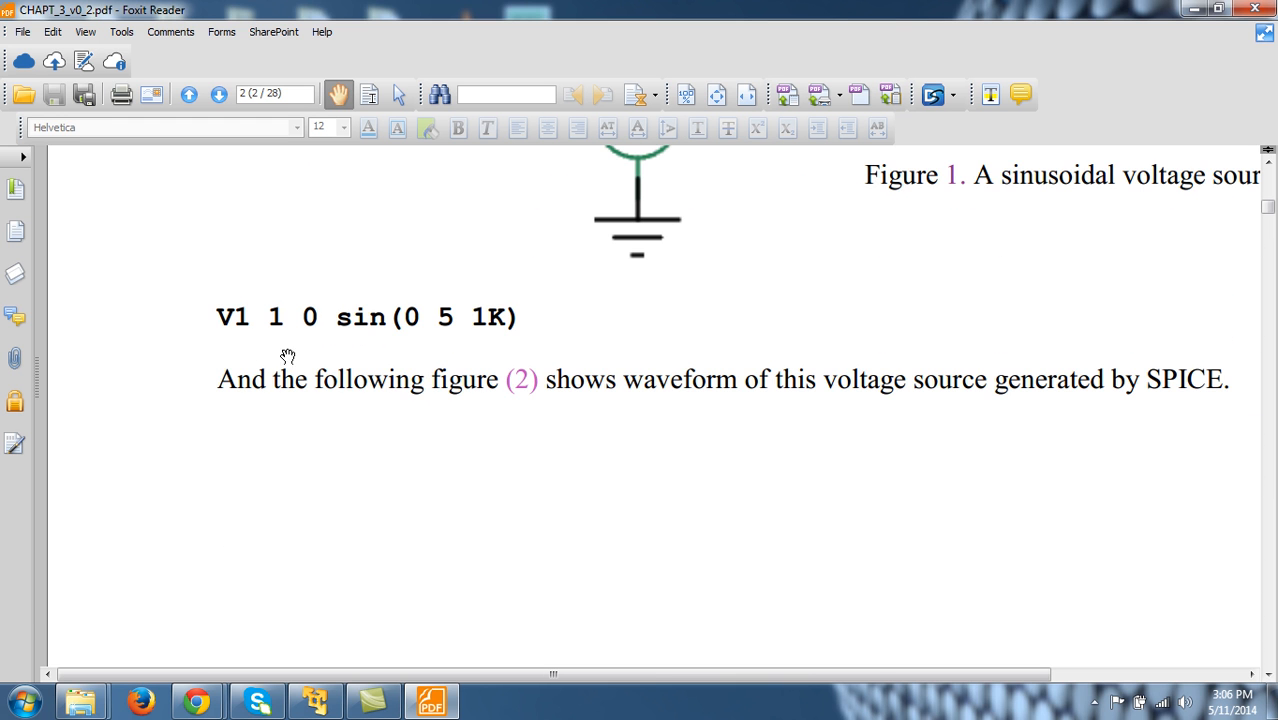
pyautogui.moveTo(800, 212)
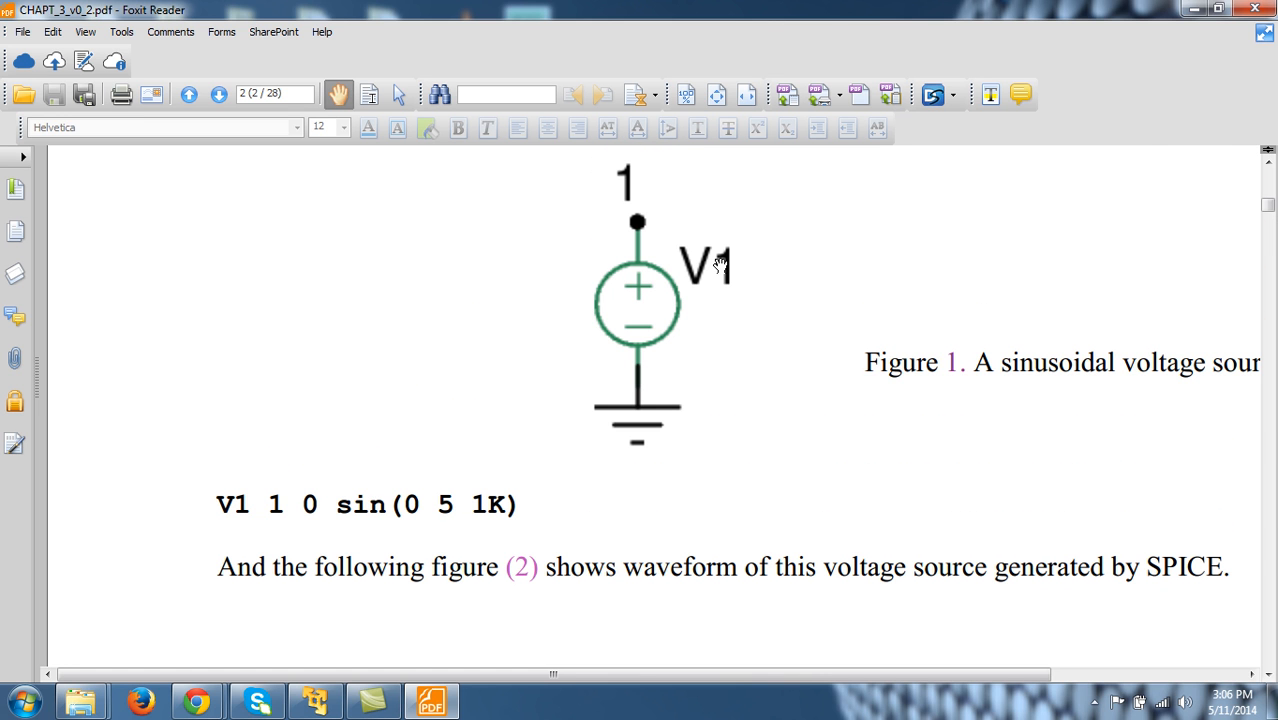
pyautogui.moveTo(498, 470)
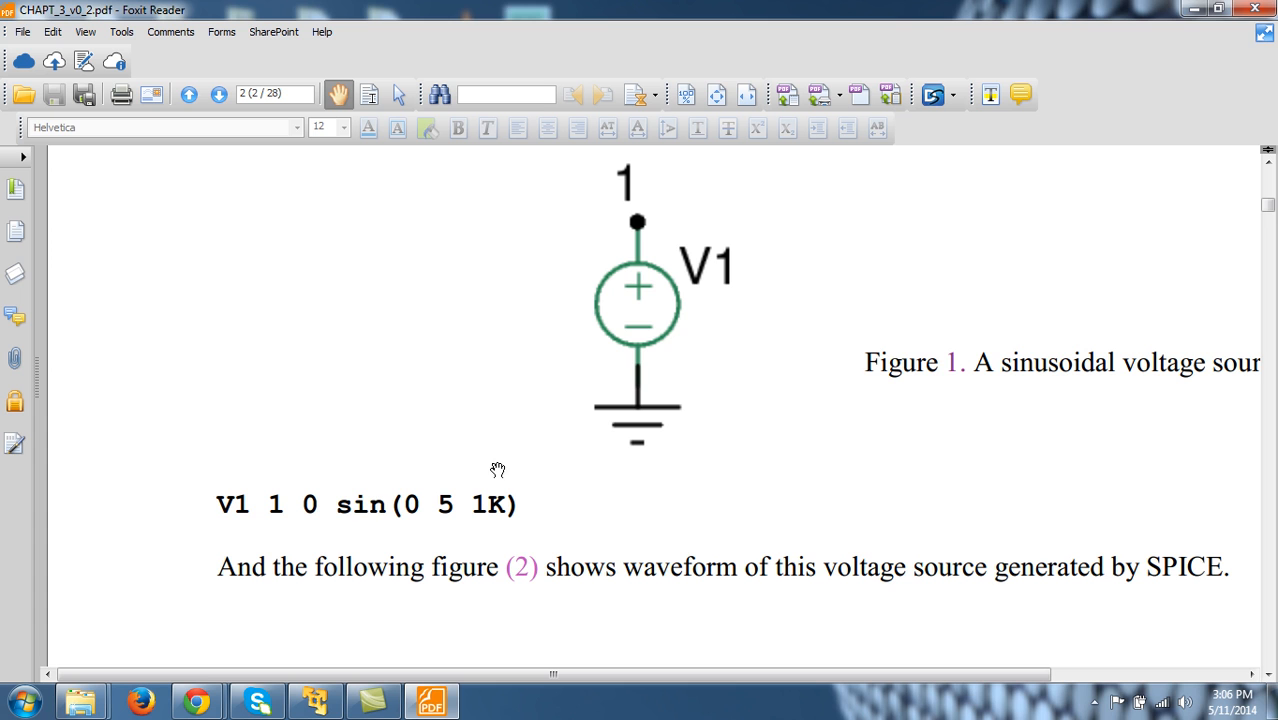
pyautogui.moveTo(372, 518)
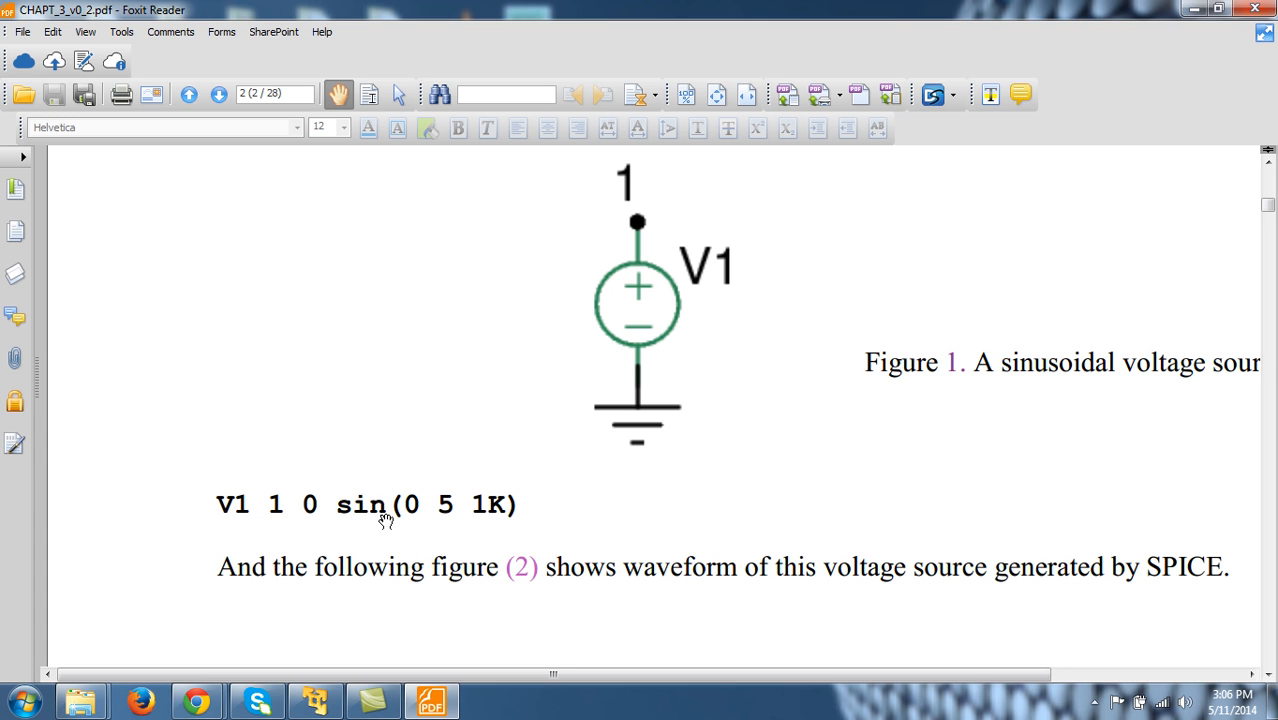
pyautogui.moveTo(450, 512)
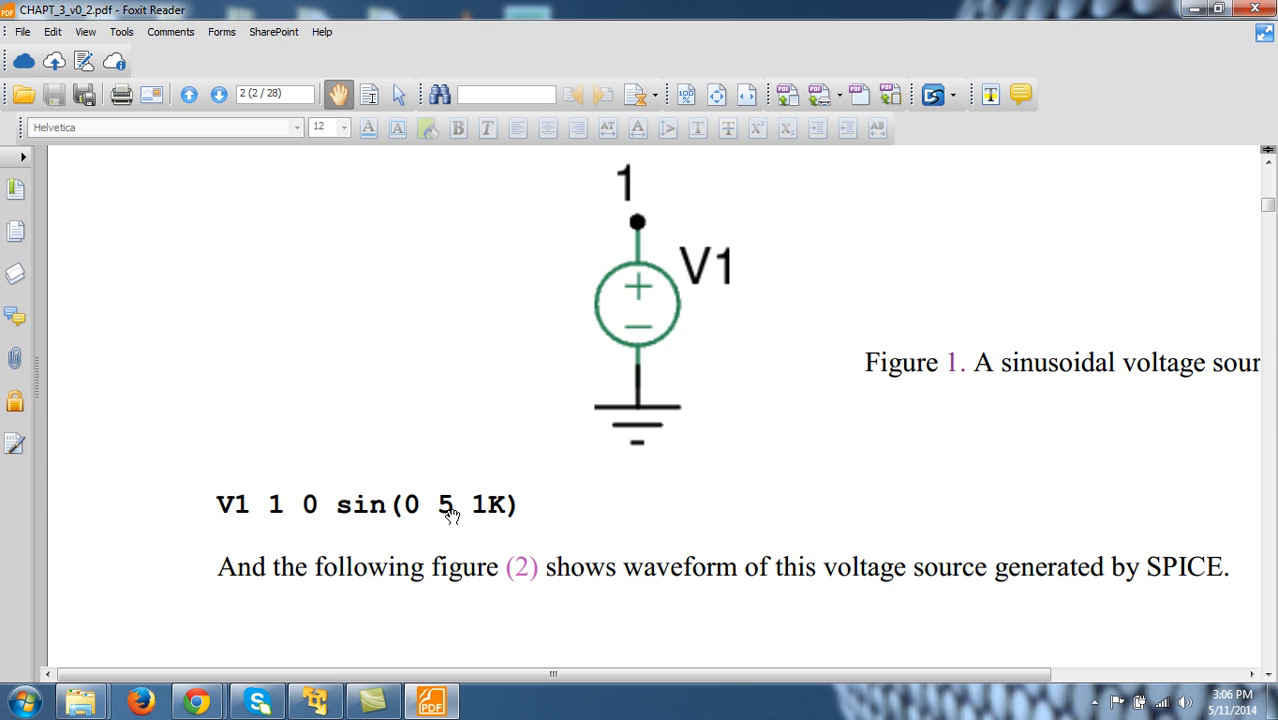
pyautogui.moveTo(364, 512)
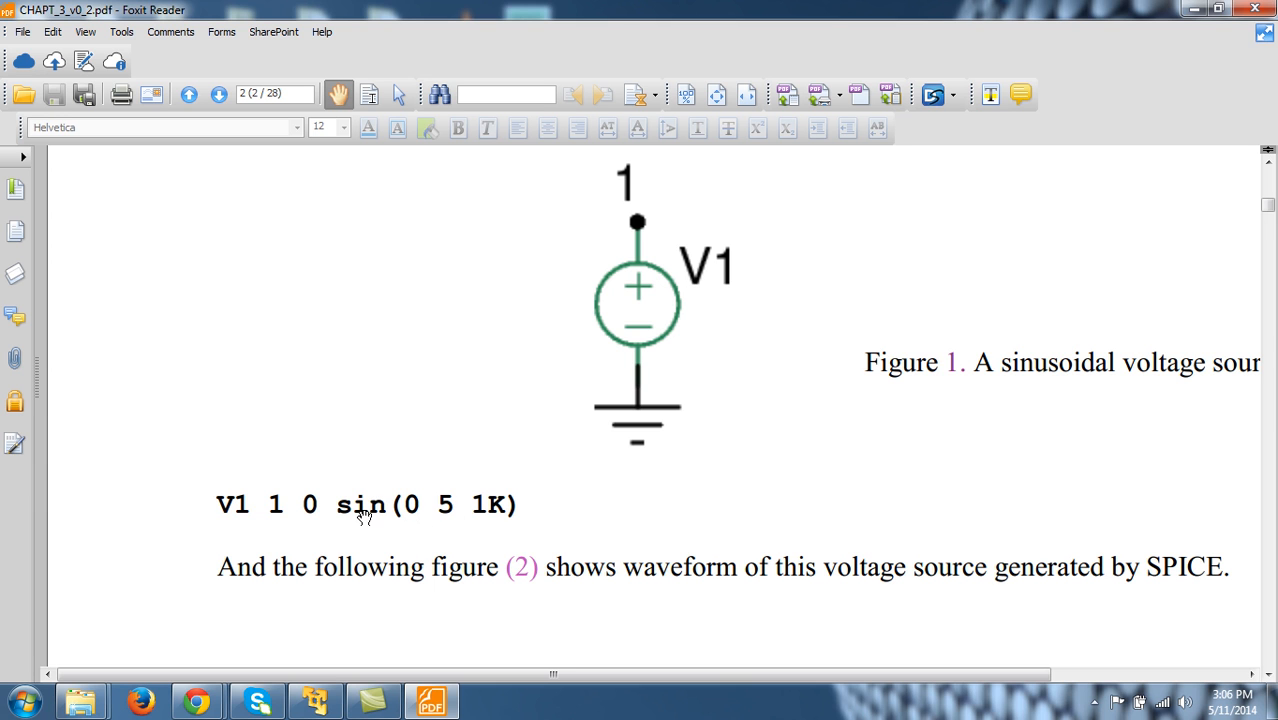
pyautogui.moveTo(454, 516)
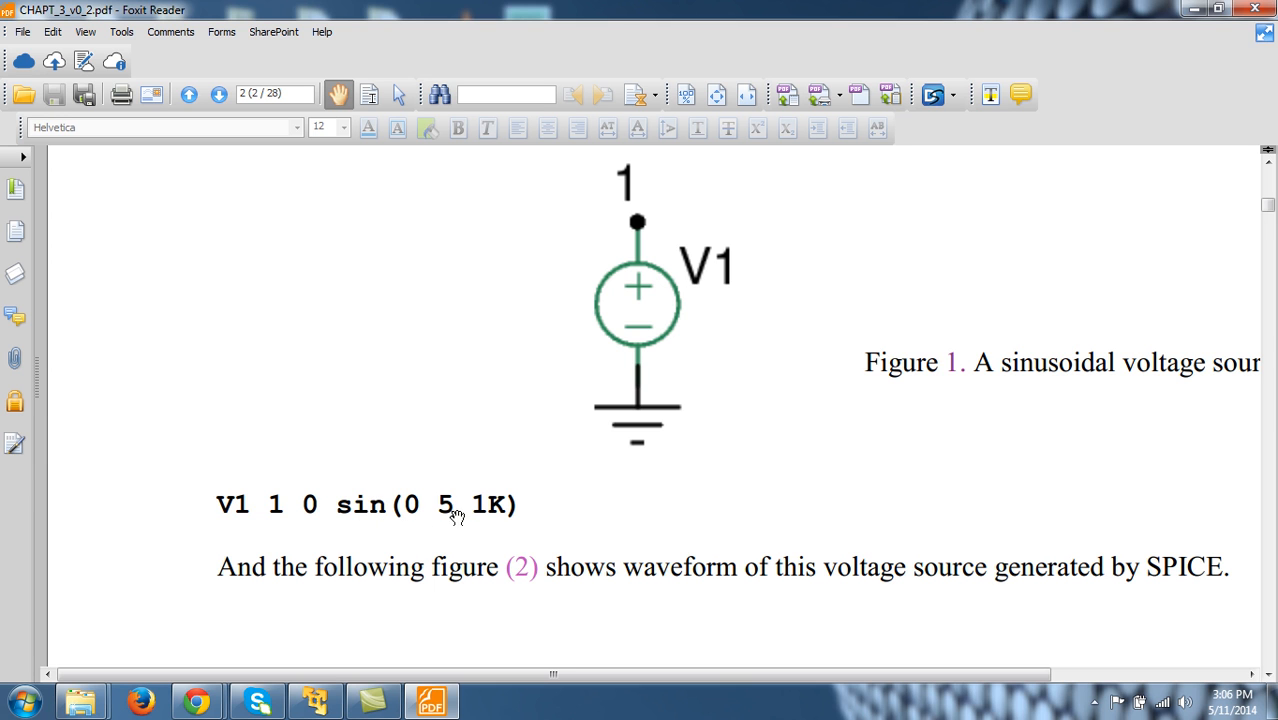
pyautogui.moveTo(496, 508)
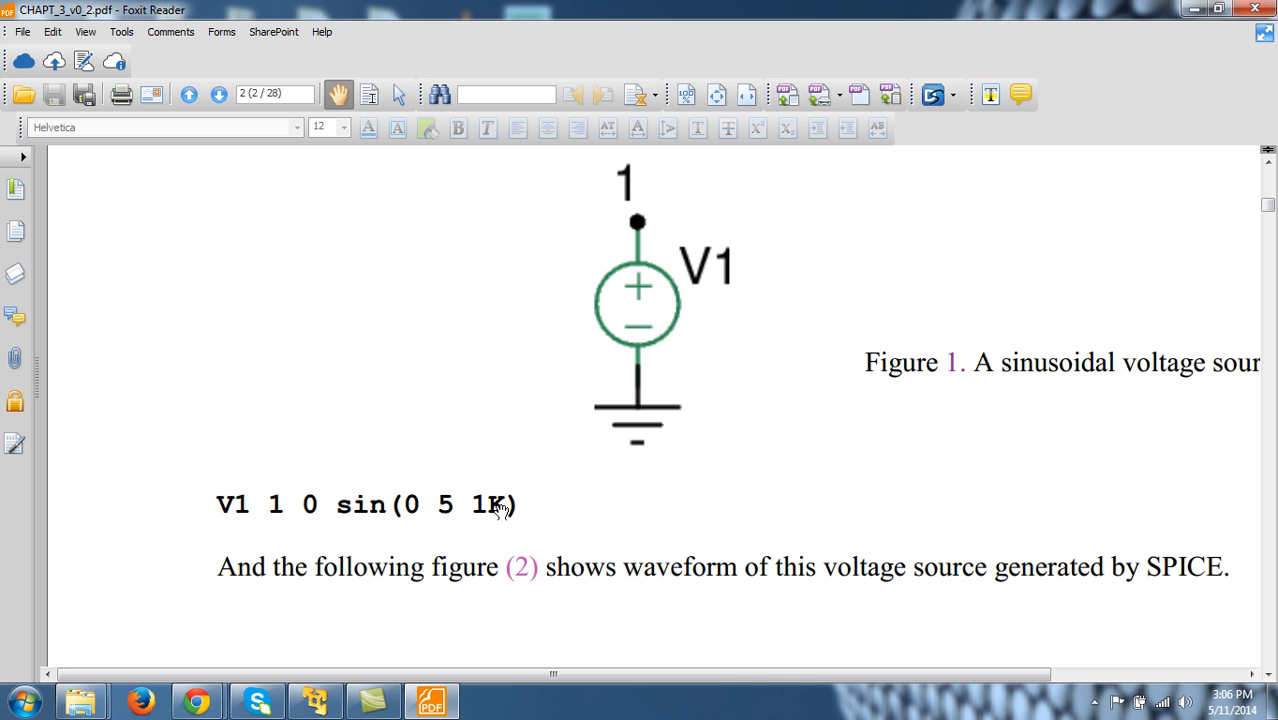
pyautogui.scroll(-3)
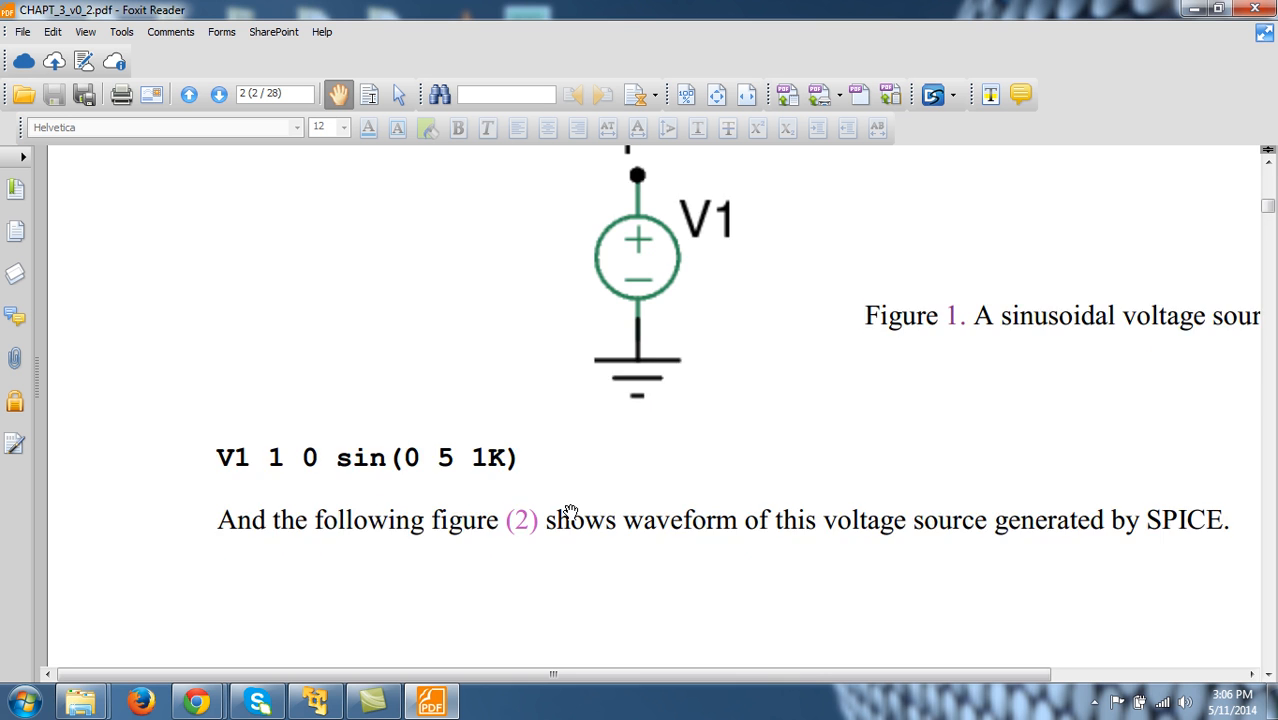
pyautogui.scroll(-3)
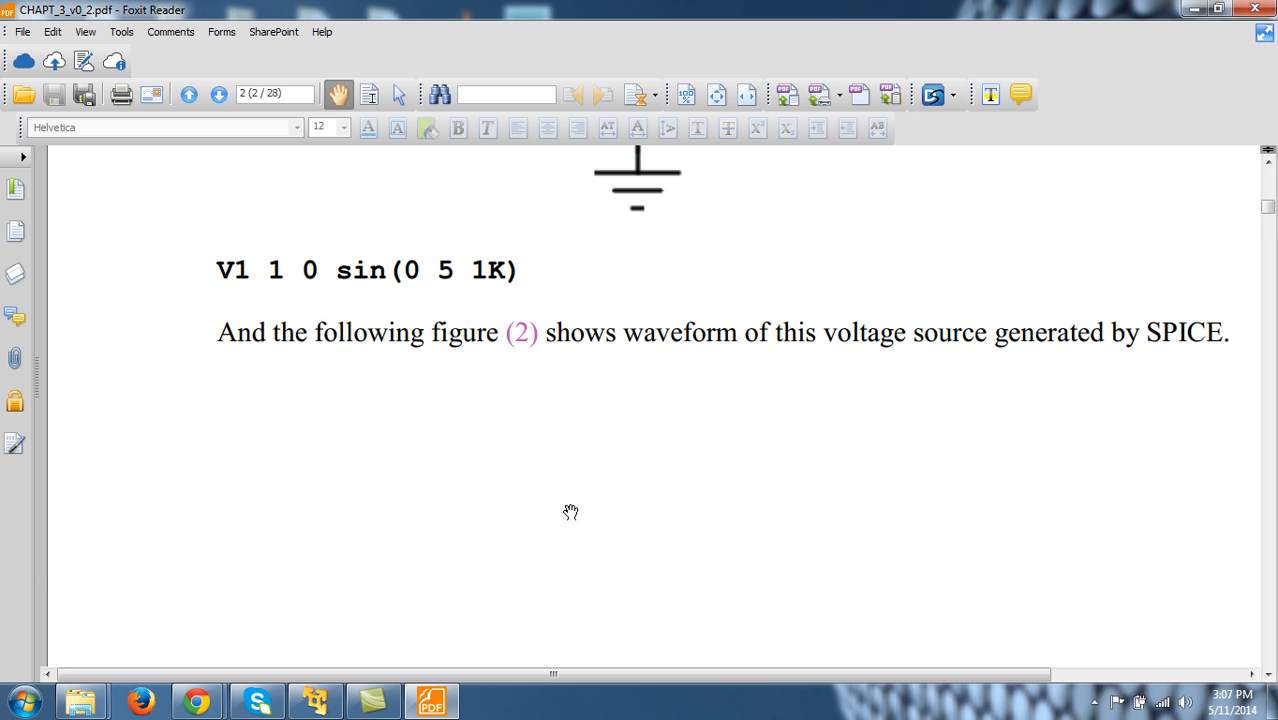
# Step: Scroll past the Figure 2 waveform and 0.5 V DC offset plot to the equivalence diagram
pyautogui.scroll(-3)
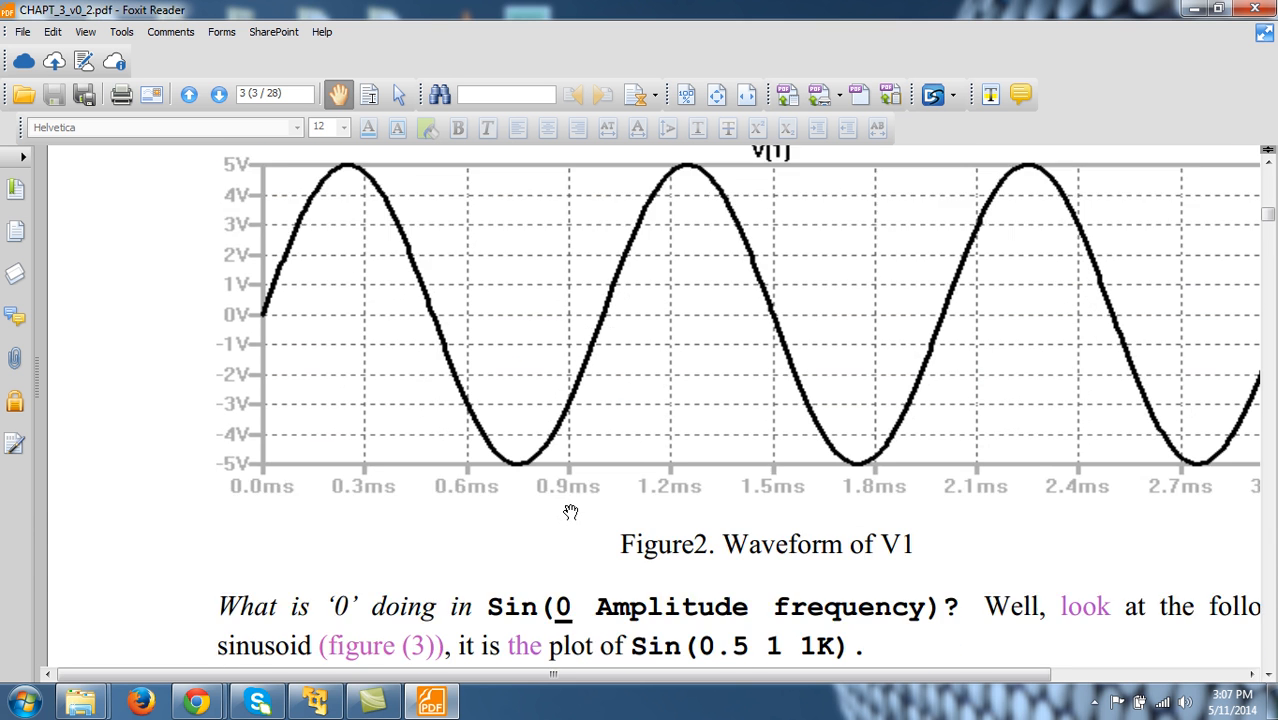
pyautogui.scroll(-3)
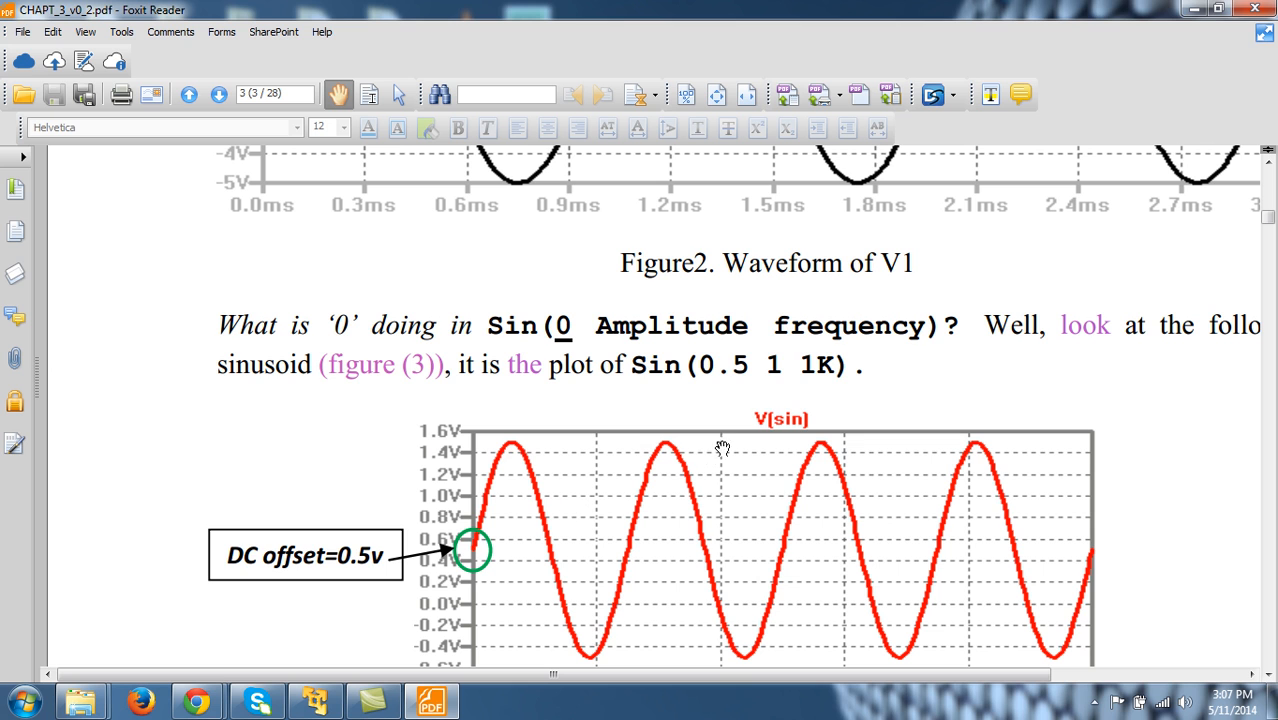
pyautogui.moveTo(816, 380)
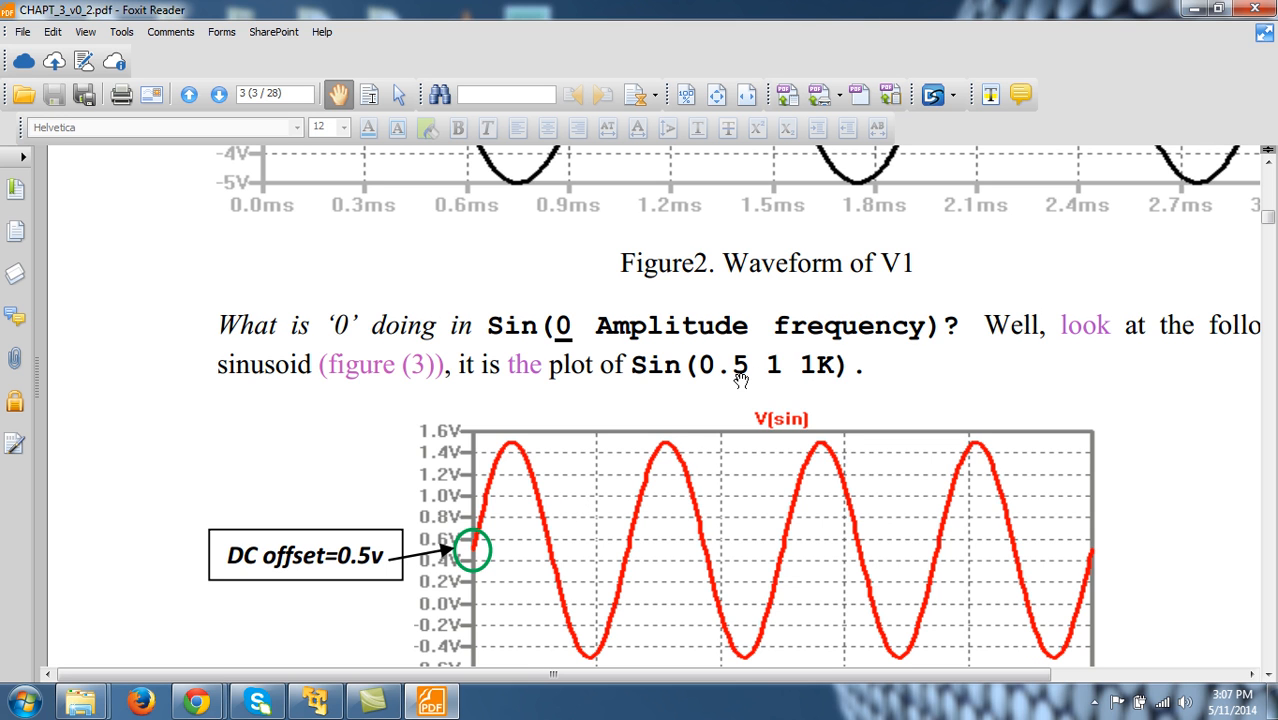
pyautogui.moveTo(772, 362)
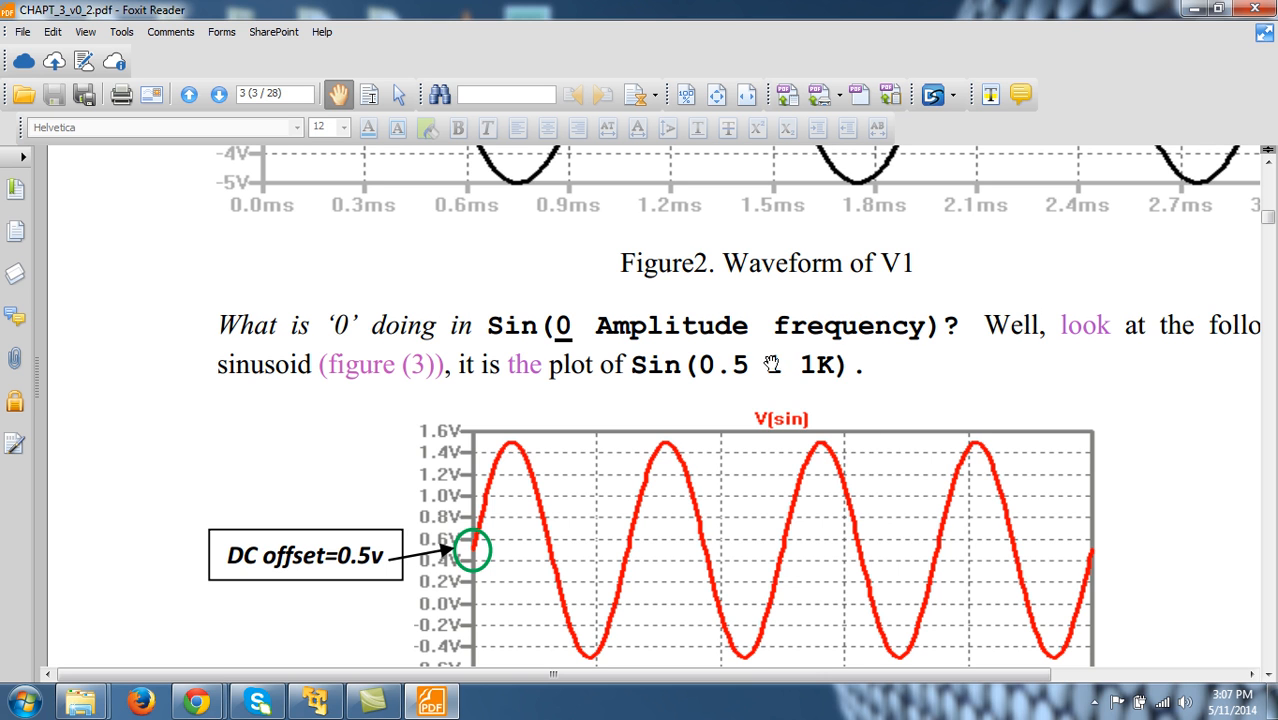
pyautogui.moveTo(828, 370)
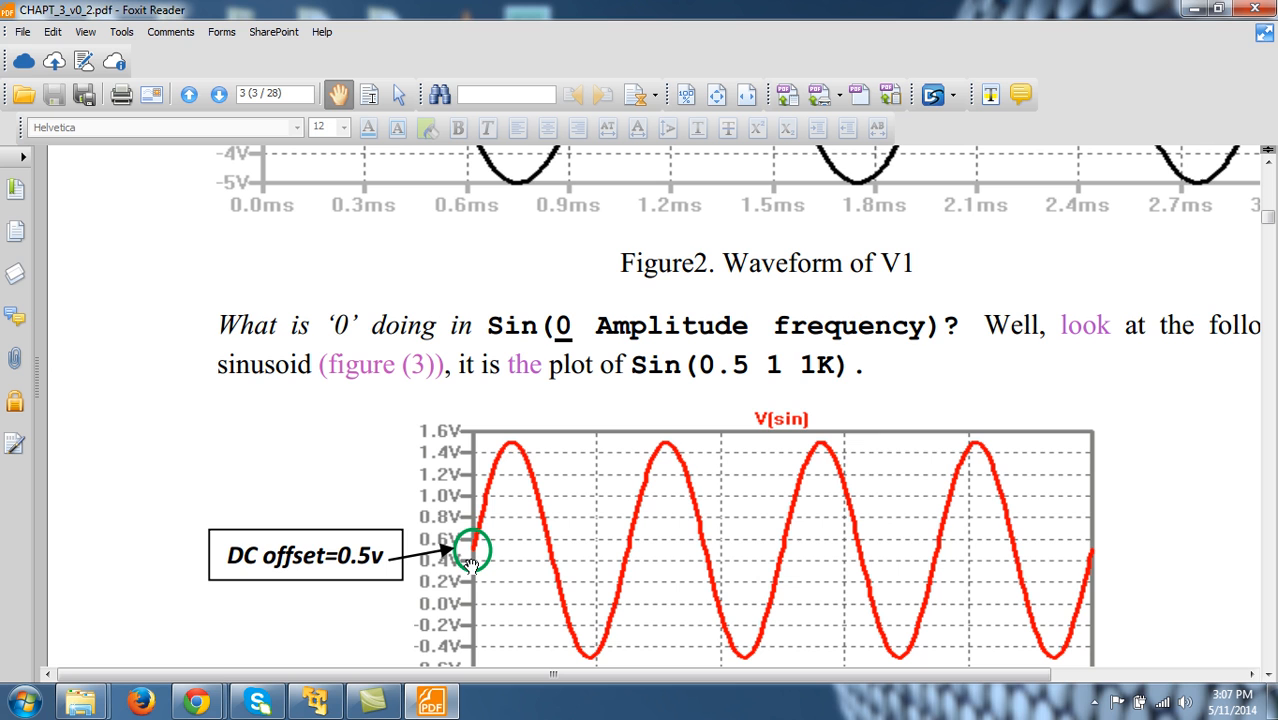
pyautogui.moveTo(740, 372)
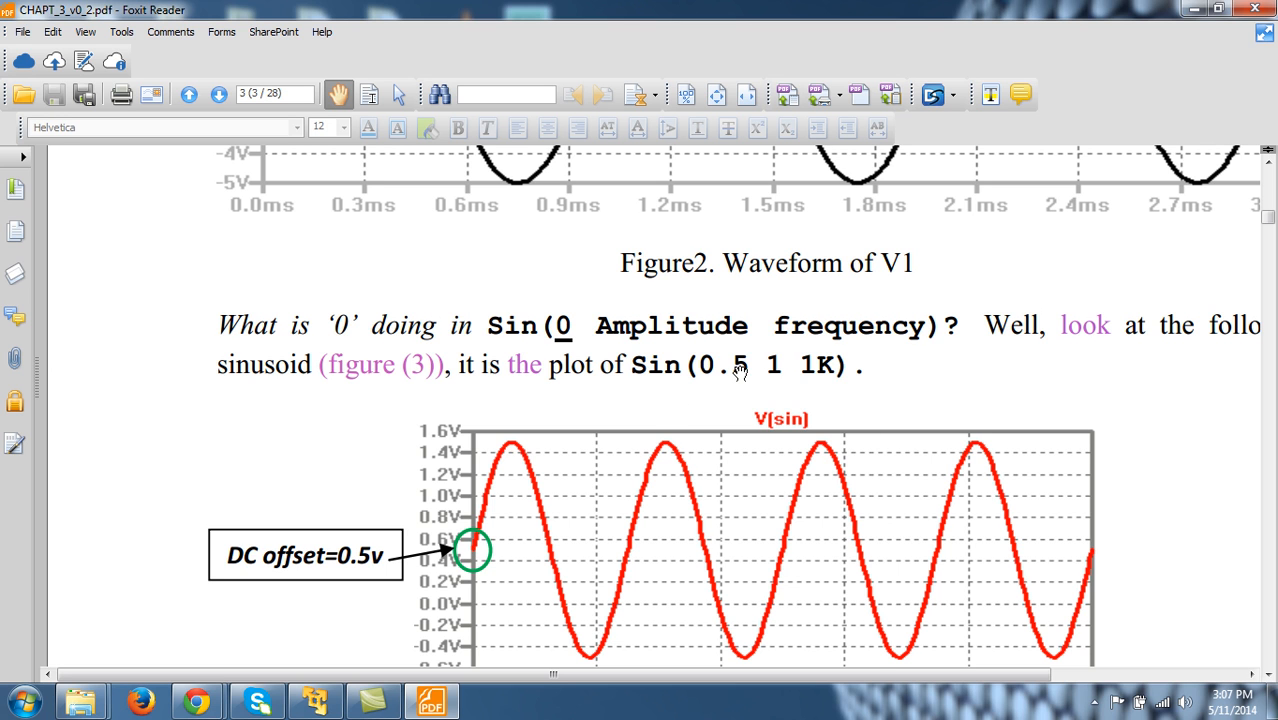
pyautogui.moveTo(868, 390)
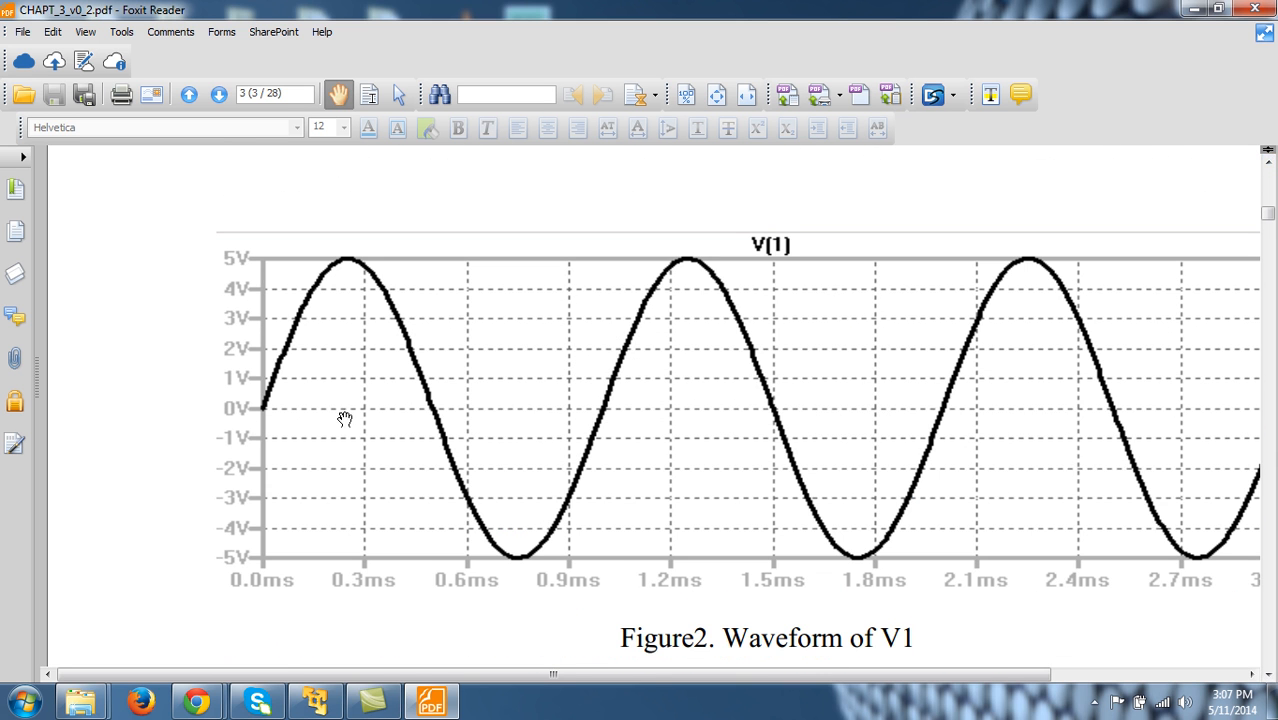
pyautogui.moveTo(310, 410)
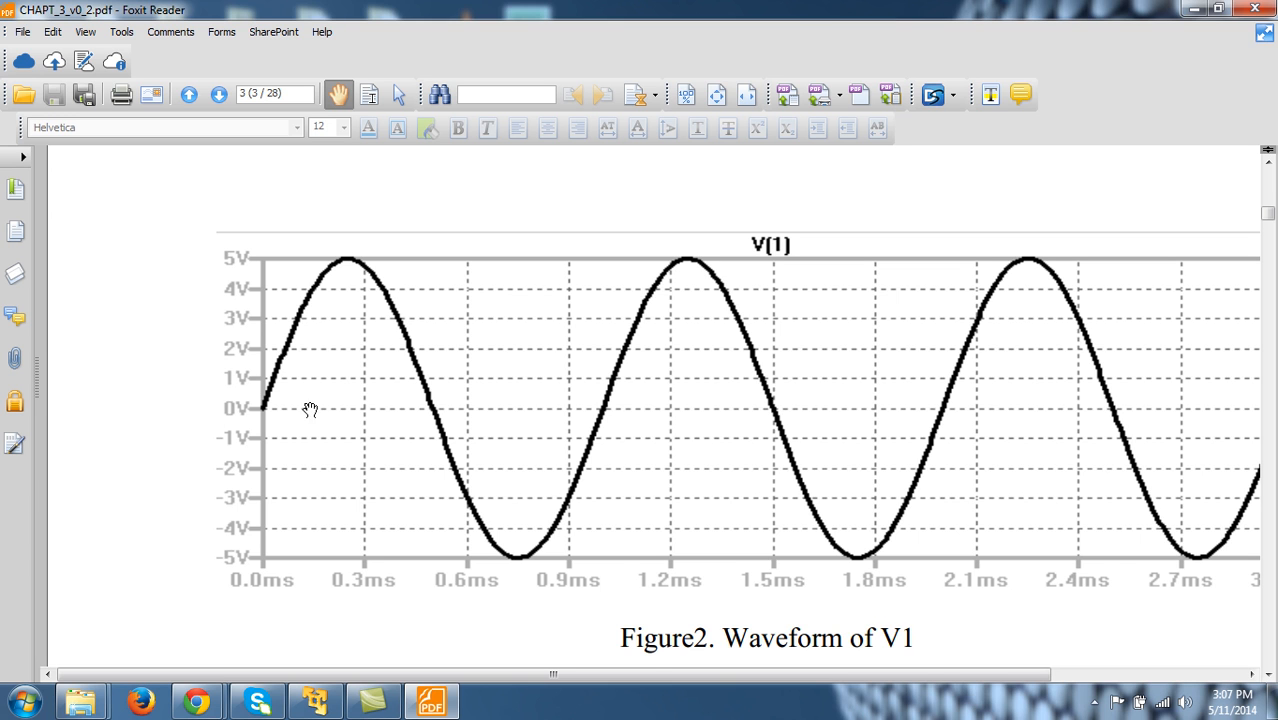
pyautogui.moveTo(768, 434)
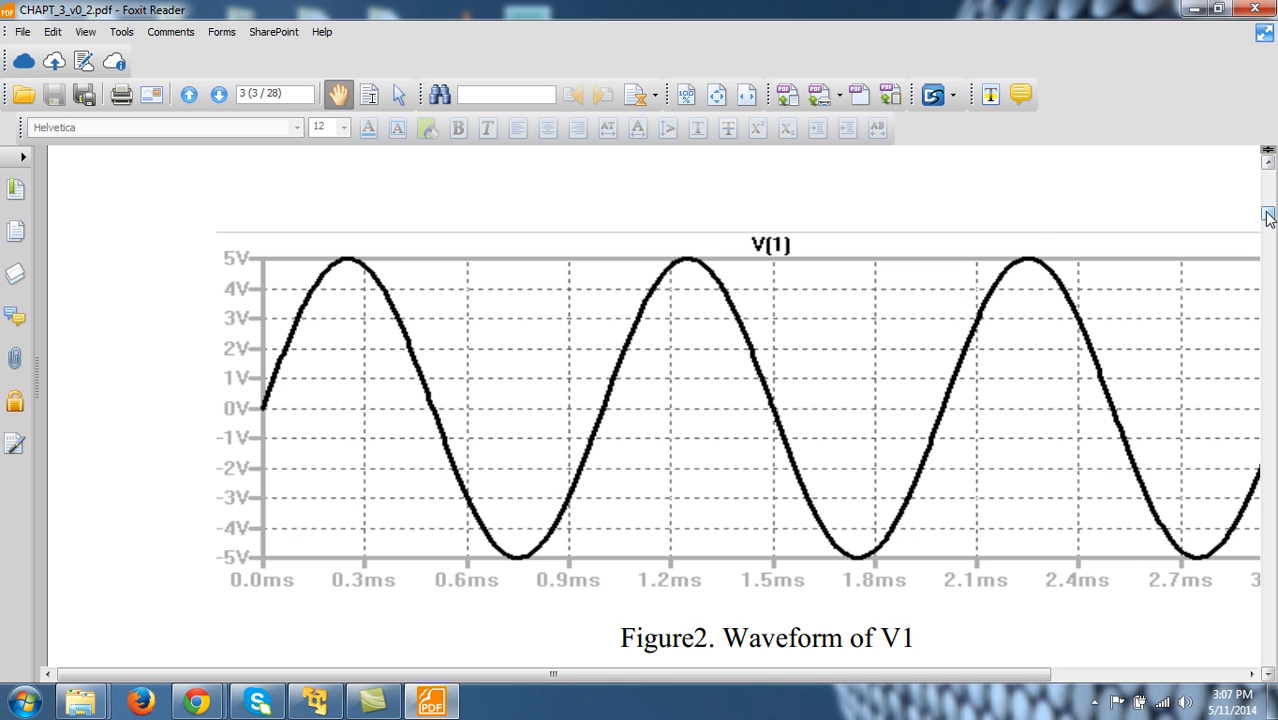
pyautogui.scroll(3)
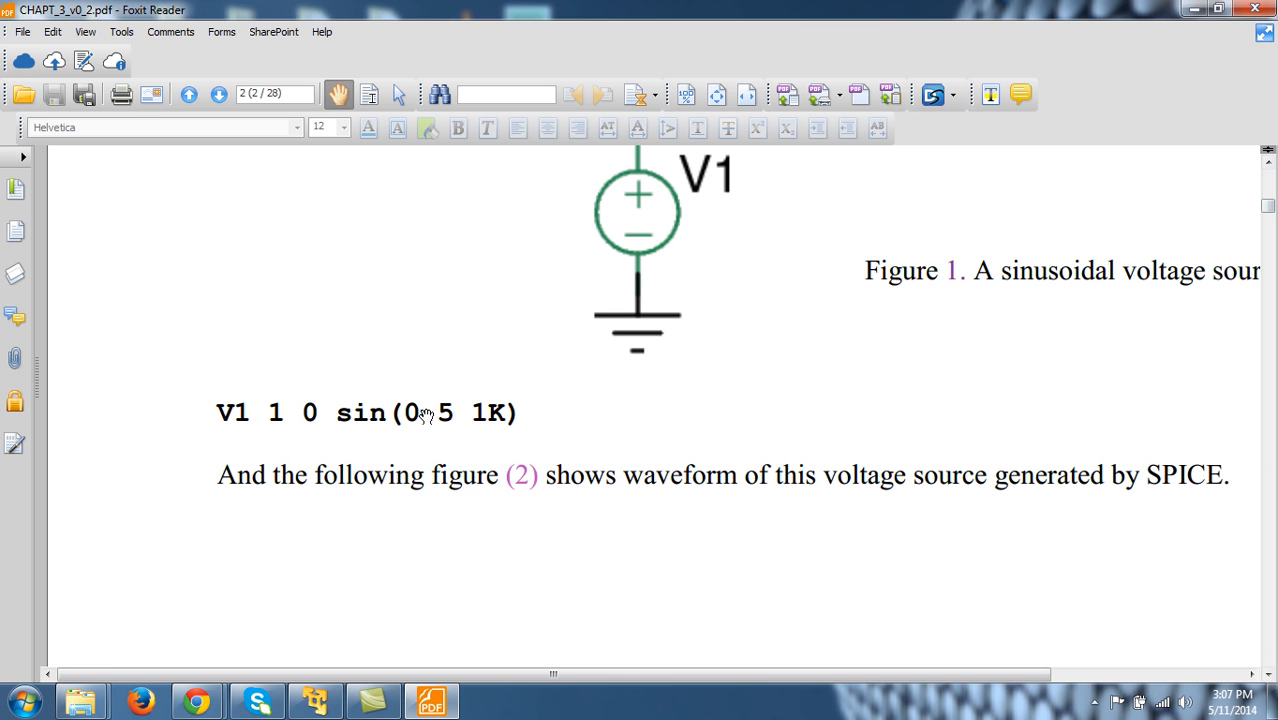
pyautogui.moveTo(476, 390)
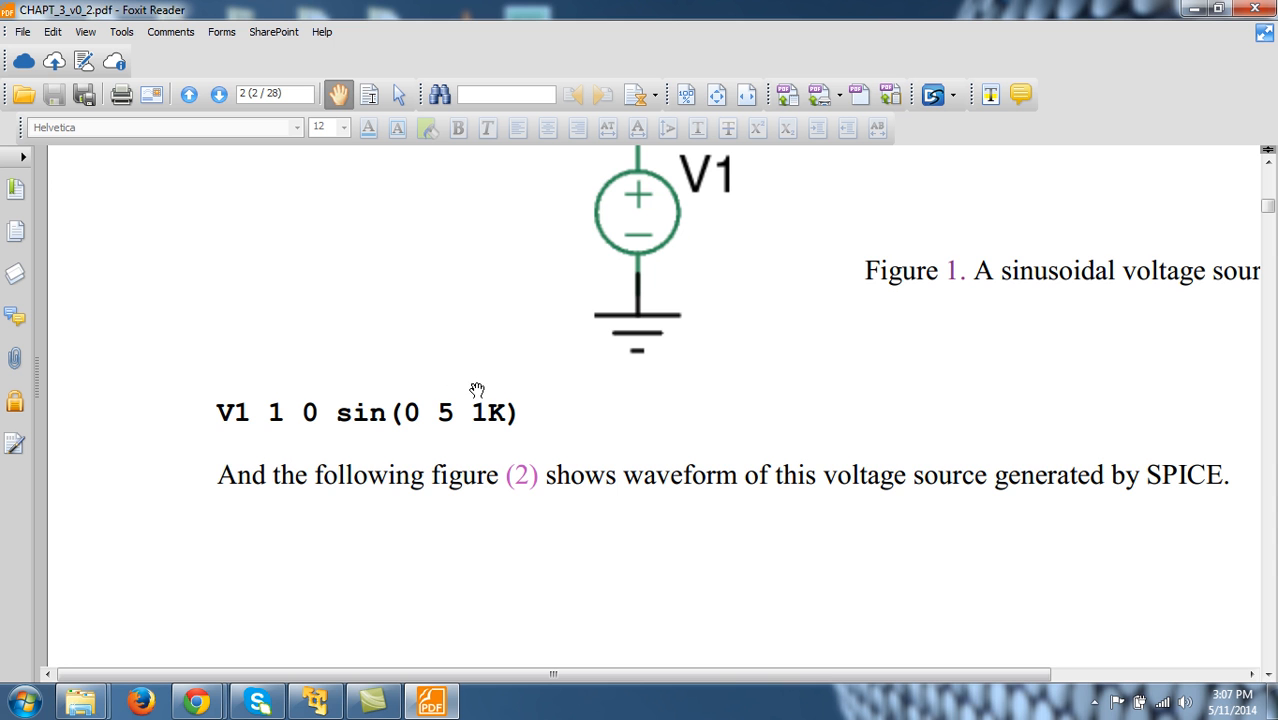
pyautogui.scroll(-3)
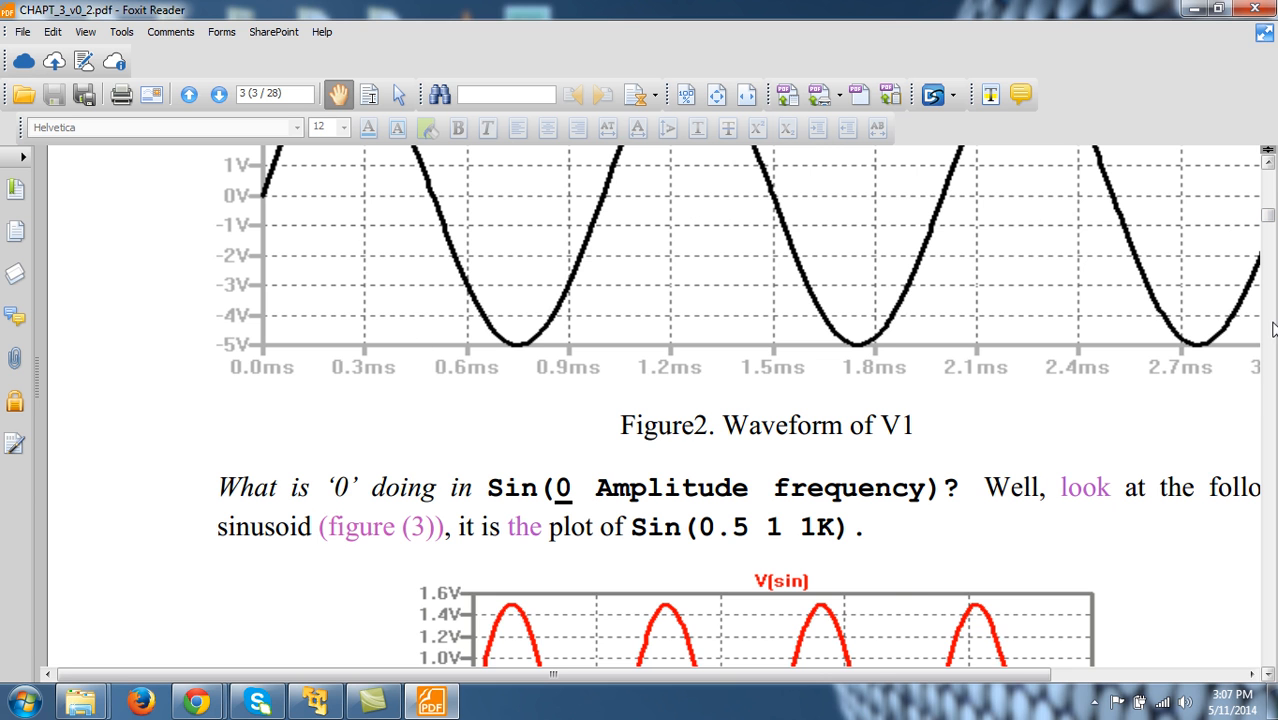
pyautogui.scroll(-3)
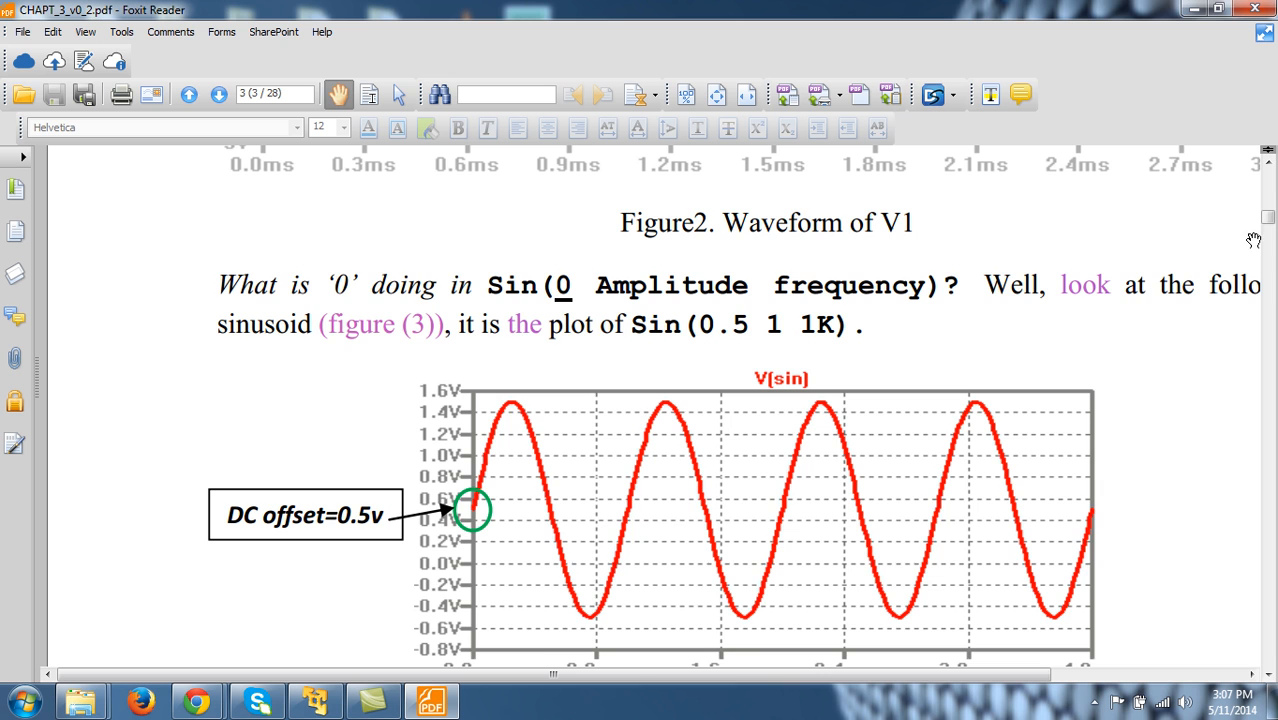
pyautogui.scroll(-3)
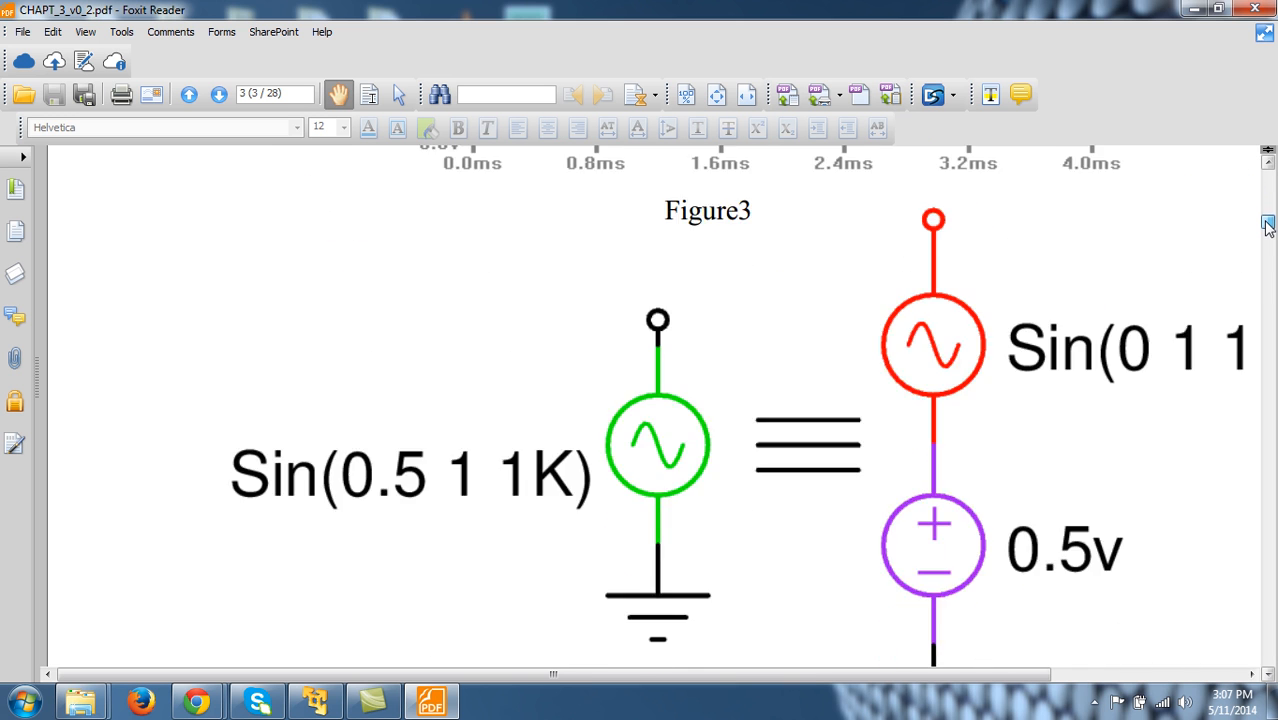
# Step: Zoom out so the full Figure 4 diagram and its closing sentence fit on screen
pyautogui.scroll(-3)
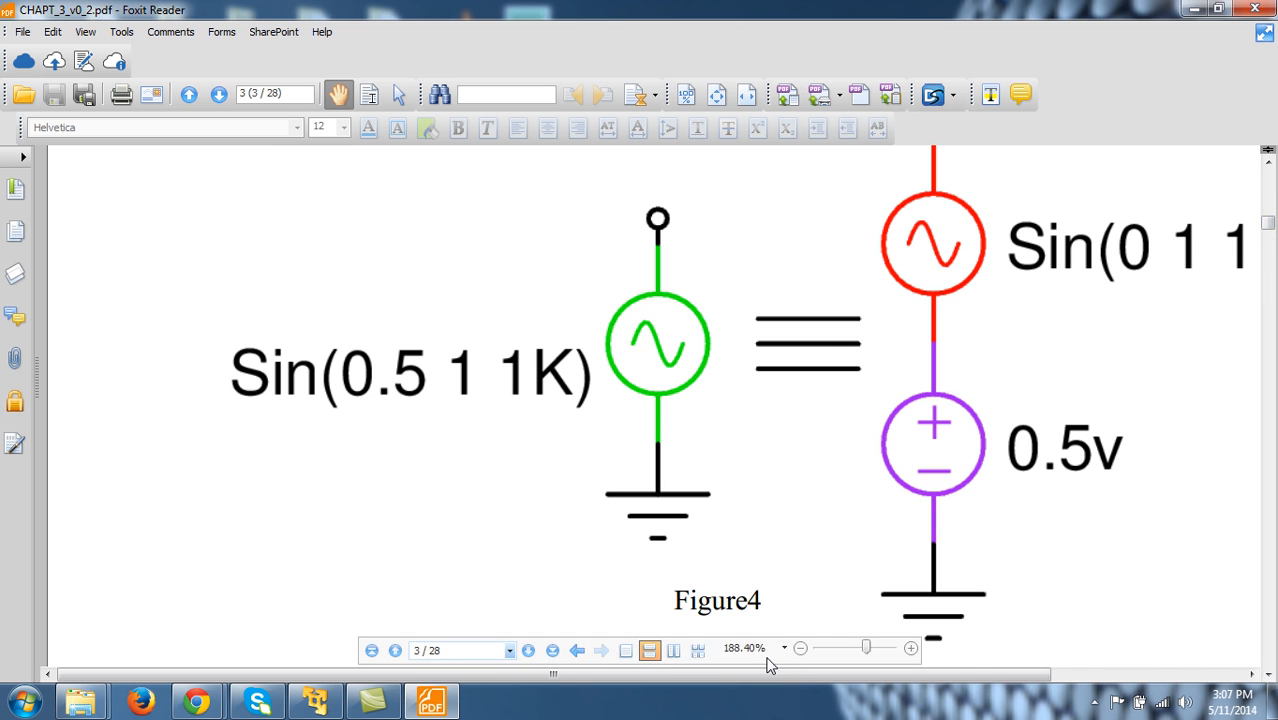
pyautogui.click(800, 648)
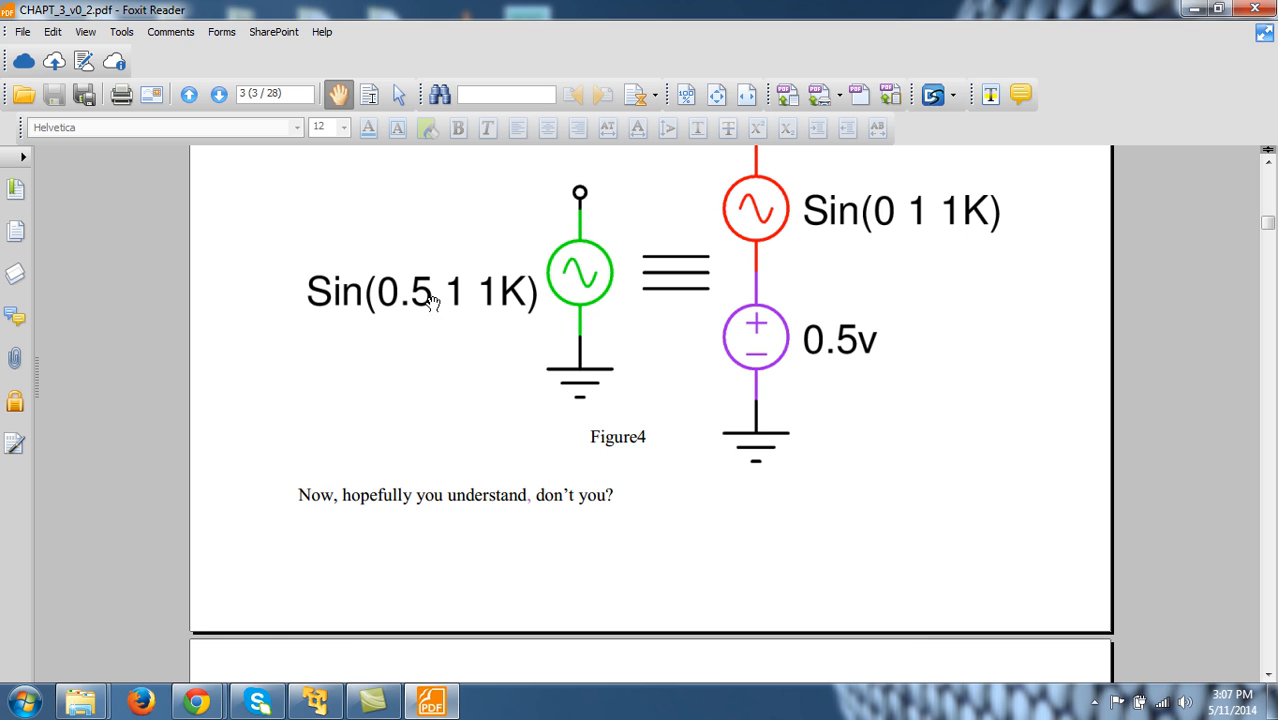
pyautogui.moveTo(502, 304)
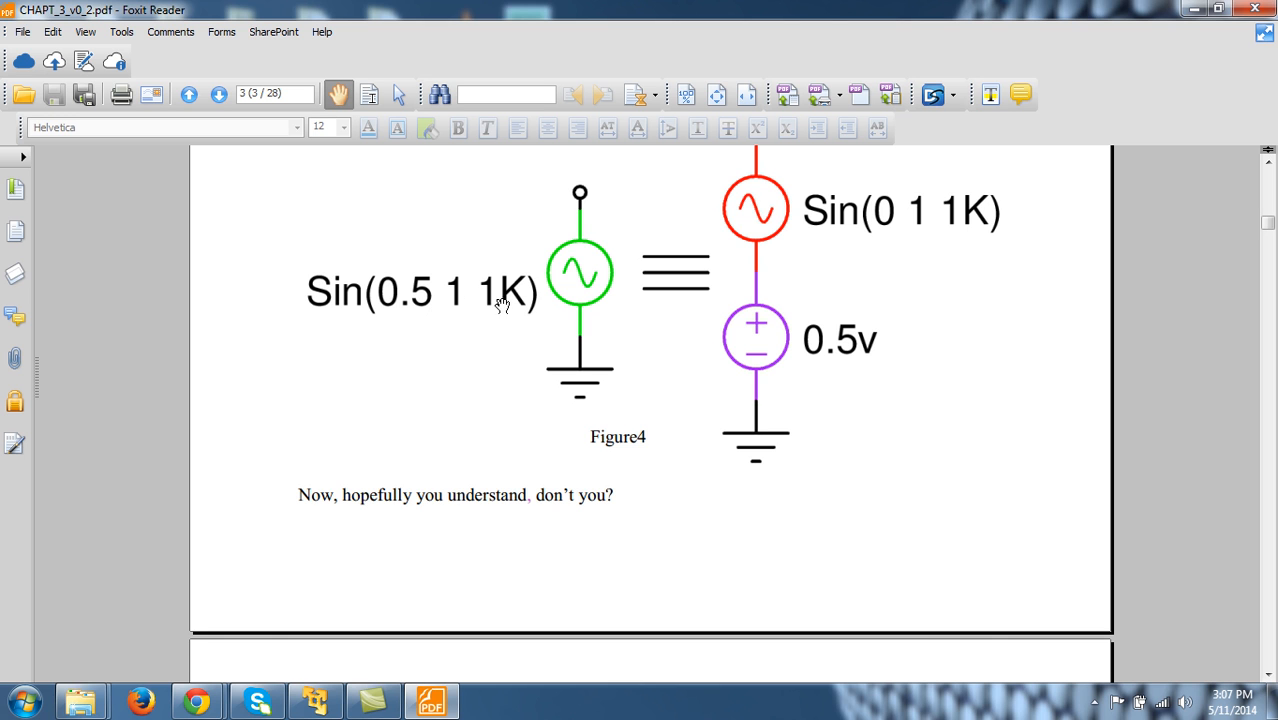
pyautogui.moveTo(588, 240)
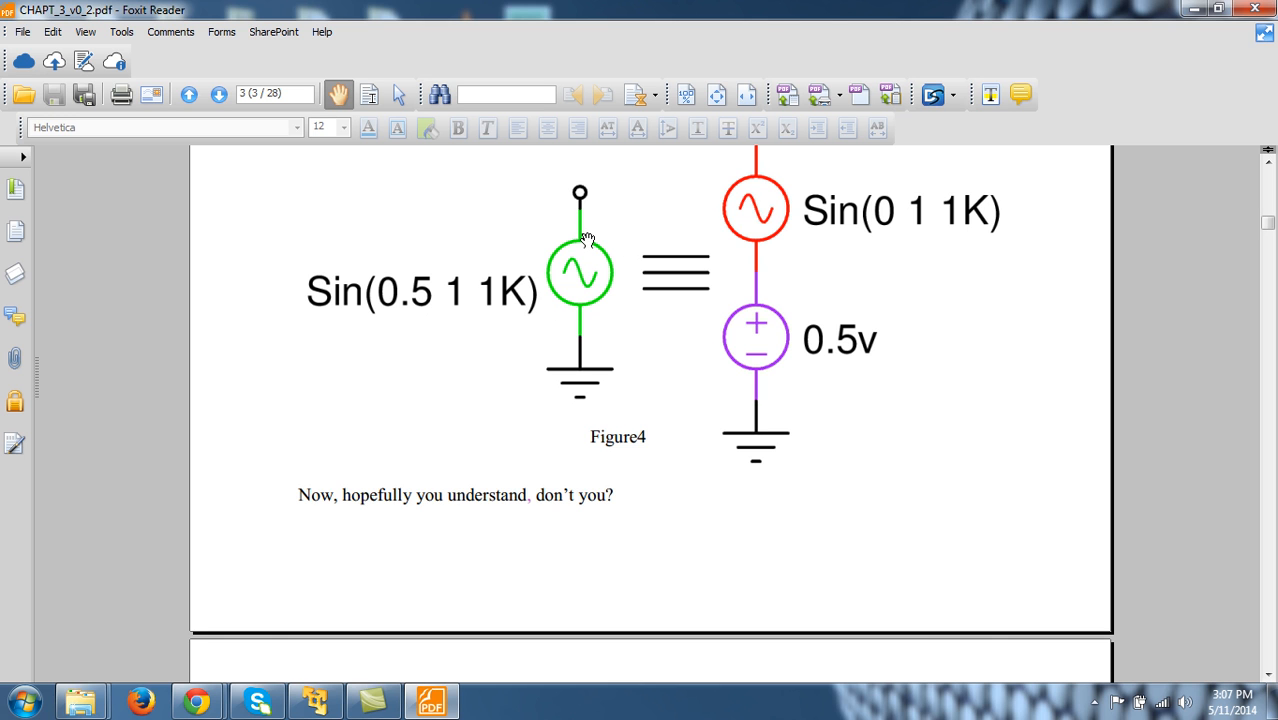
pyautogui.moveTo(584, 190)
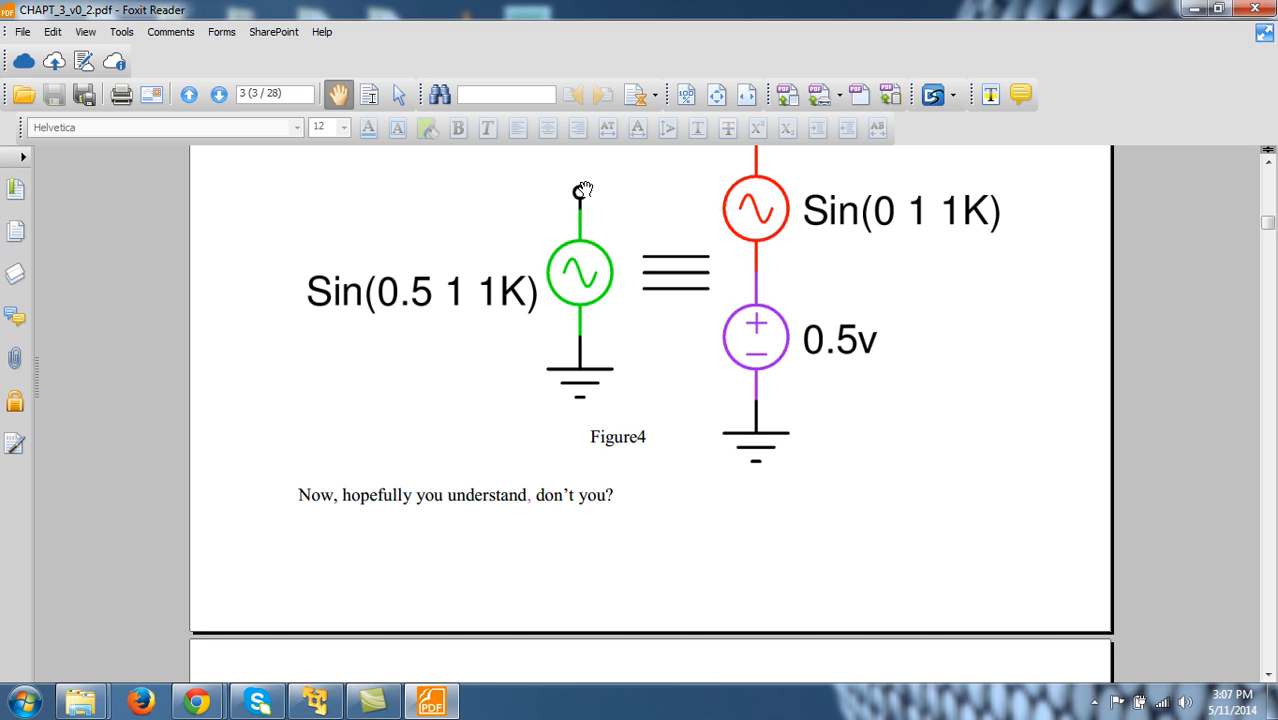
pyautogui.moveTo(476, 344)
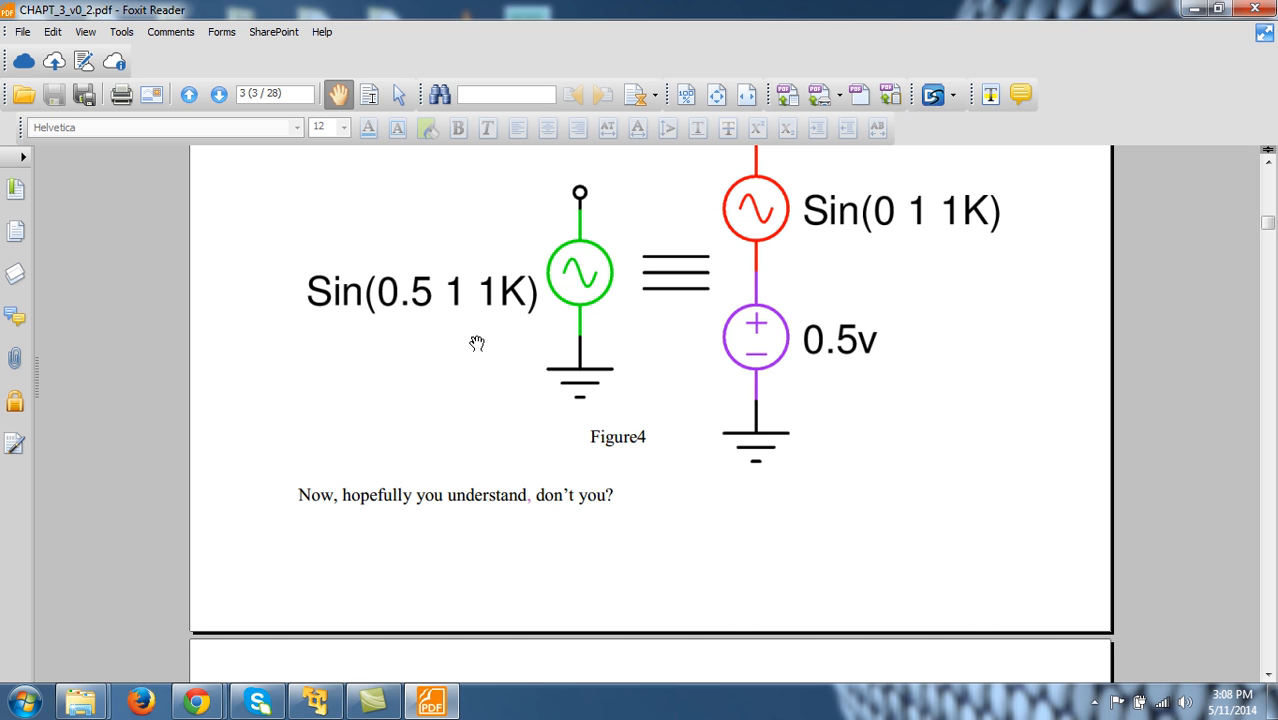
pyautogui.moveTo(420, 304)
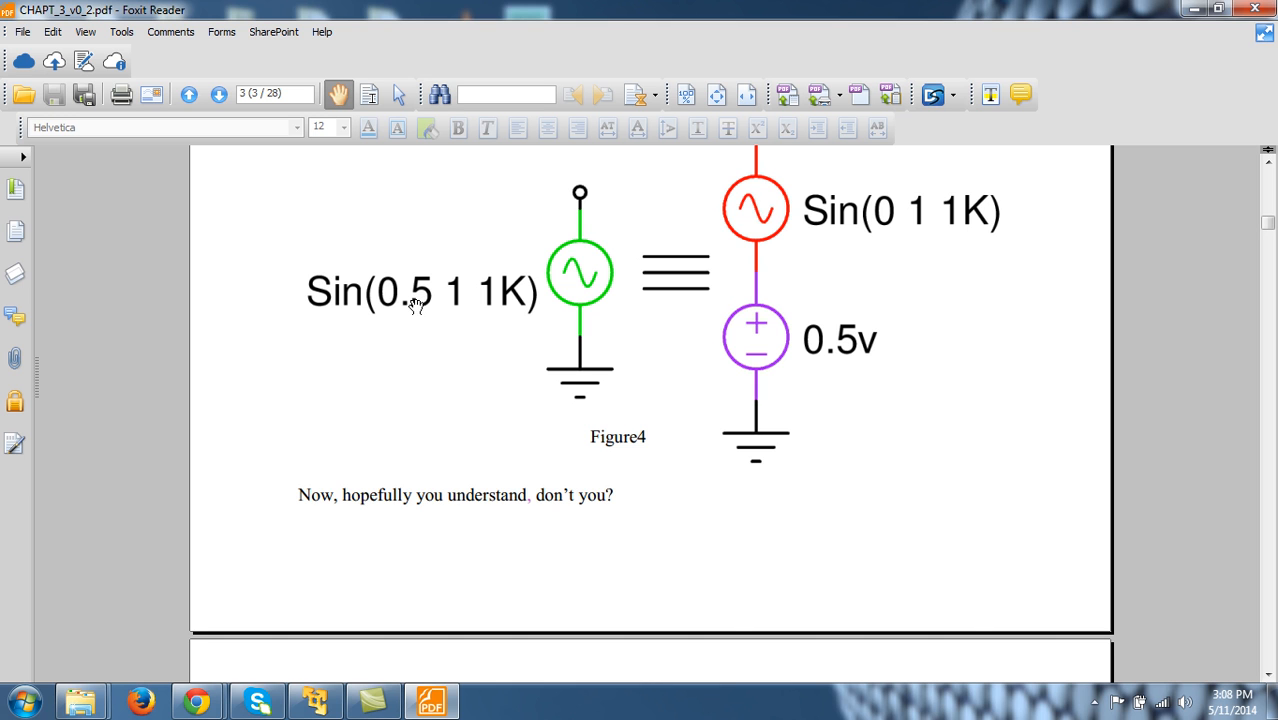
pyautogui.moveTo(784, 272)
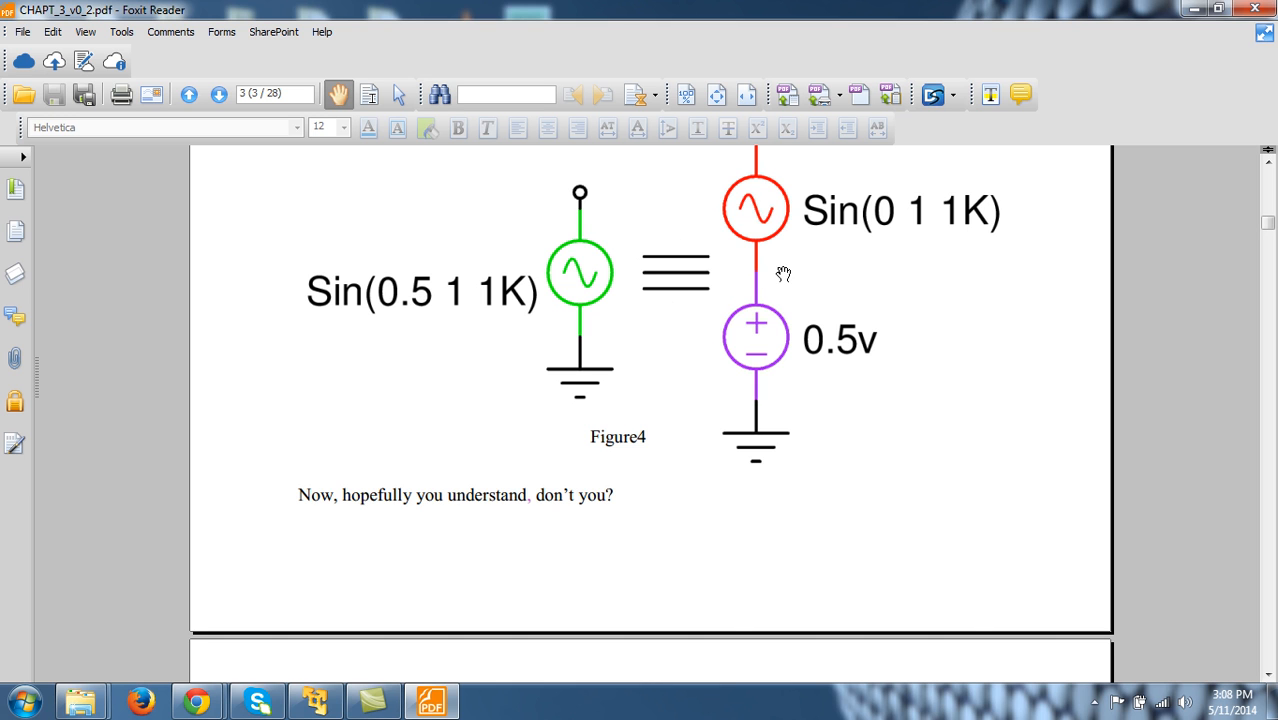
pyautogui.moveTo(888, 228)
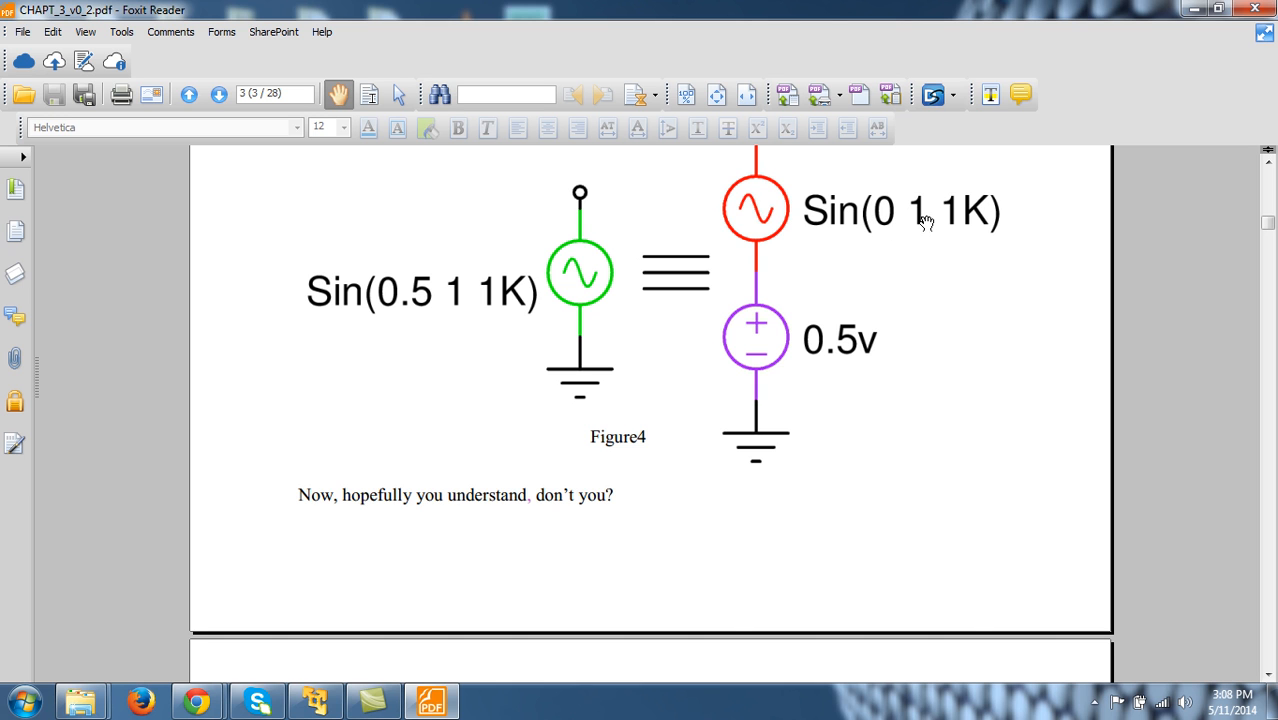
pyautogui.moveTo(856, 212)
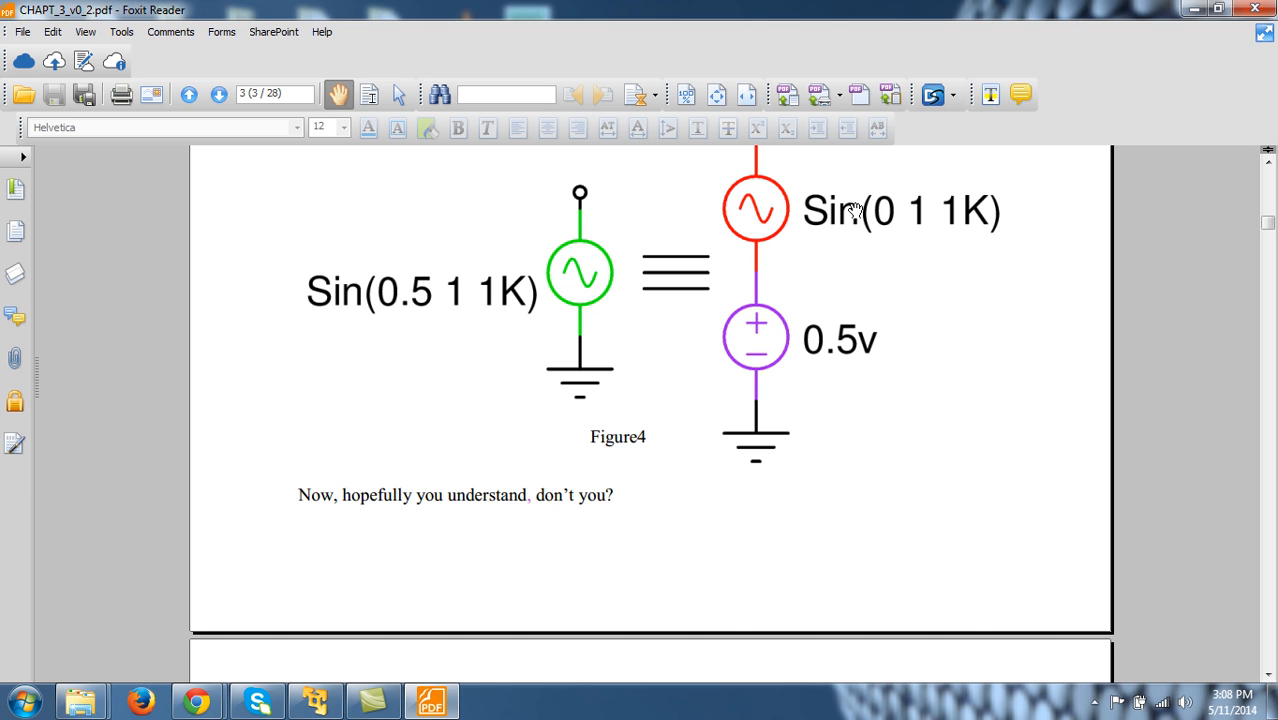
pyautogui.moveTo(910, 204)
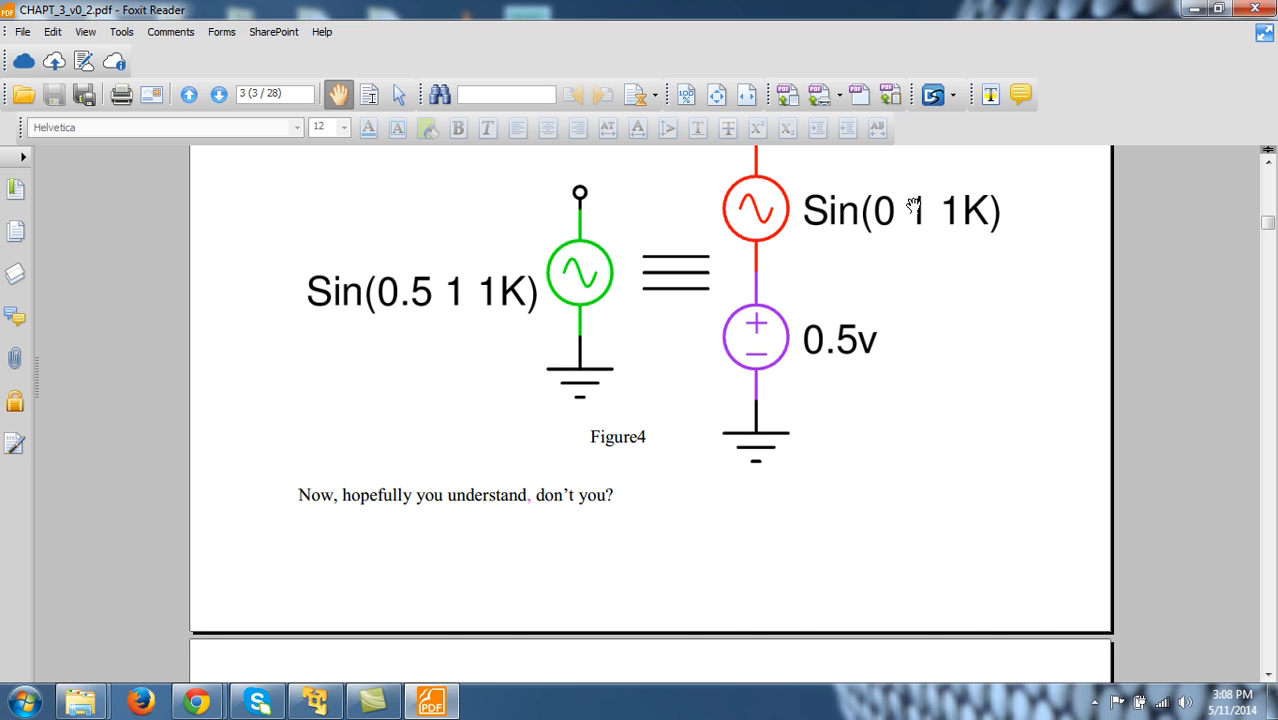
pyautogui.moveTo(884, 218)
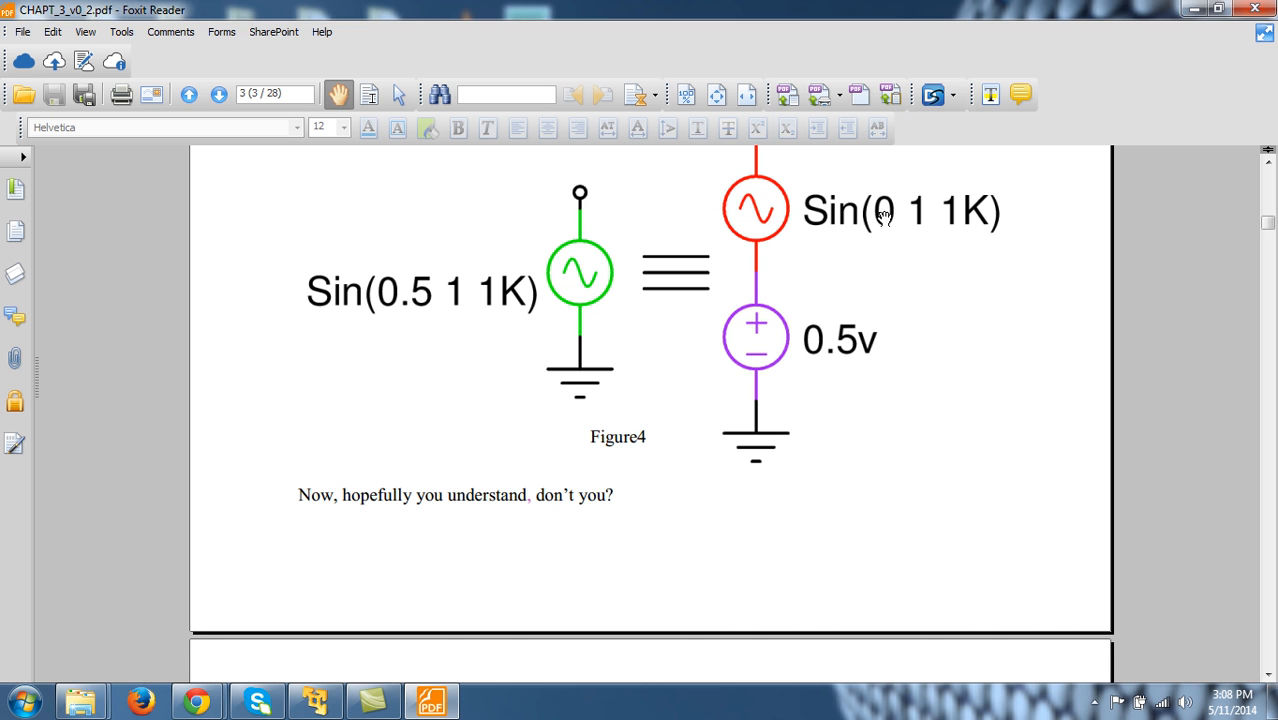
pyautogui.moveTo(848, 304)
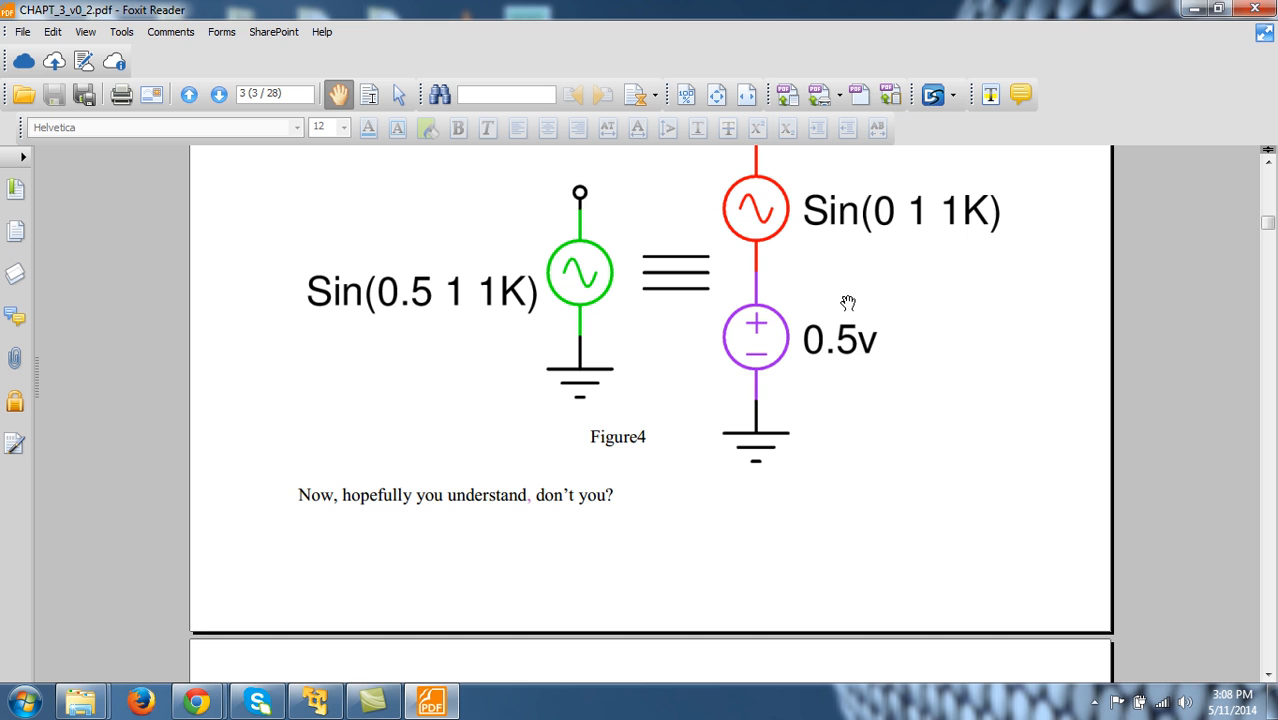
pyautogui.moveTo(844, 348)
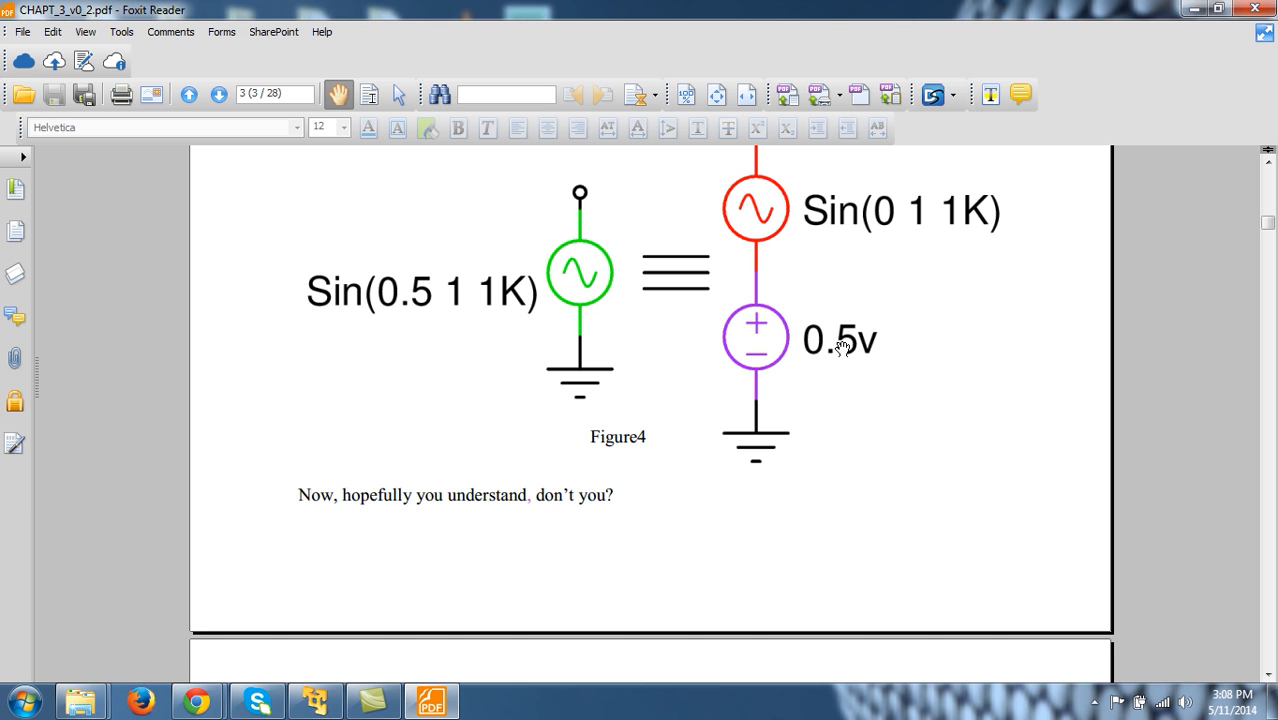
pyautogui.moveTo(828, 344)
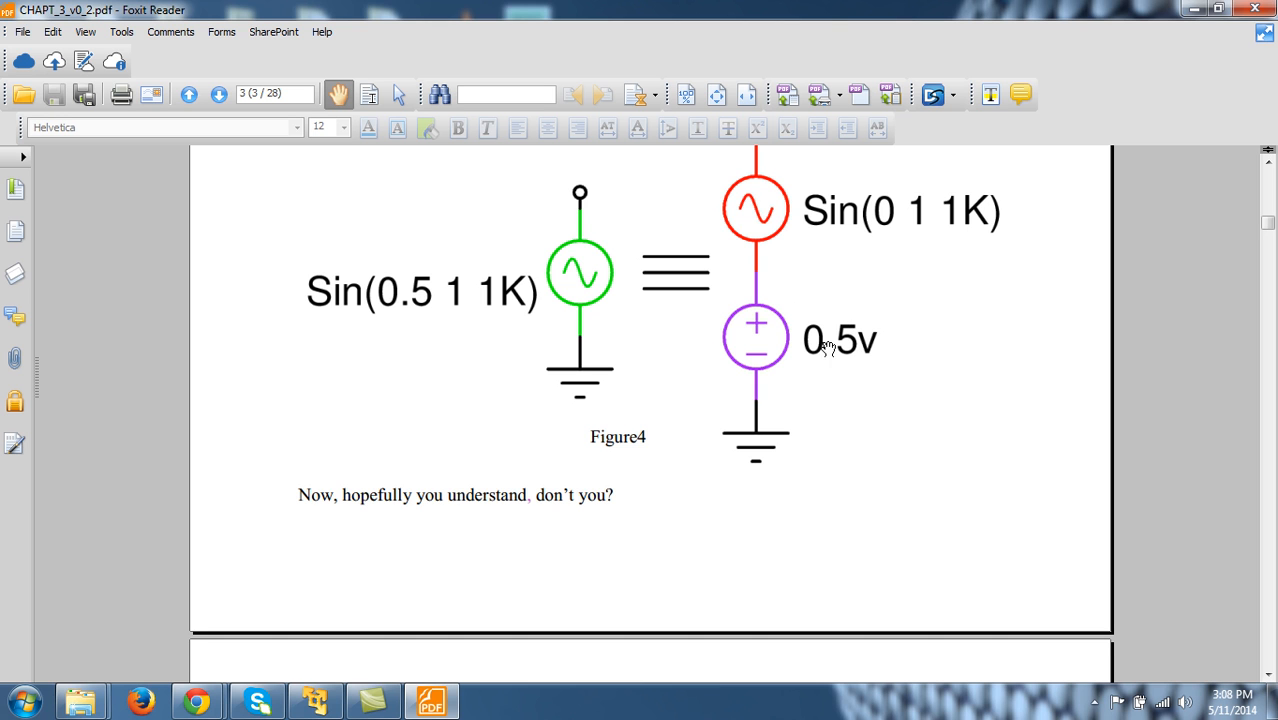
pyautogui.moveTo(784, 274)
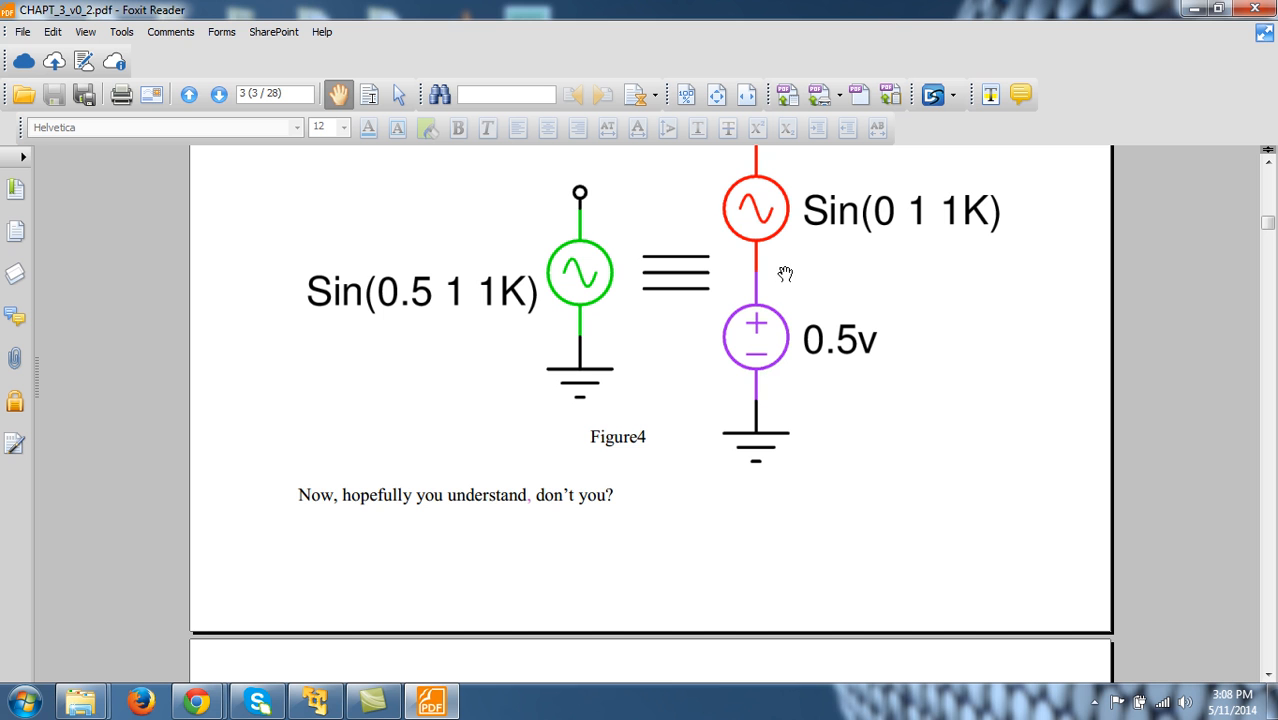
pyautogui.moveTo(1236, 270)
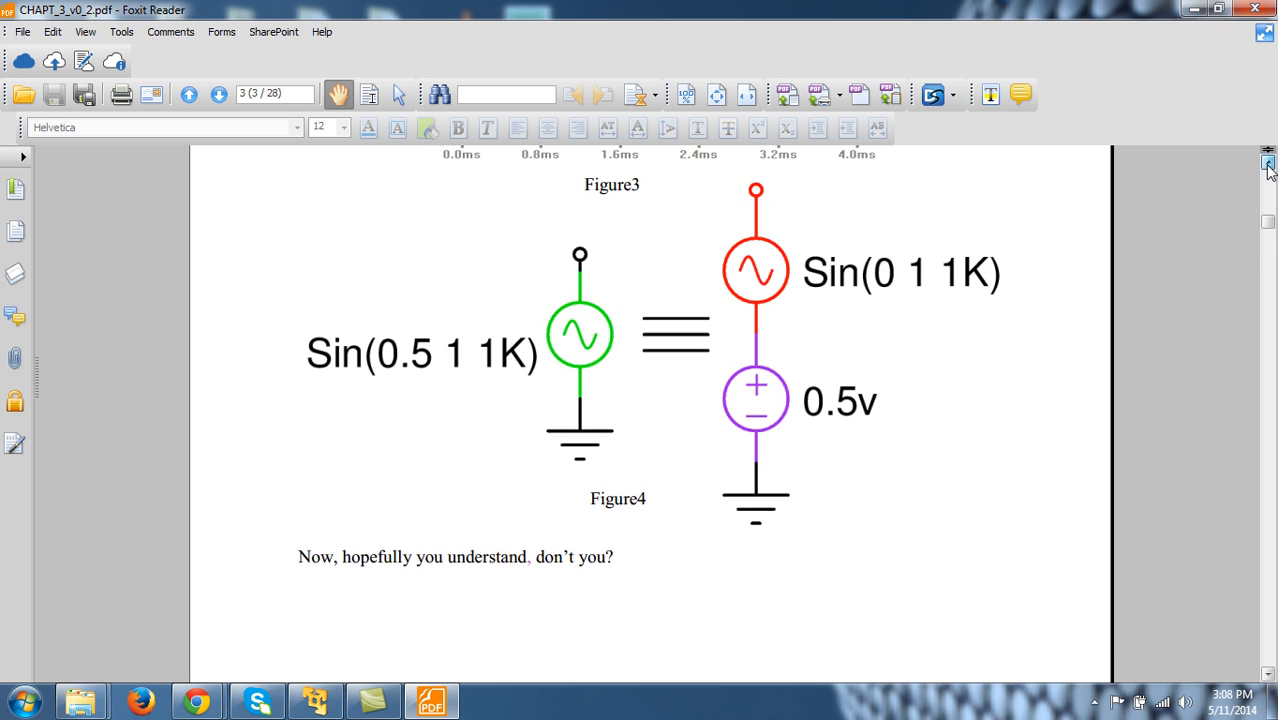
pyautogui.scroll(3)
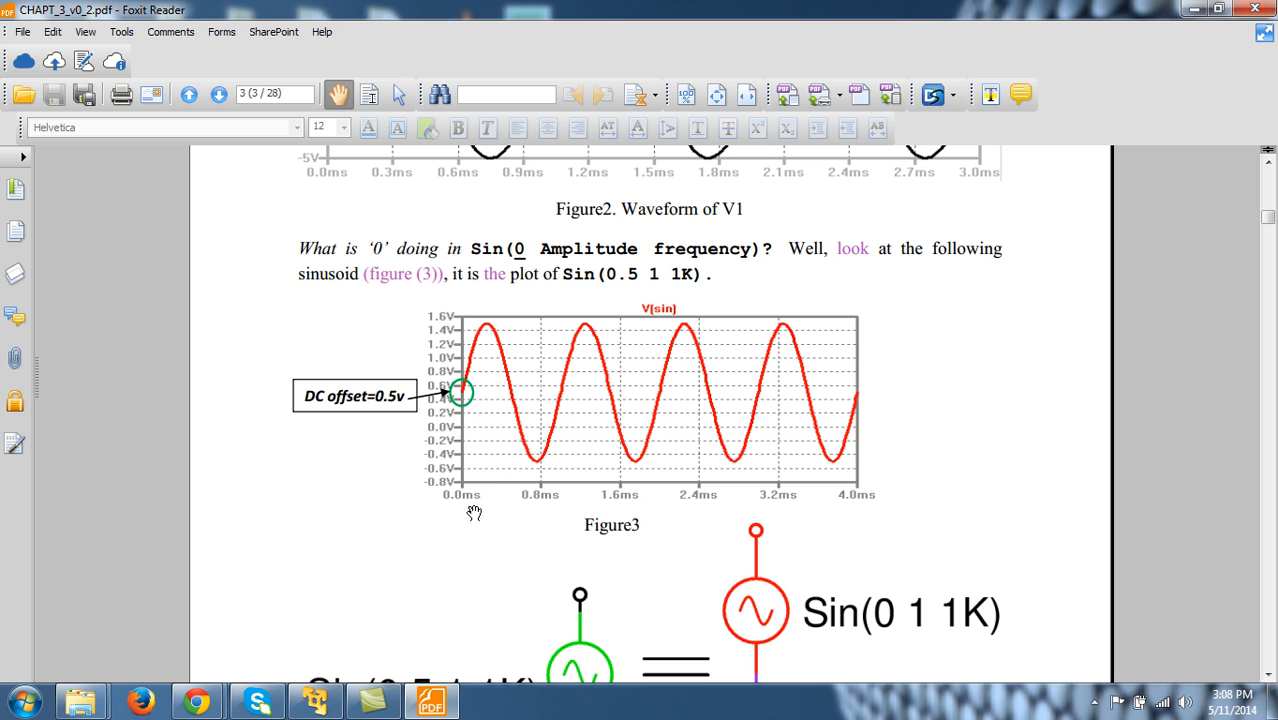
pyautogui.moveTo(856, 488)
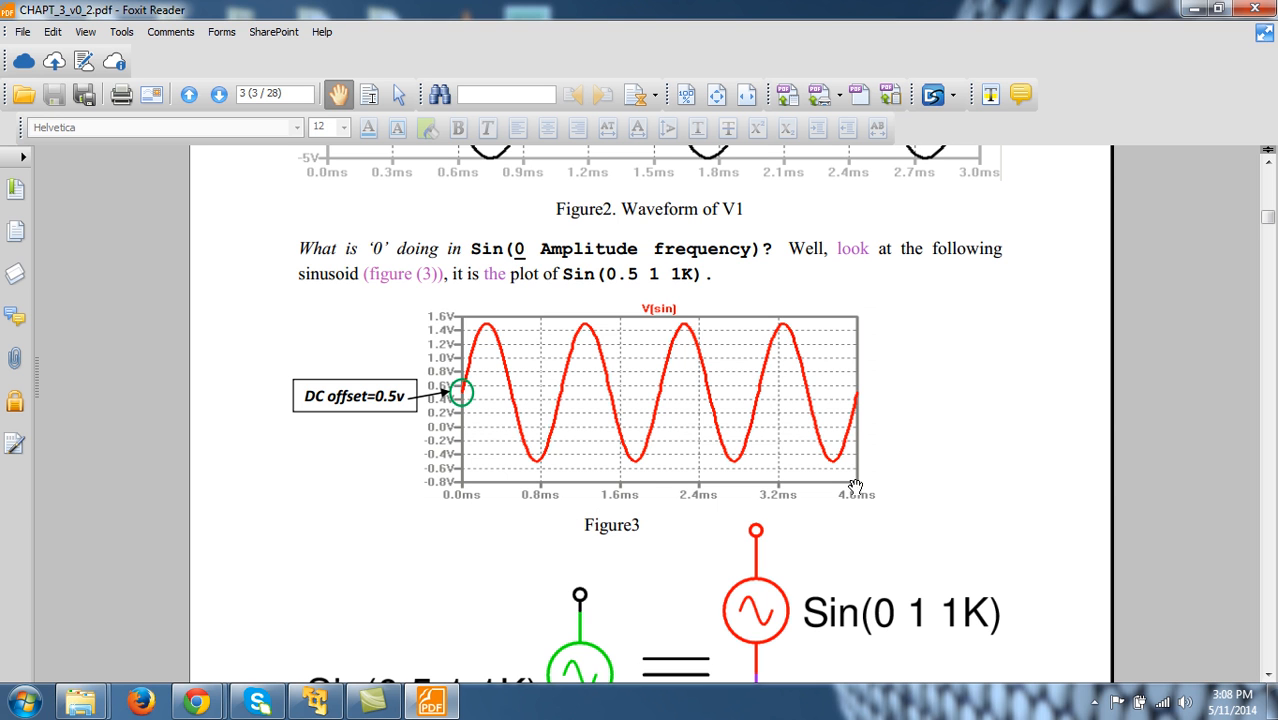
pyautogui.moveTo(930, 442)
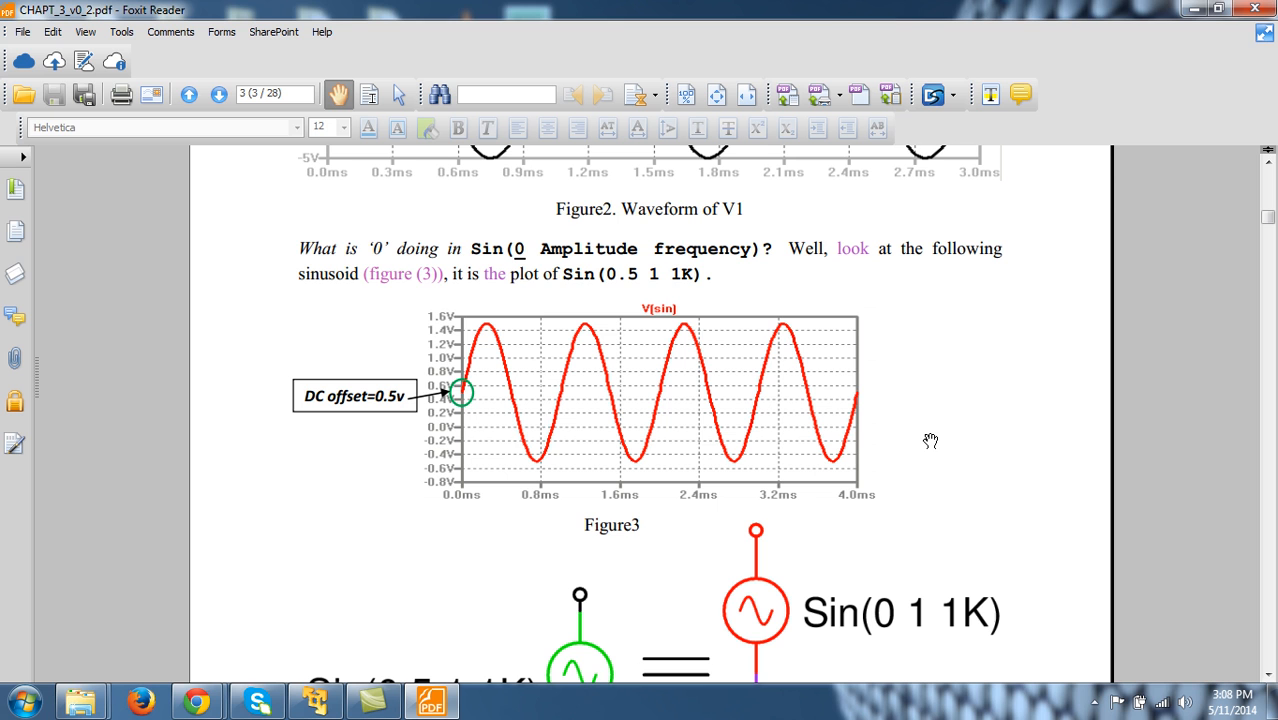
pyautogui.moveTo(476, 414)
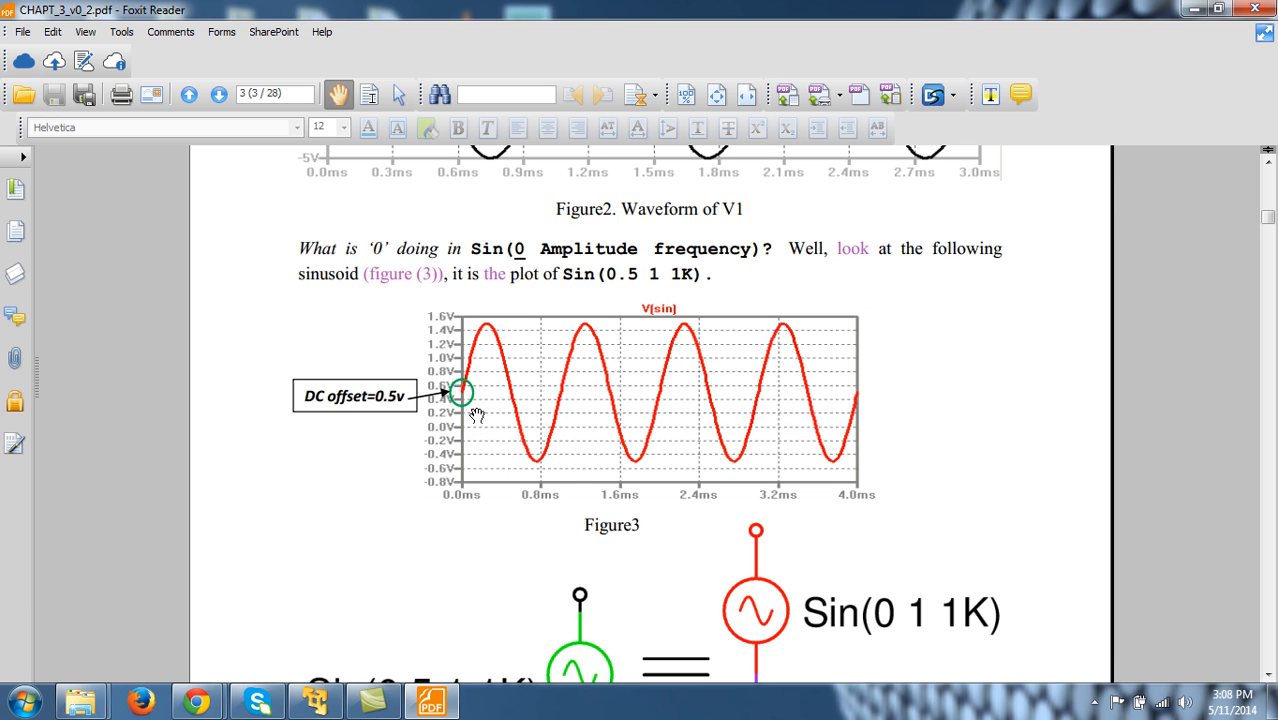
pyautogui.moveTo(450, 396)
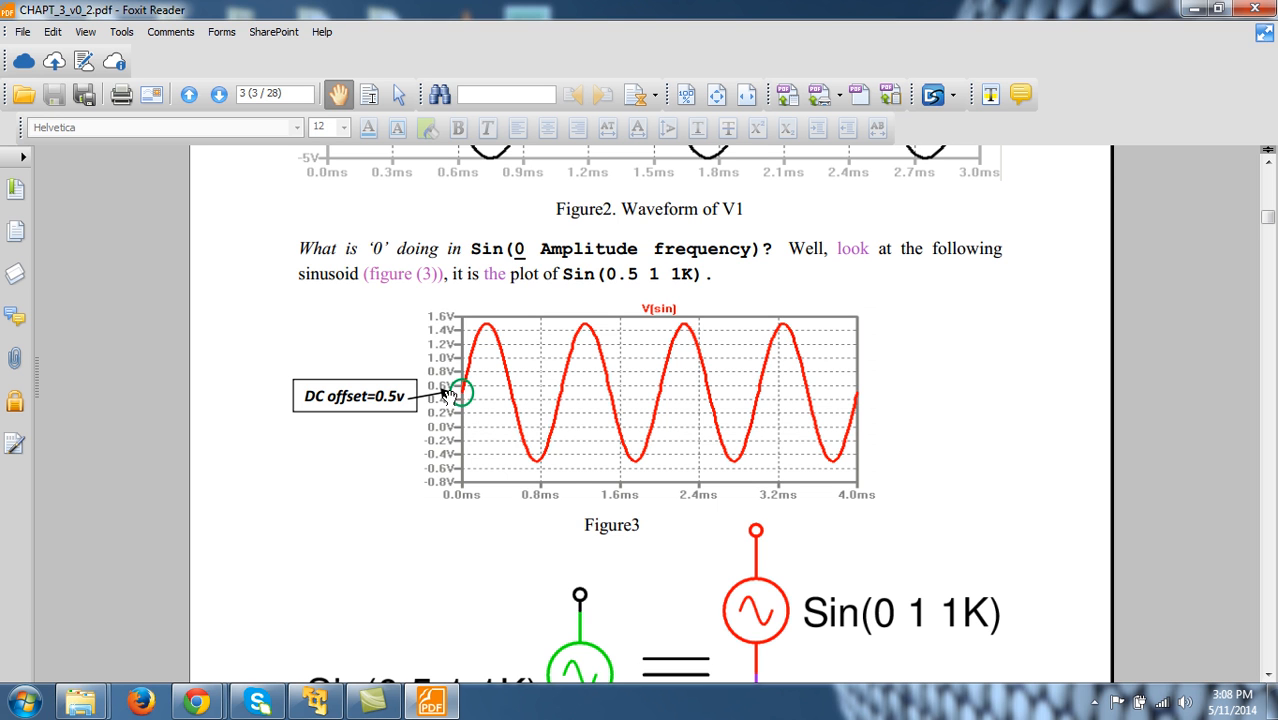
pyautogui.moveTo(540, 408)
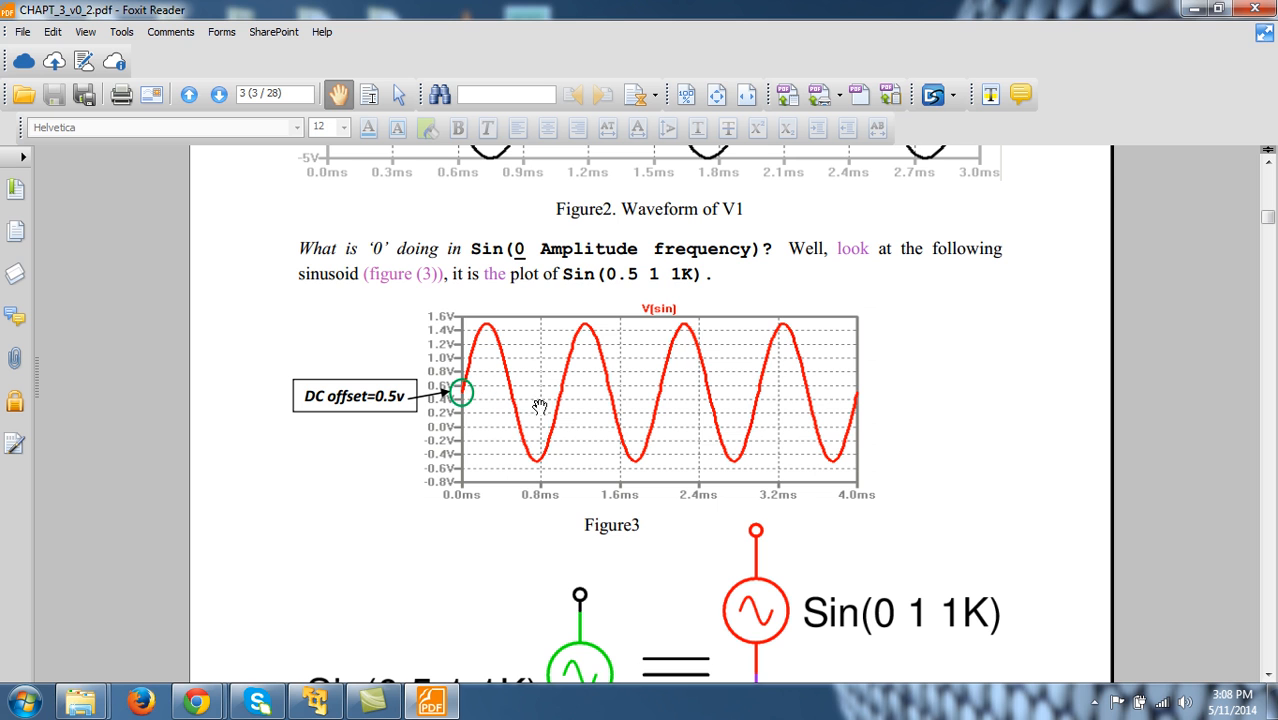
pyautogui.moveTo(546, 472)
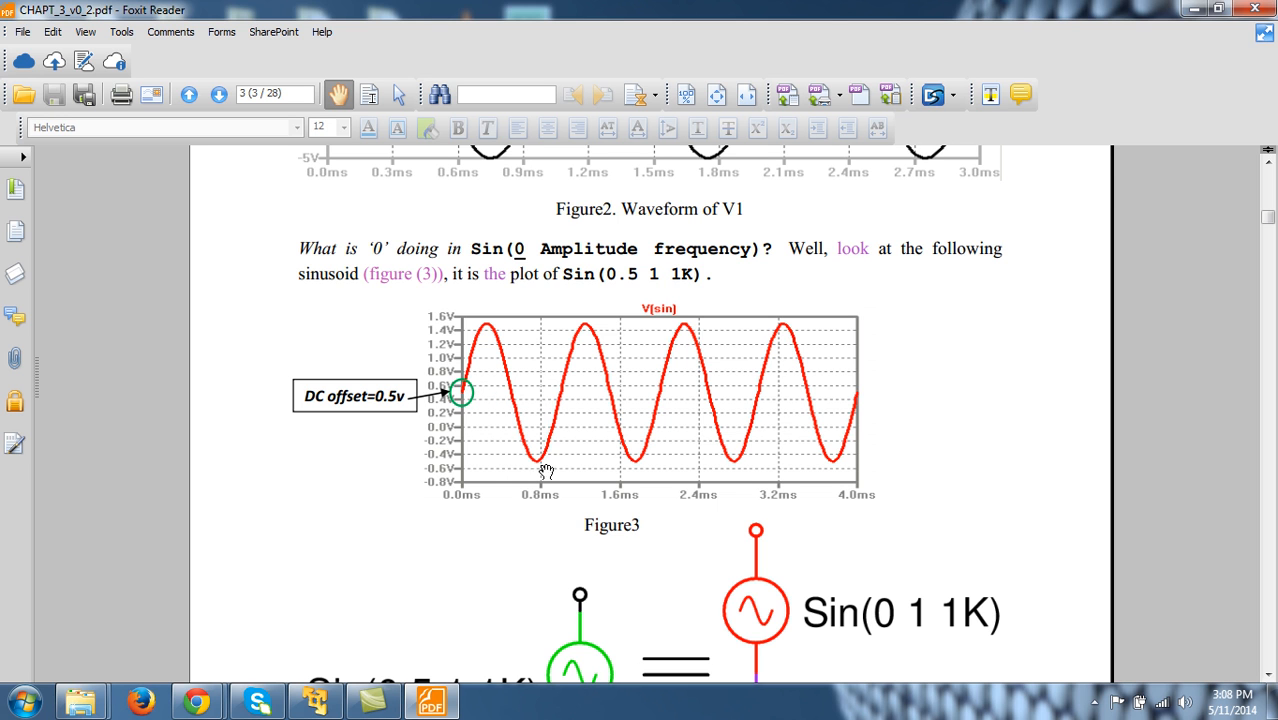
pyautogui.moveTo(690, 308)
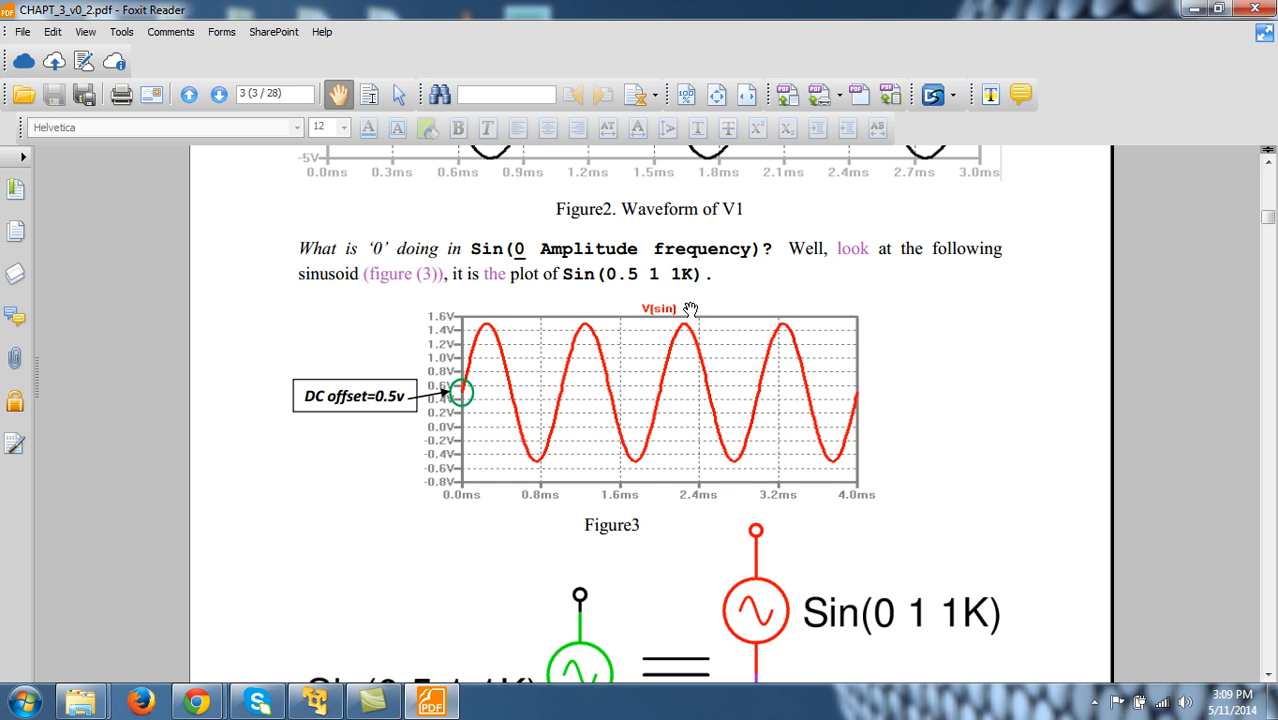
pyautogui.moveTo(842, 358)
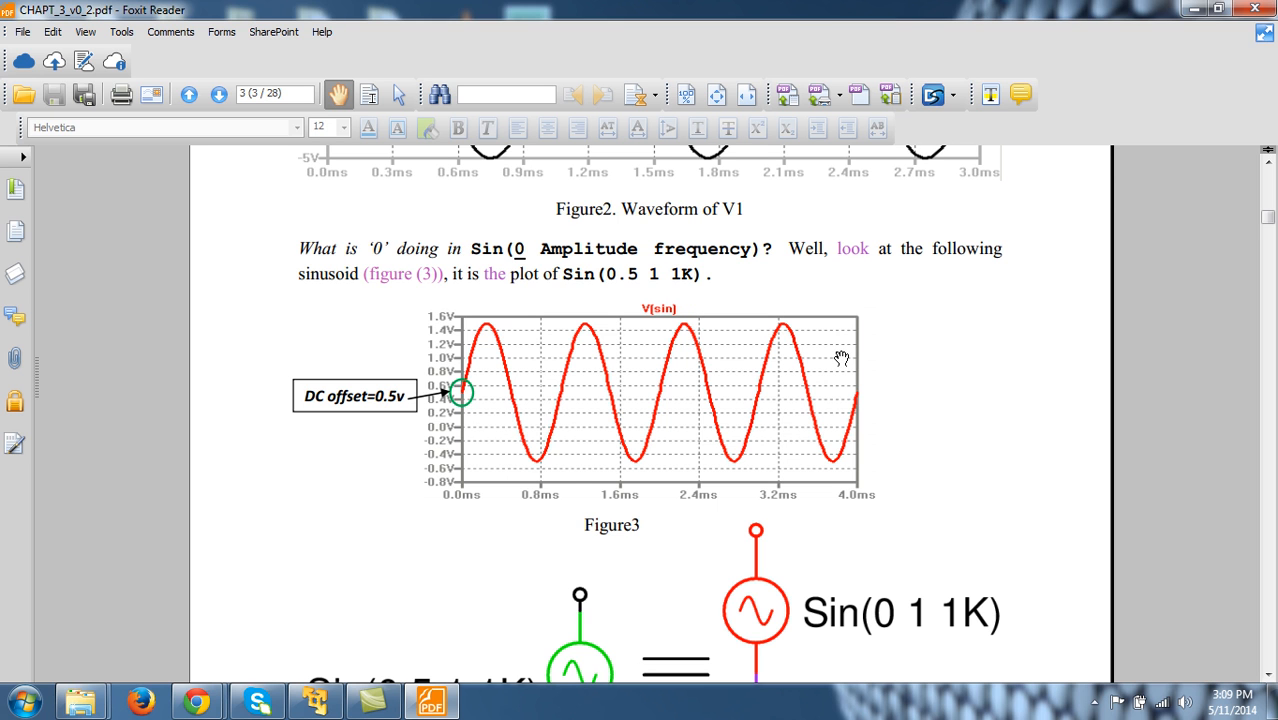
pyautogui.moveTo(640, 436)
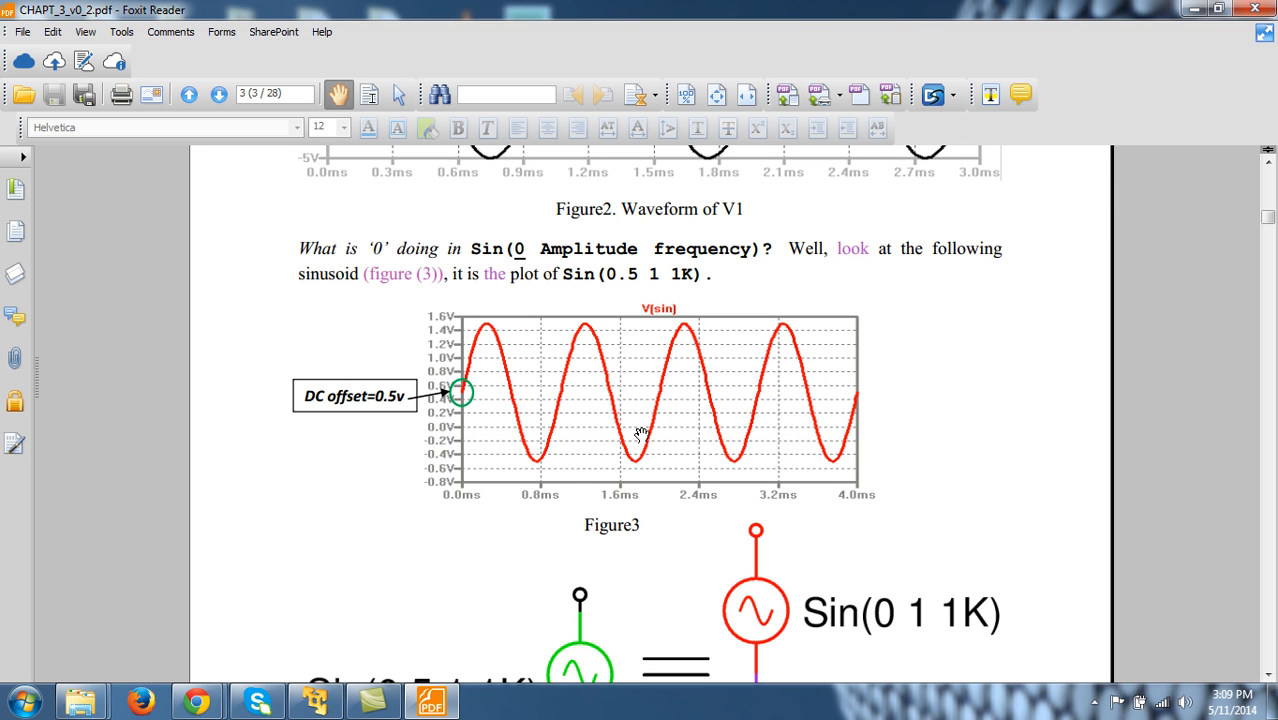
pyautogui.moveTo(496, 410)
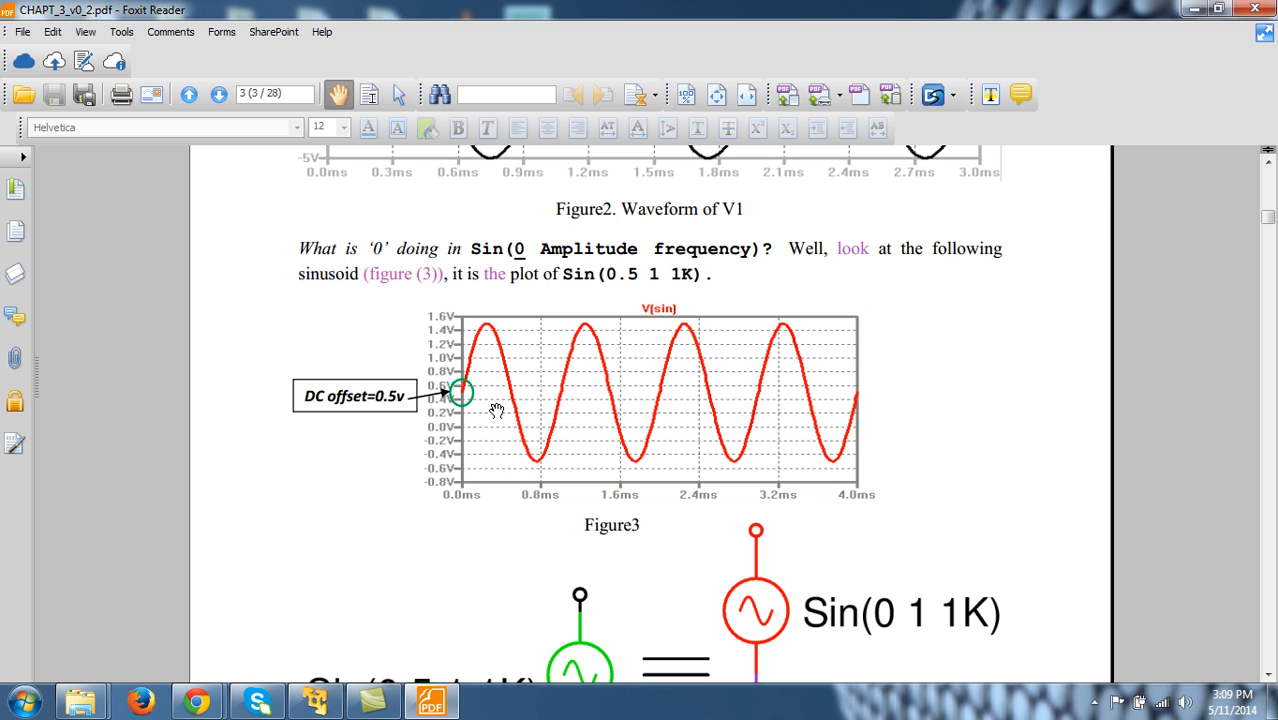
pyautogui.moveTo(930, 486)
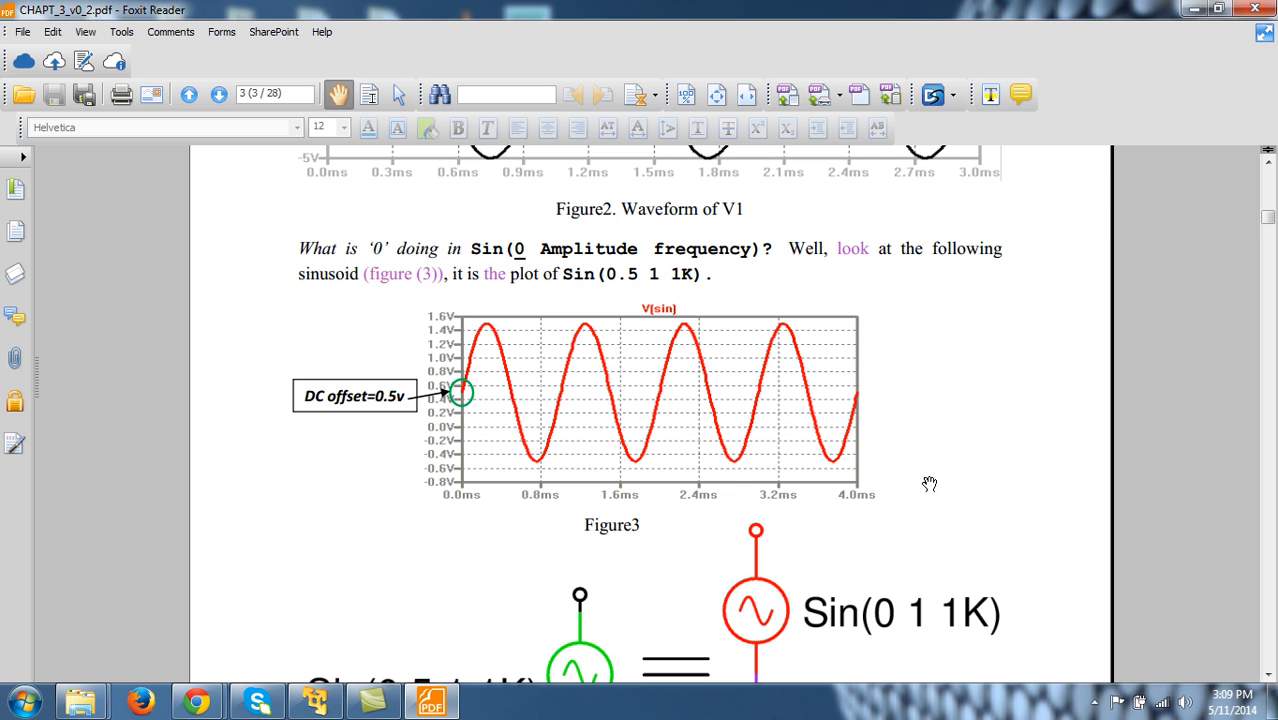
pyautogui.moveTo(1026, 328)
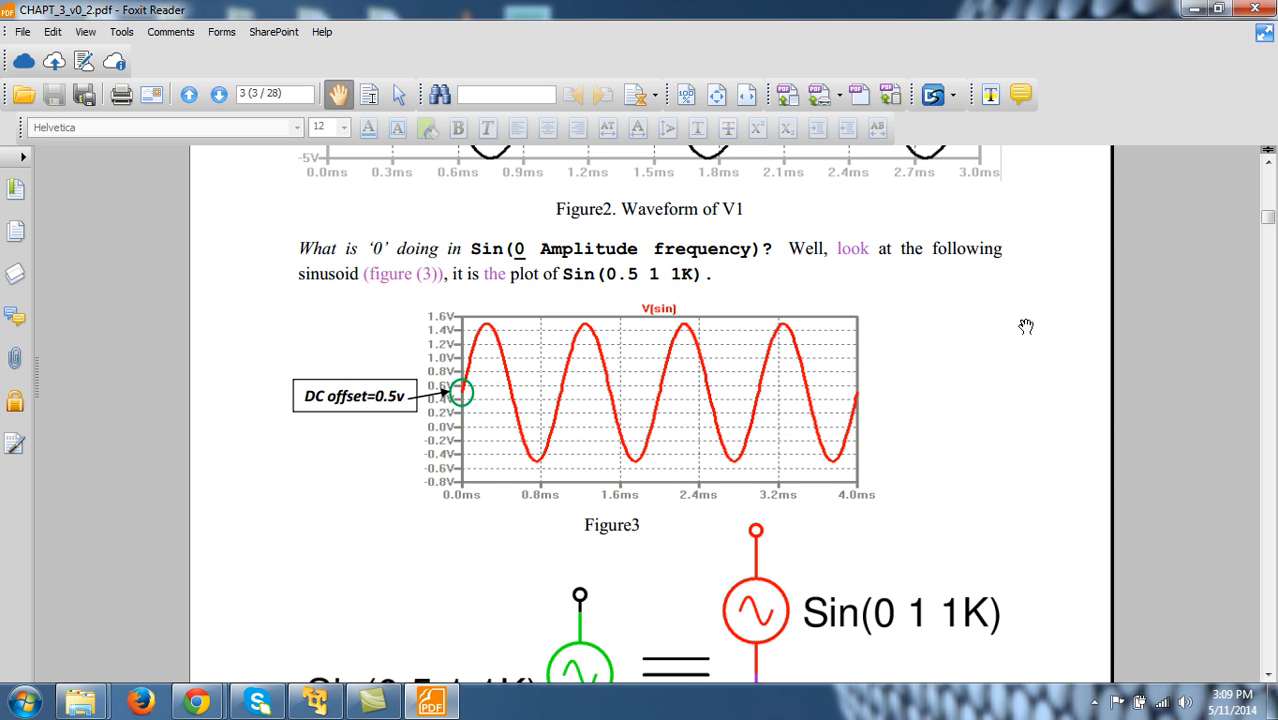
pyautogui.moveTo(936, 480)
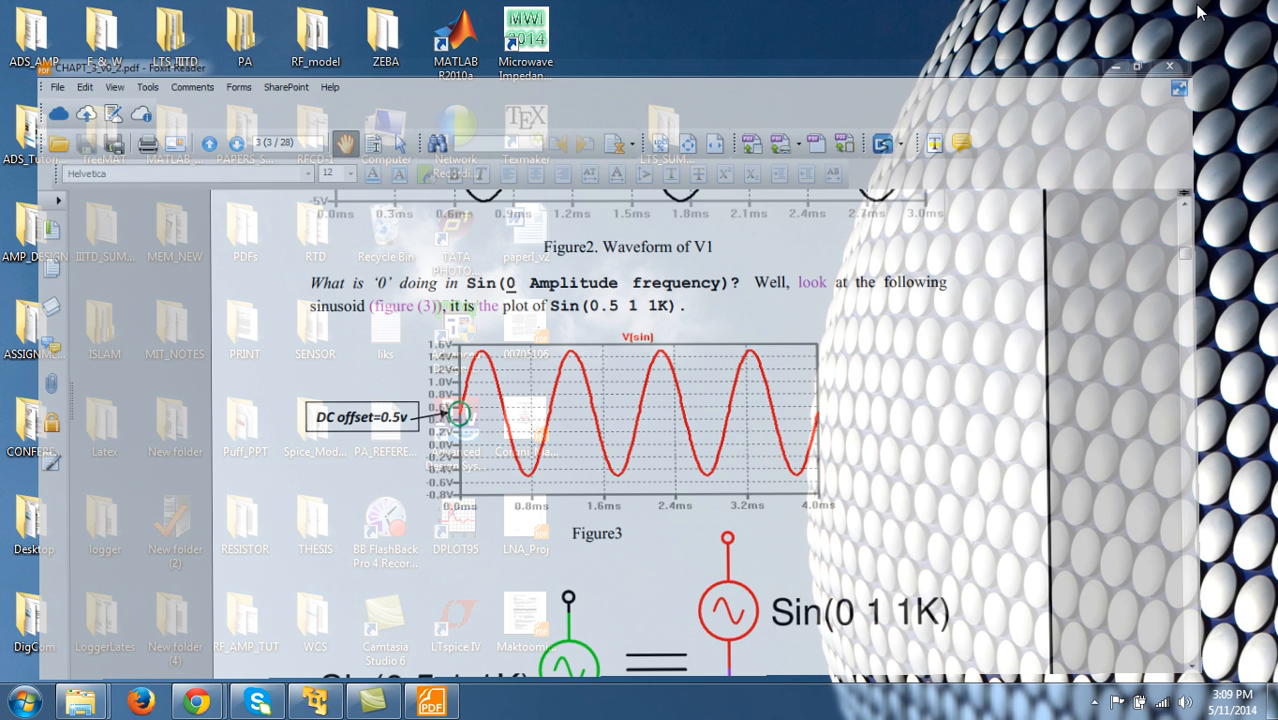
# Step: Start LTspice and load the hwr netlist from the LTS_SUMMER folder
pyautogui.click(1114, 66)
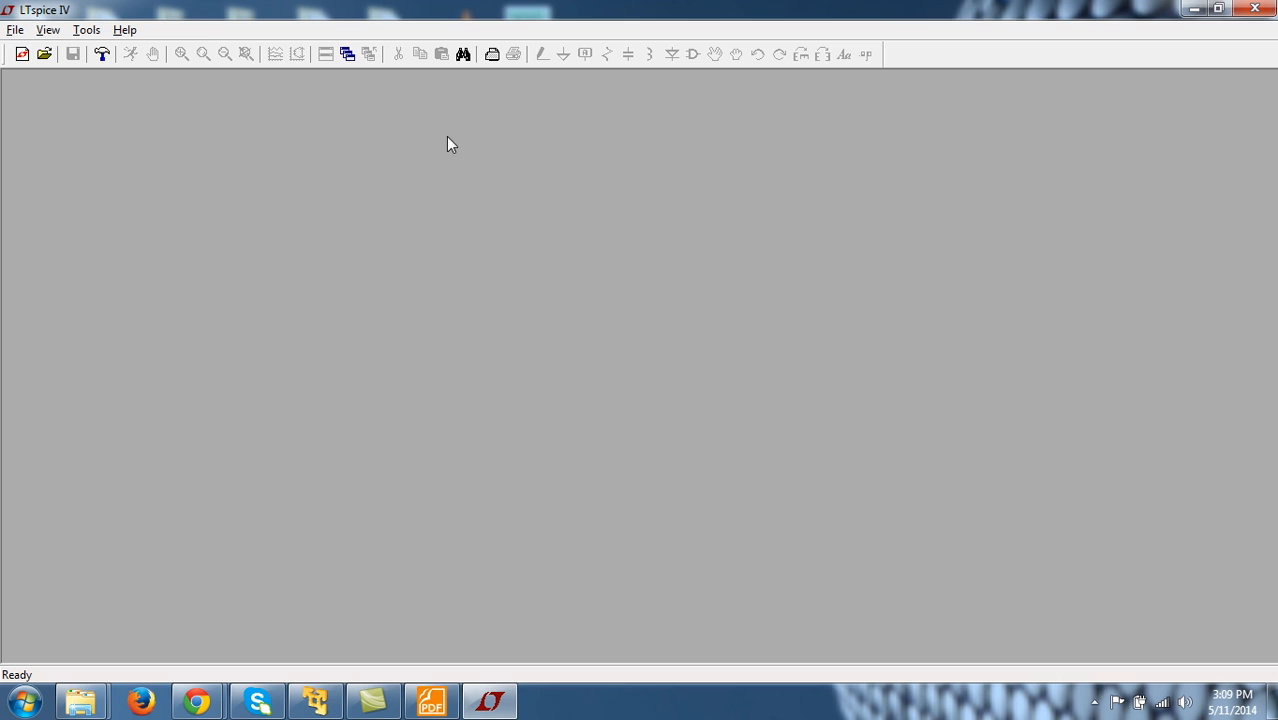
pyautogui.click(16, 30)
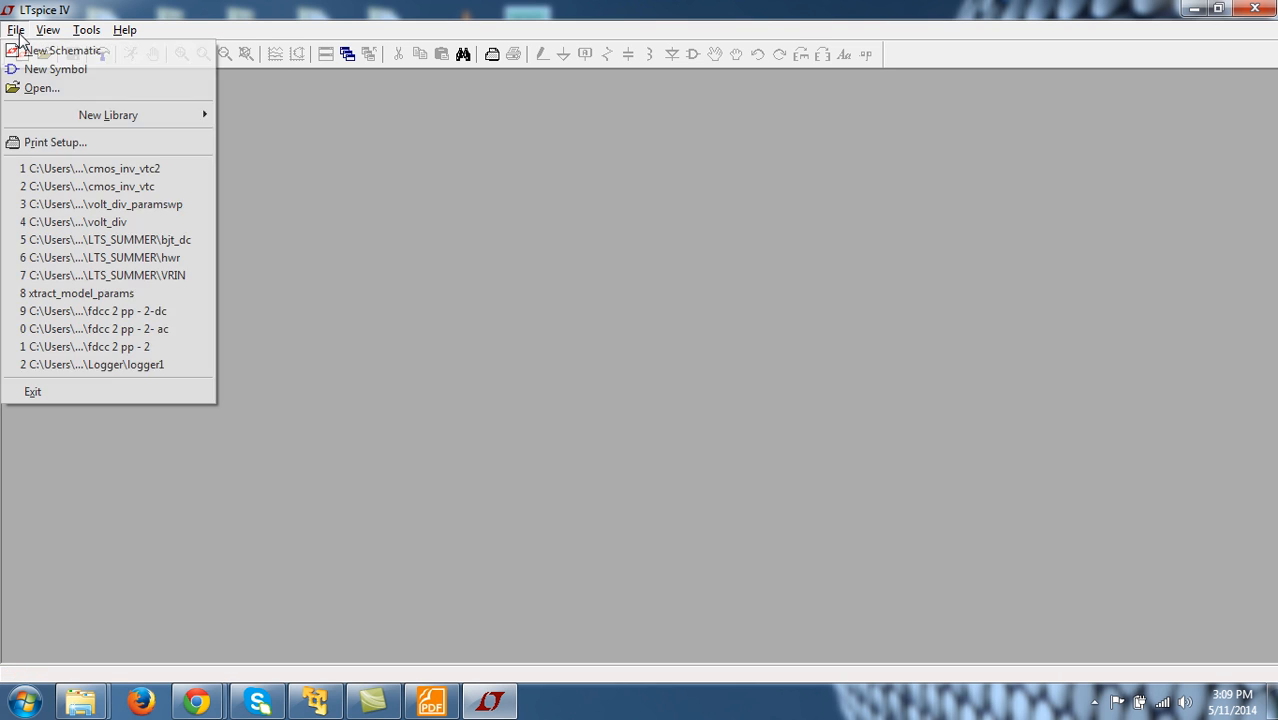
pyautogui.click(40, 88)
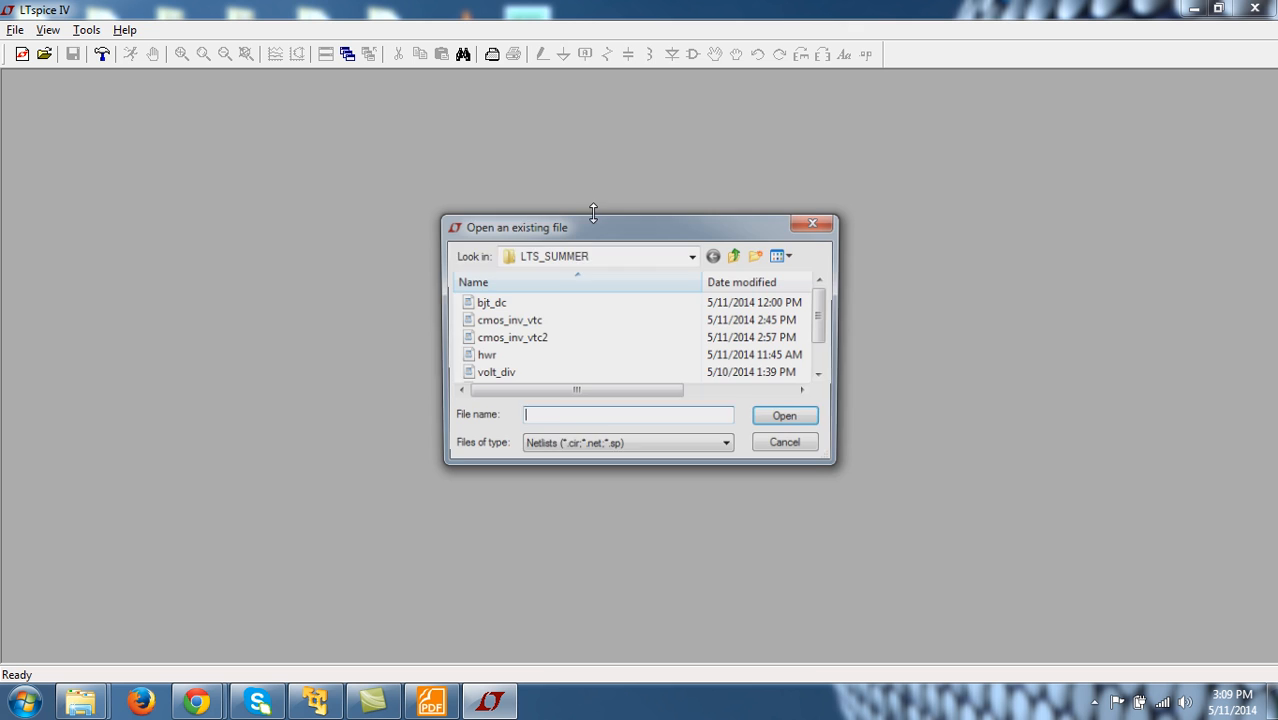
pyautogui.doubleClick(488, 354)
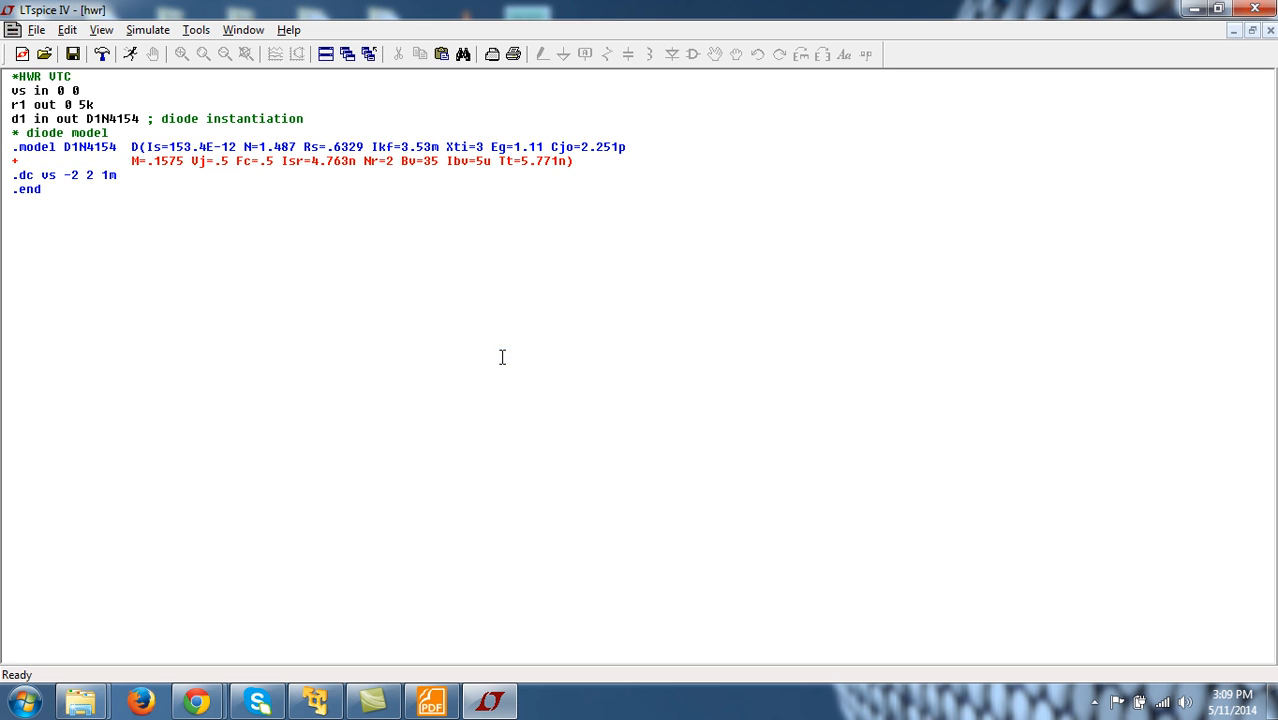
# Step: Save the netlist as a new copy named hwr_tran
pyautogui.click(36, 30)
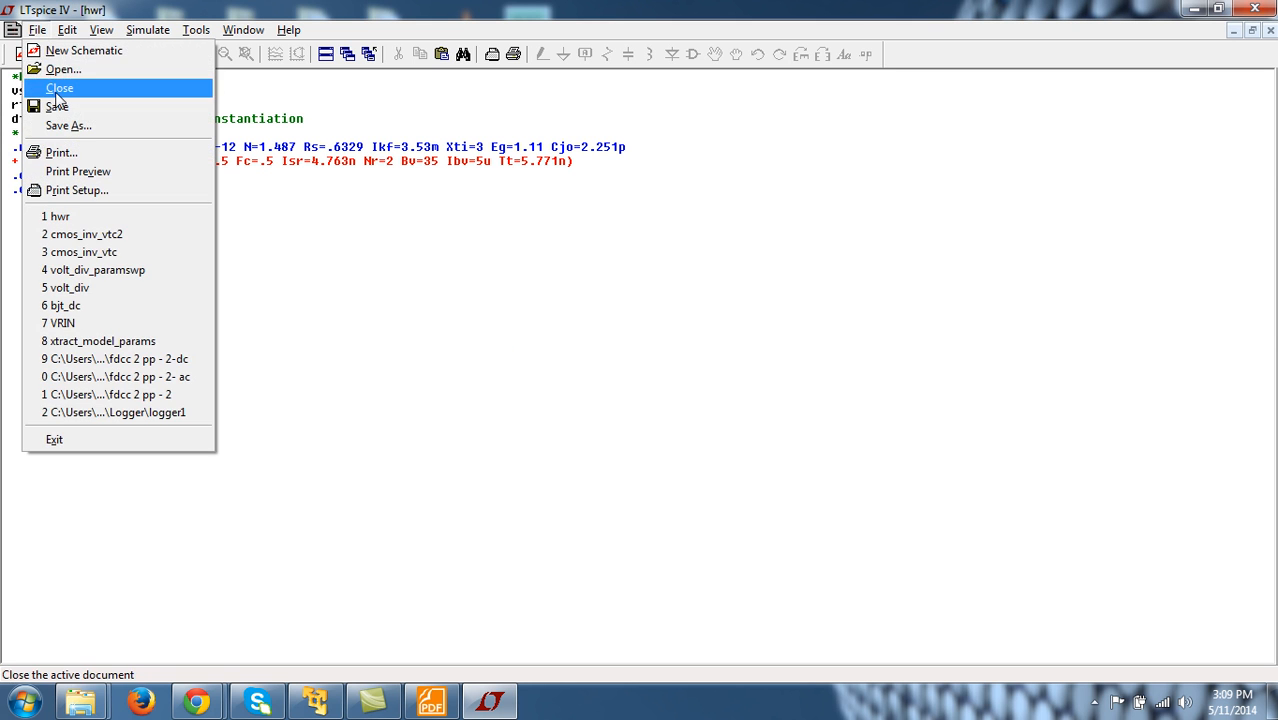
pyautogui.click(68, 124)
pyautogui.write('hwr_')
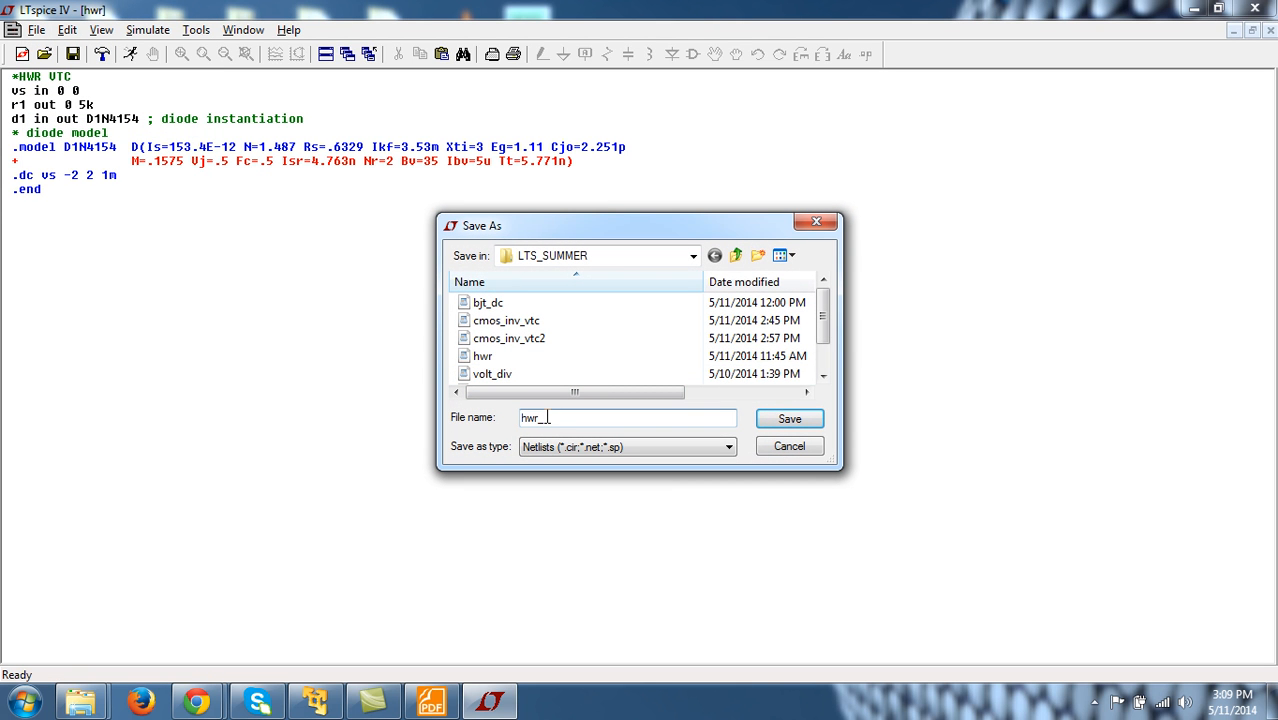
pyautogui.write('tran')
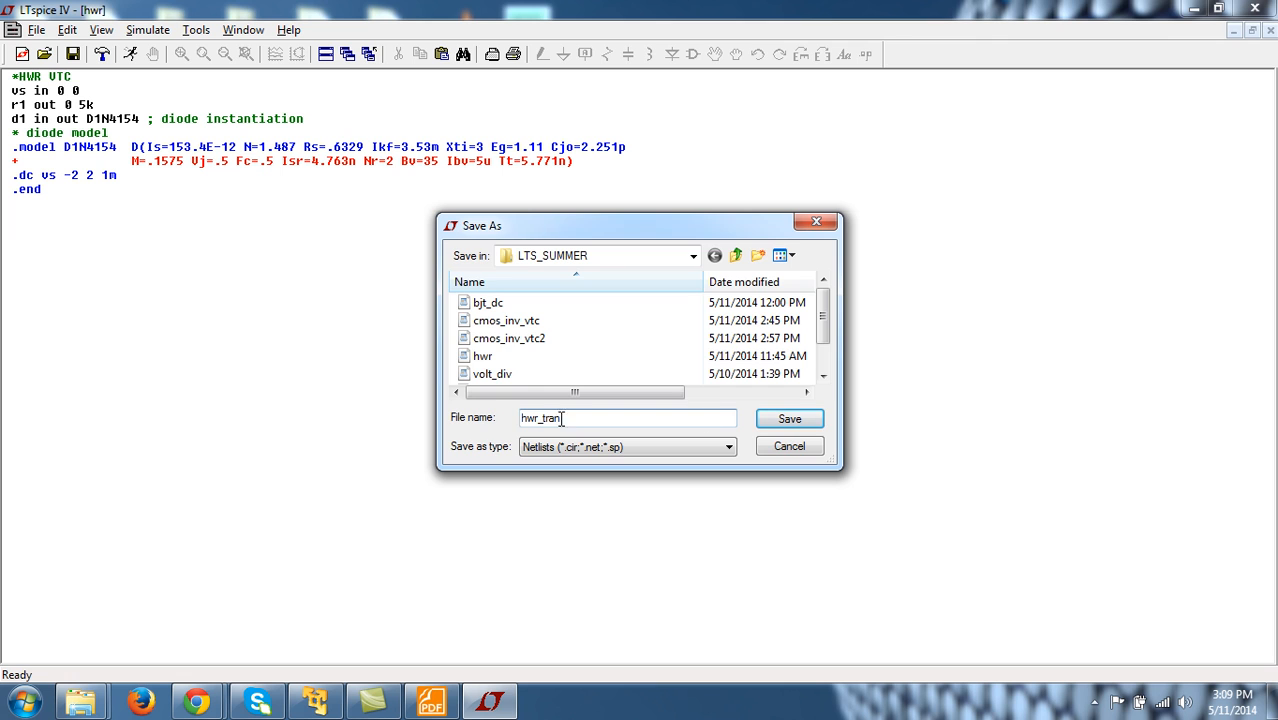
pyautogui.click(788, 418)
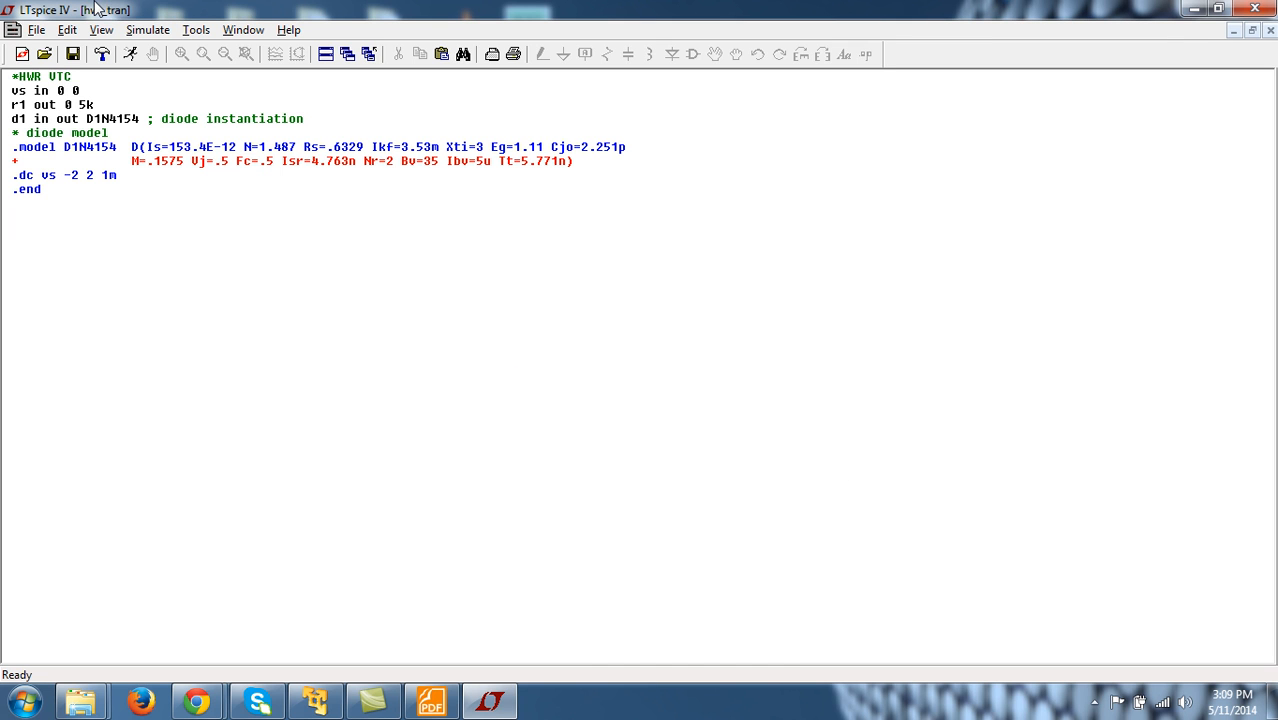
pyautogui.moveTo(84, 128)
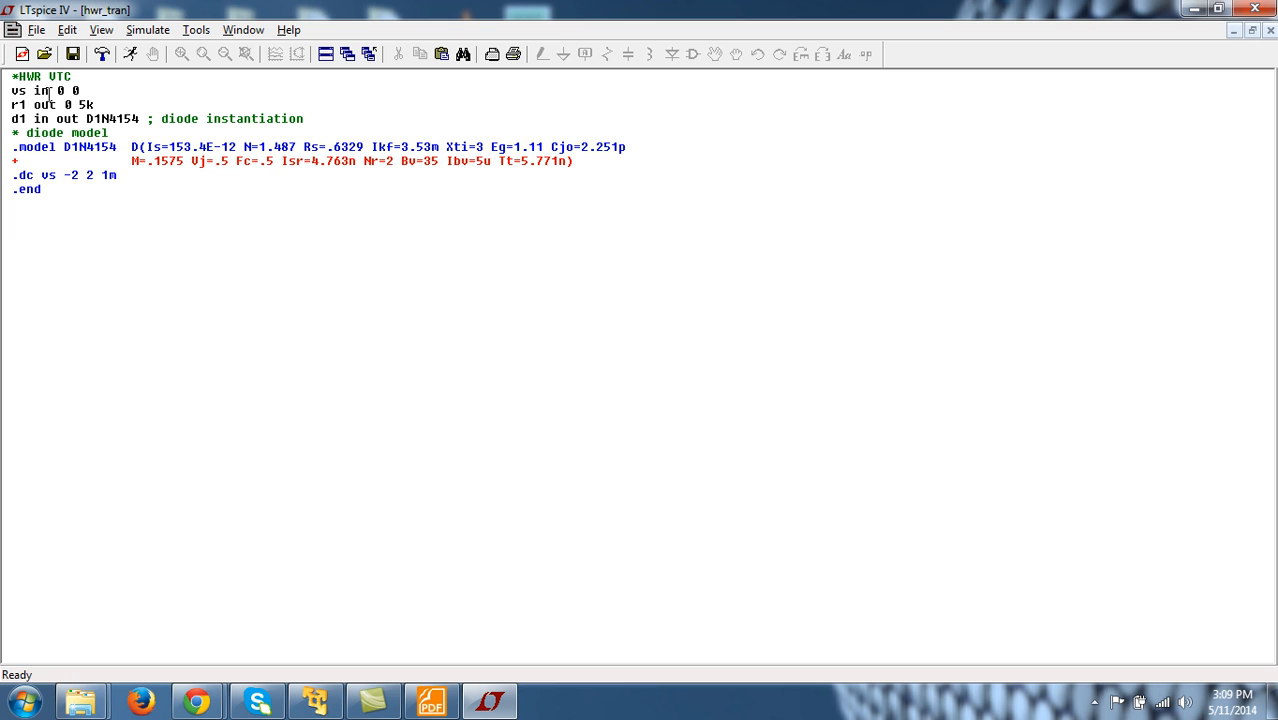
# Step: Edit the vs source line to read vs in 0 sin(0 5 1k)
pyautogui.click(84, 90)
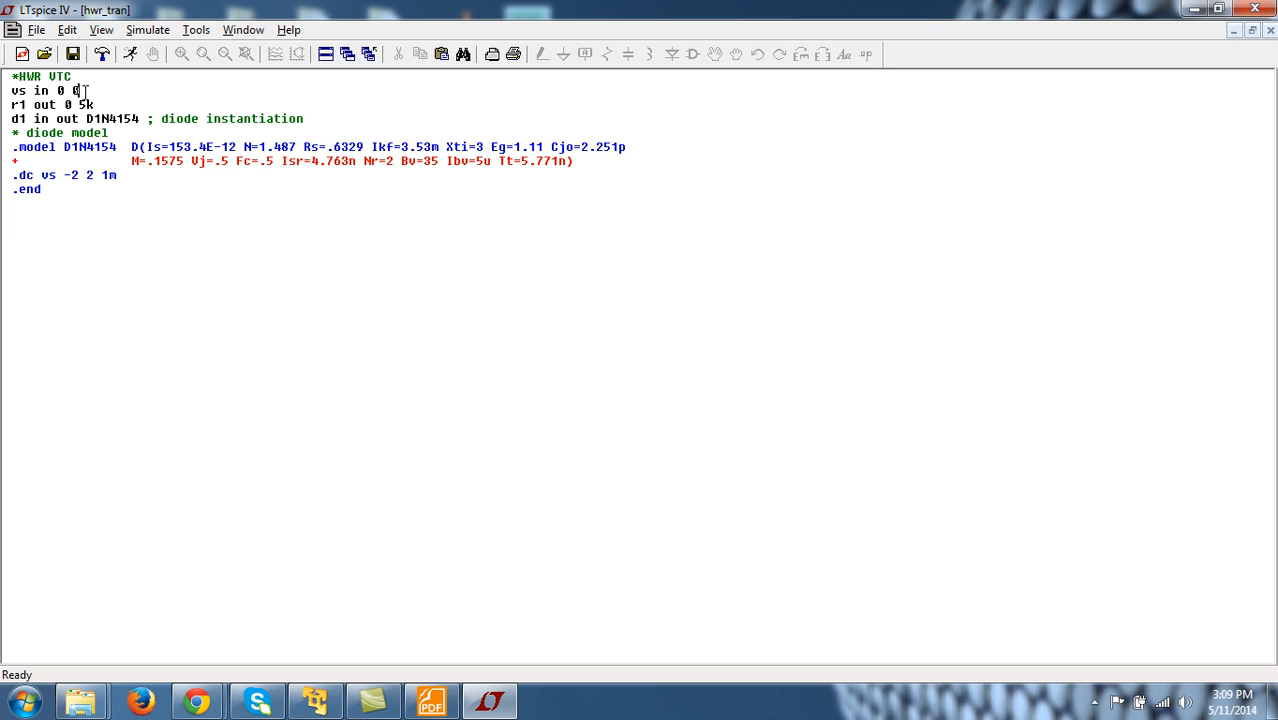
pyautogui.write('sin')
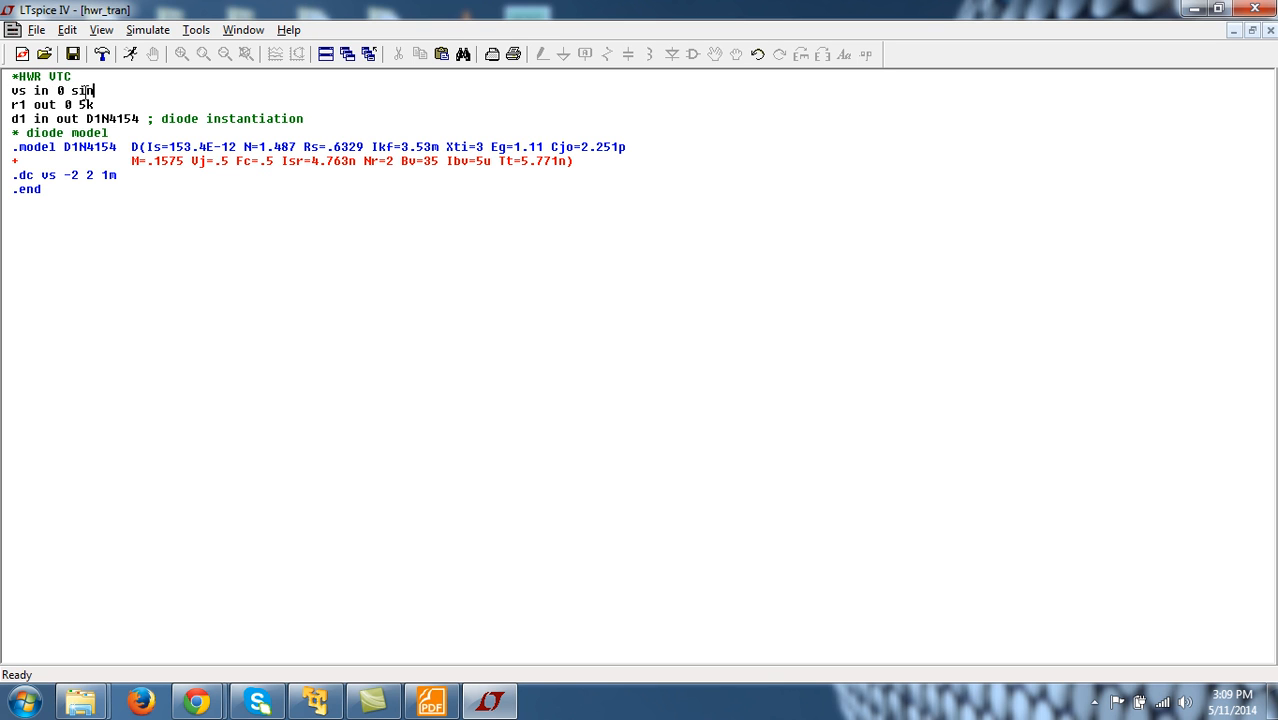
pyautogui.write('(')
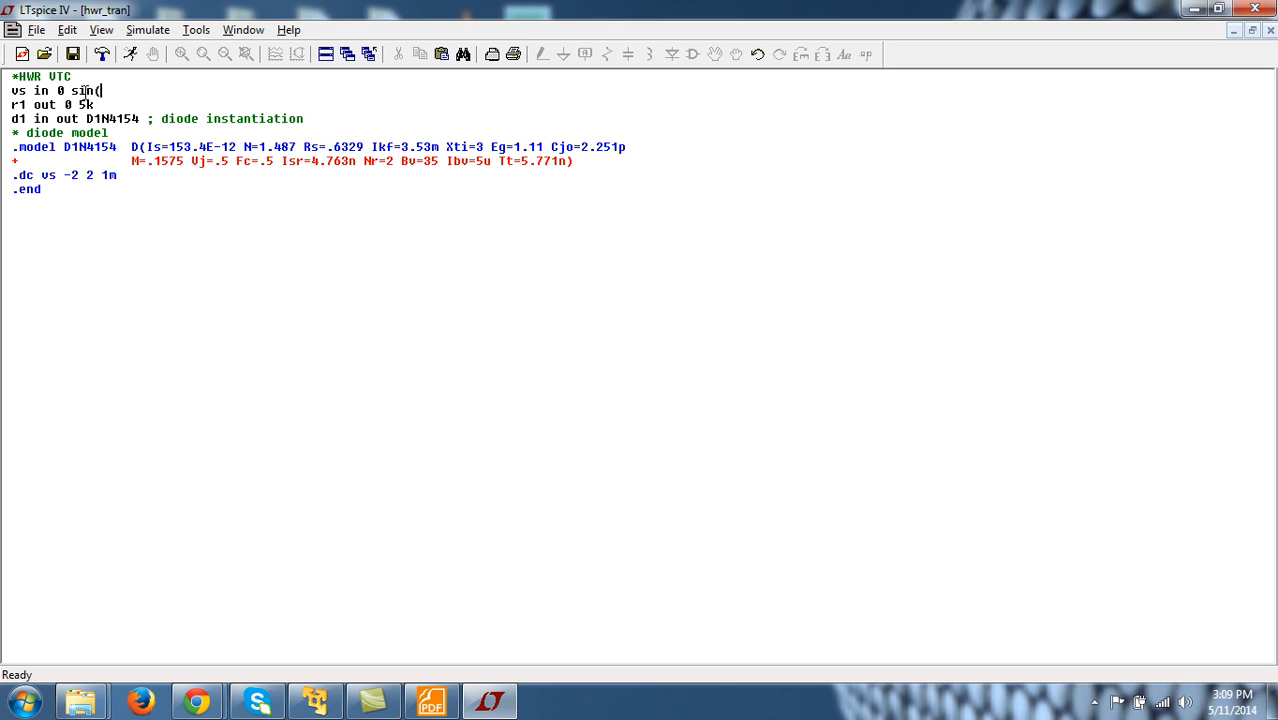
pyautogui.write('0')
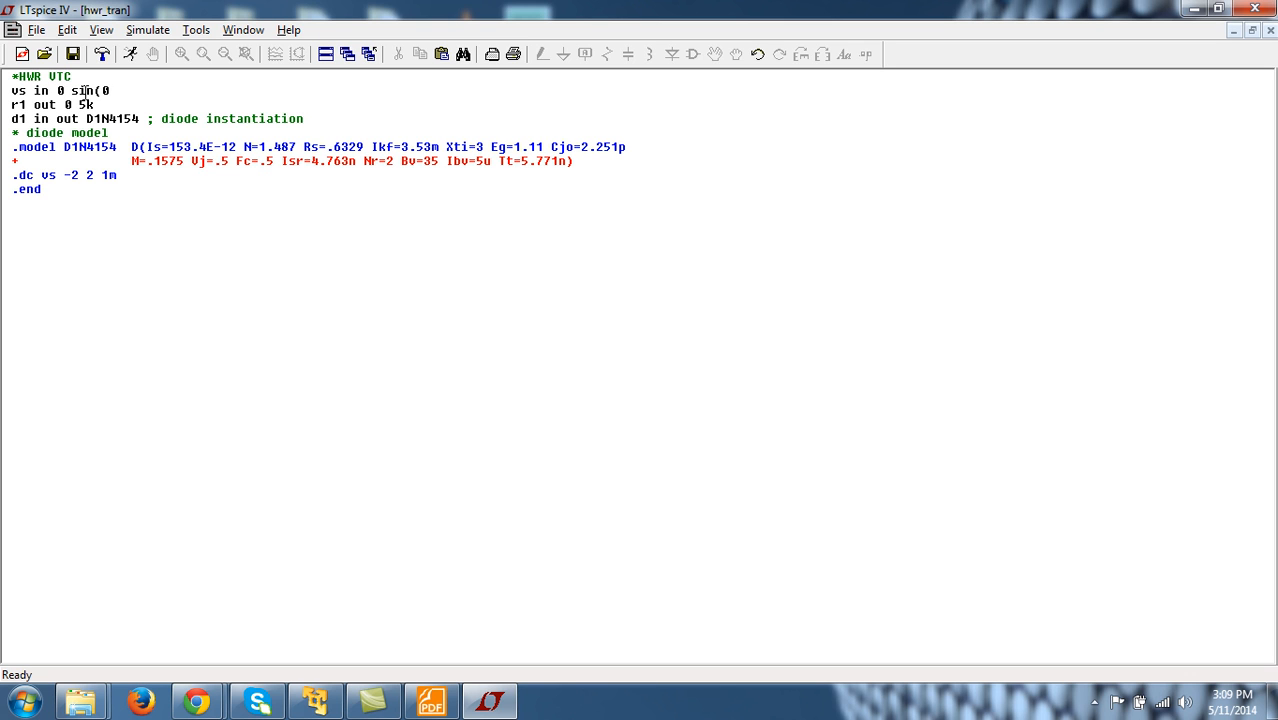
pyautogui.write('5 1k')
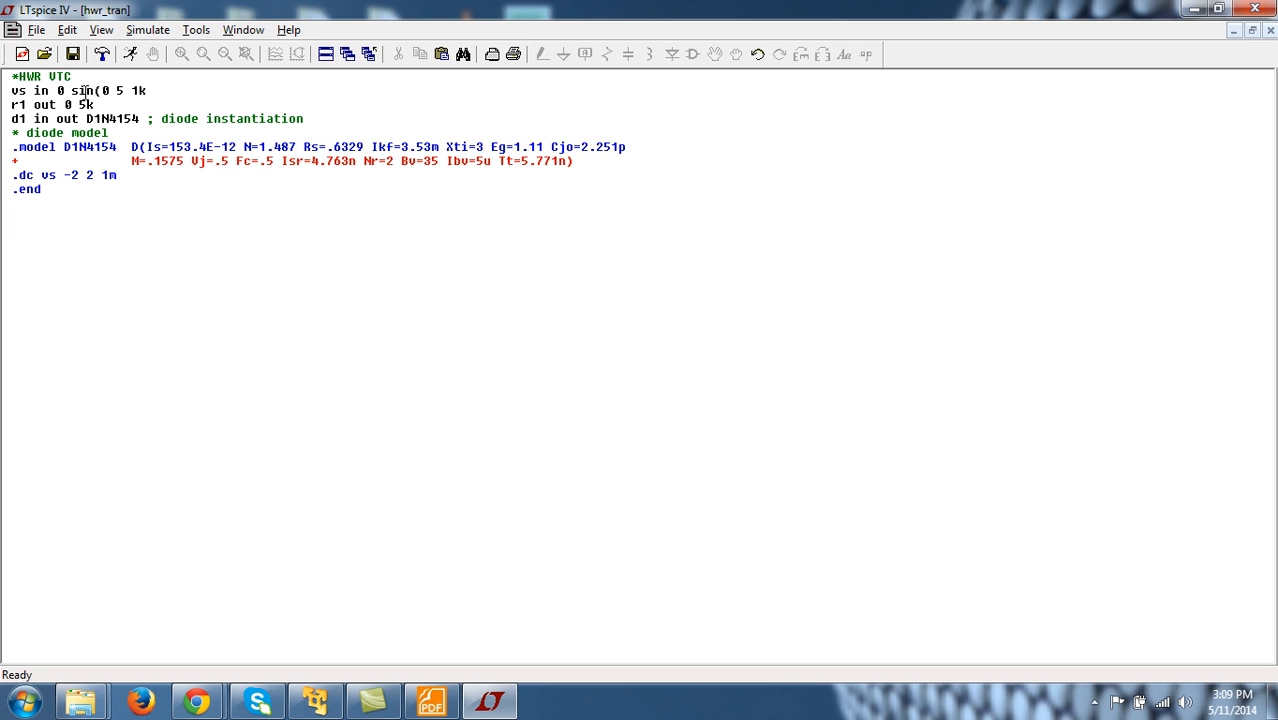
pyautogui.write(')')
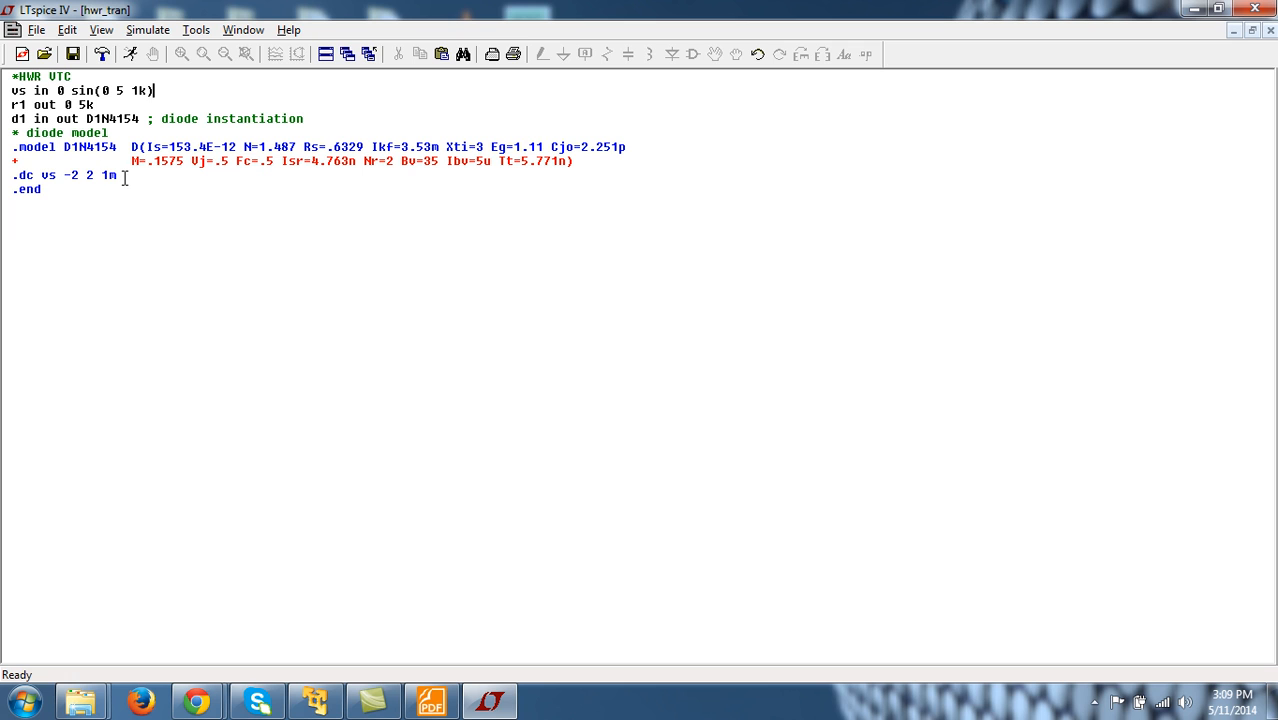
# Step: Replace the DC sweep command with .tran 1m
pyautogui.press('BackSpace')
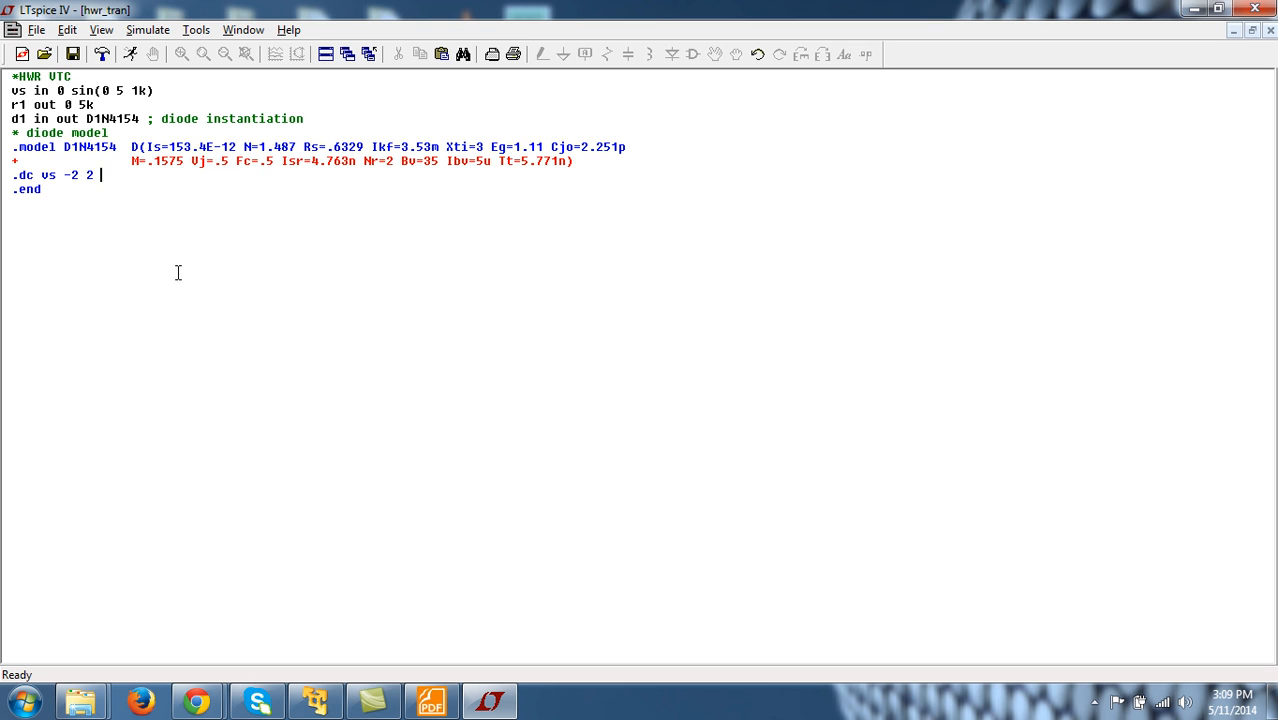
pyautogui.press('BackSpace')
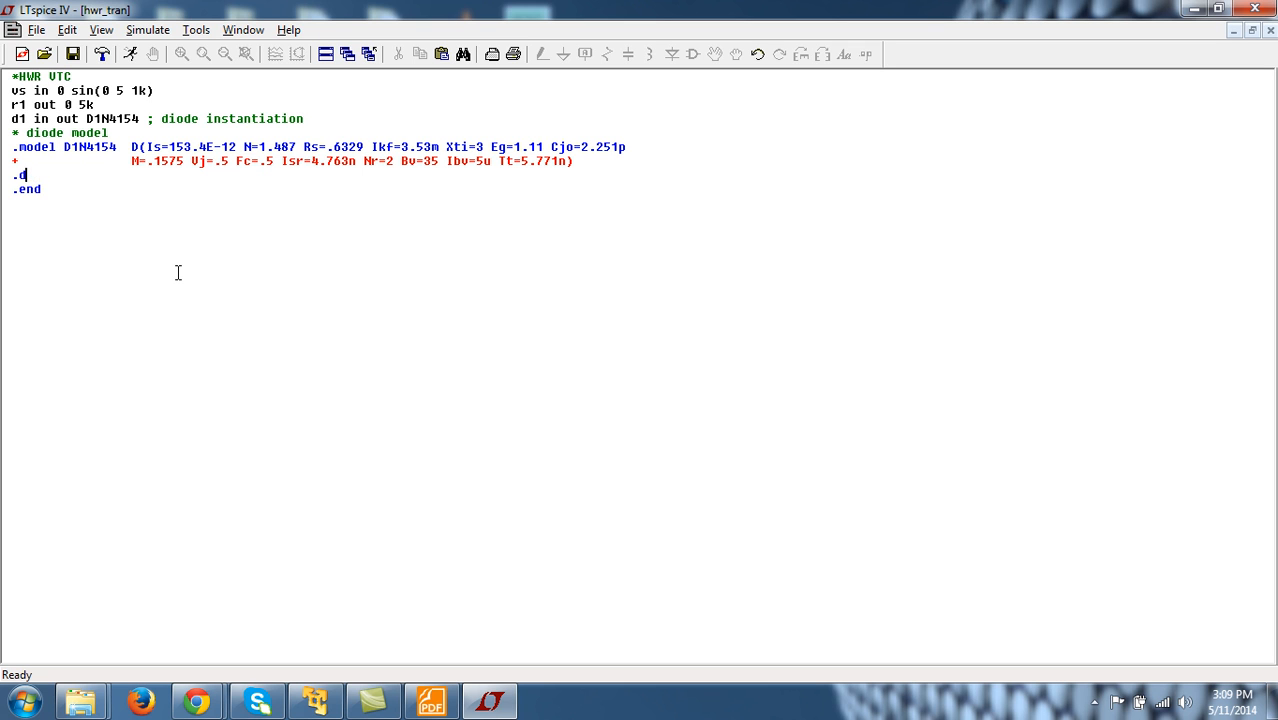
pyautogui.press('Backspace')
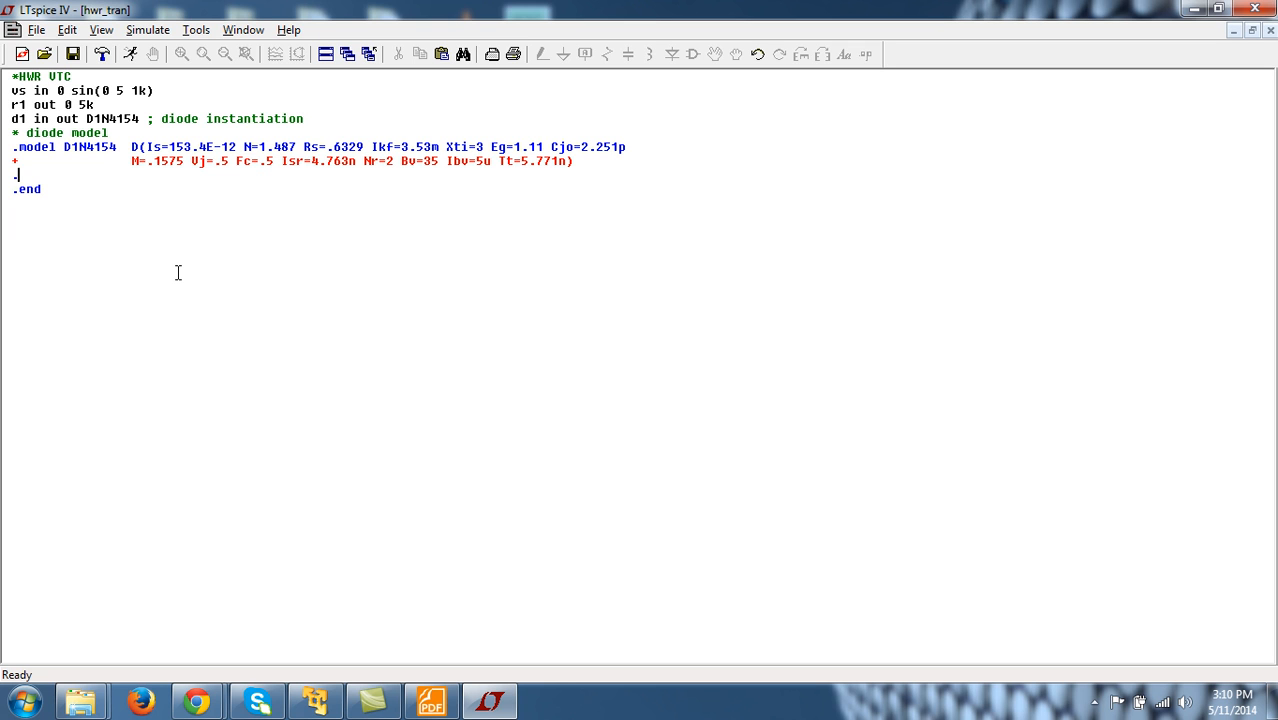
pyautogui.write('tran')
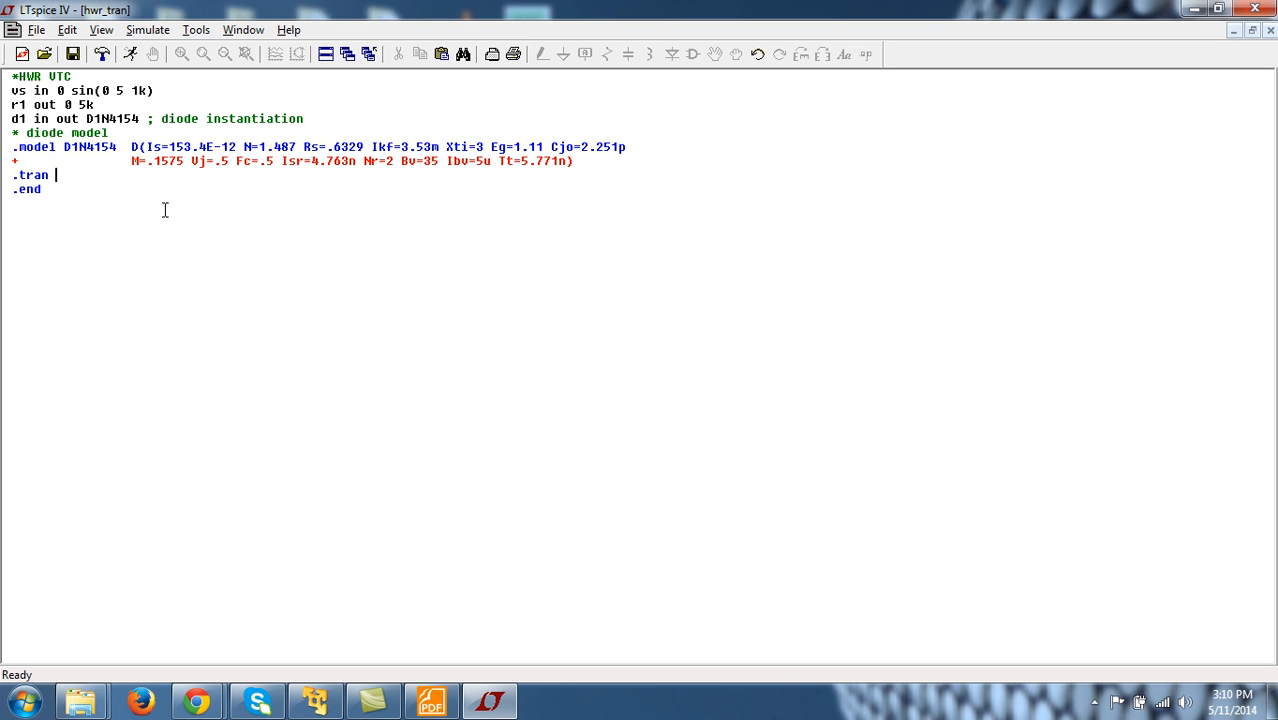
pyautogui.write('1m')
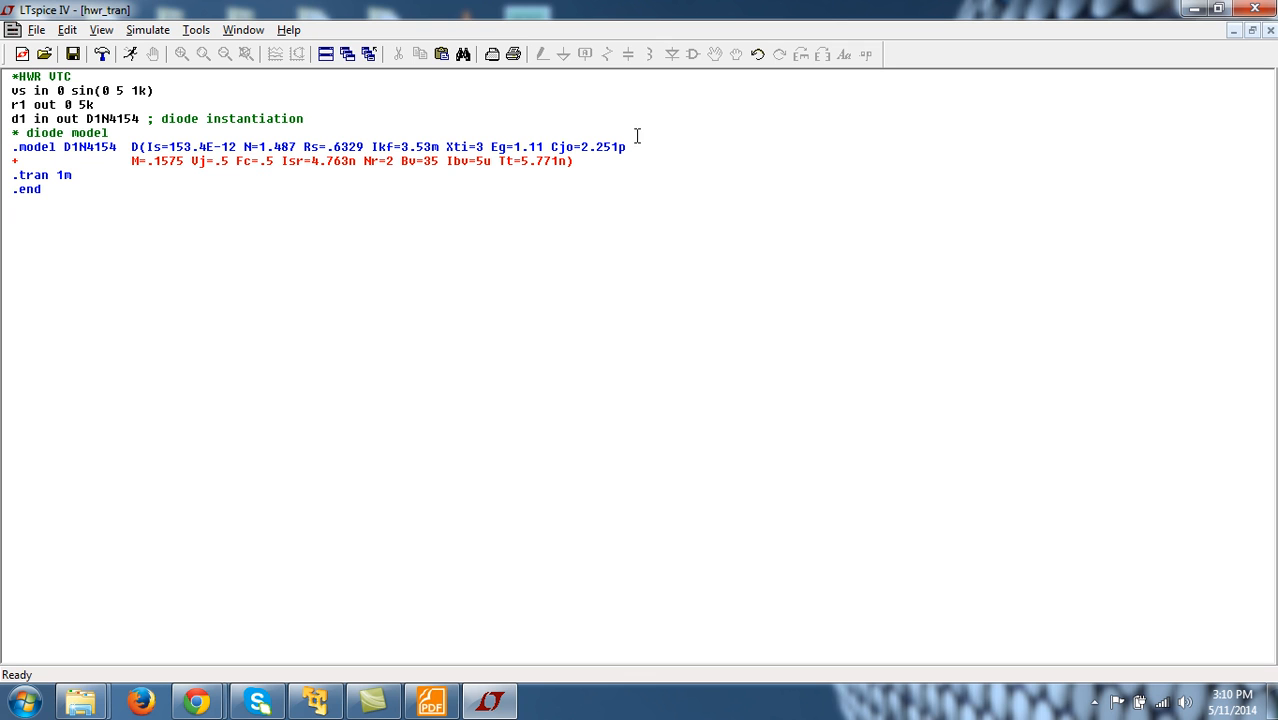
pyautogui.moveTo(400, 116)
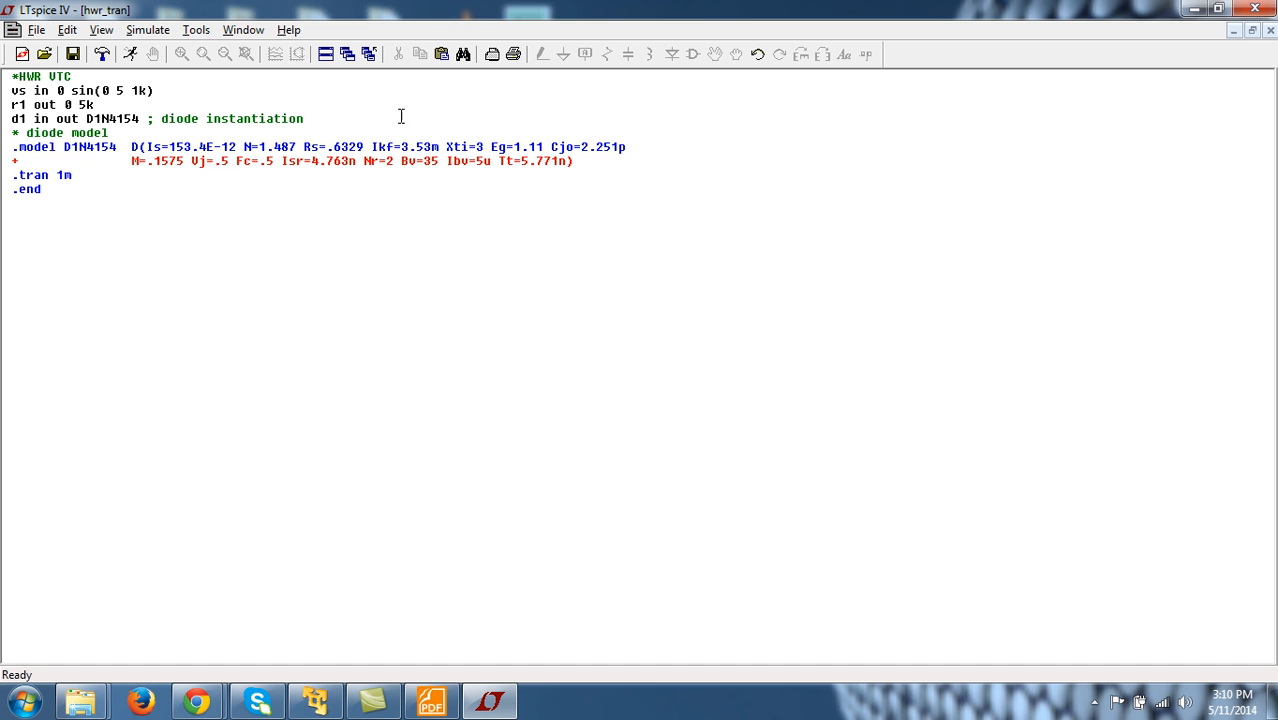
pyautogui.moveTo(148, 68)
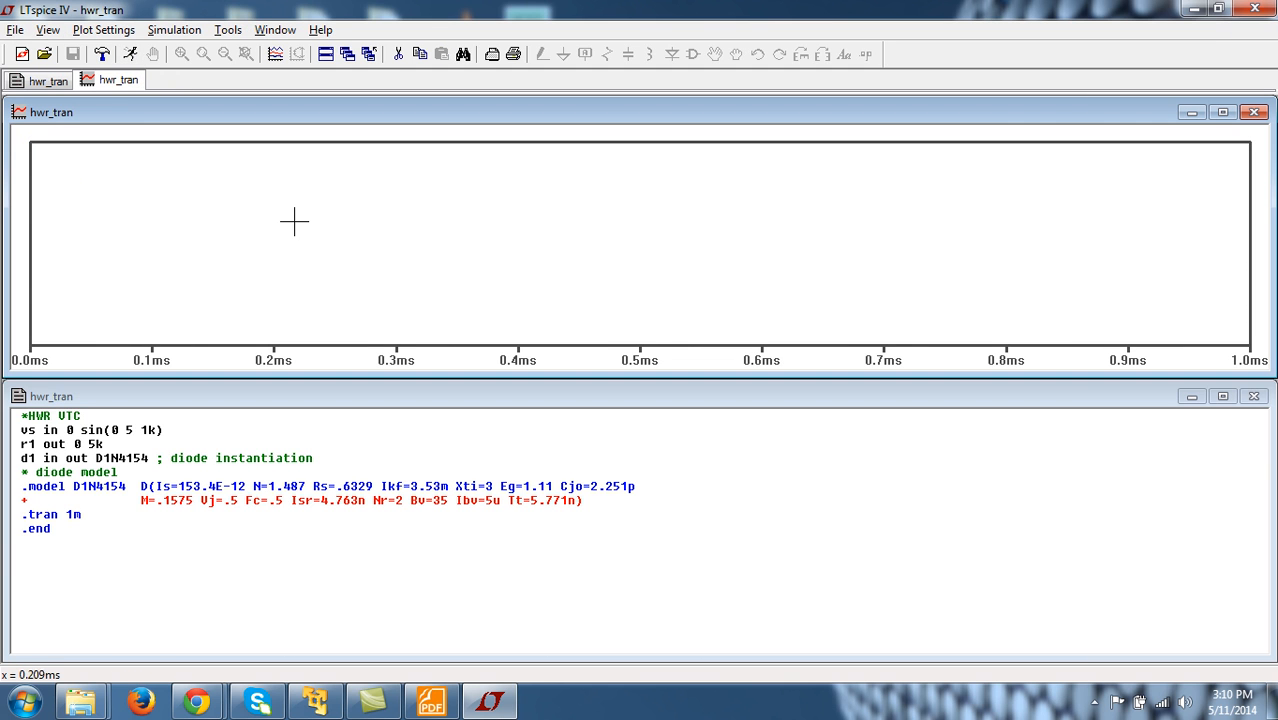
pyautogui.moveTo(344, 228)
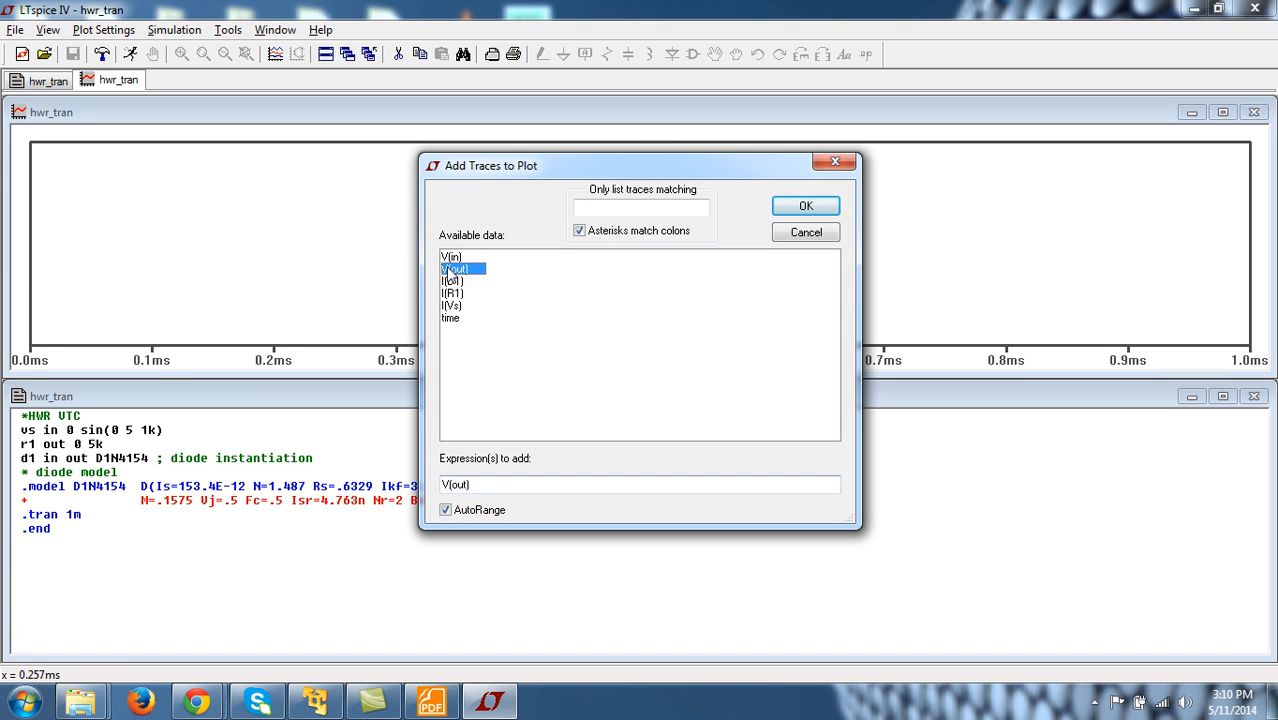
# Step: Run the simulation and add the V(out) trace to the waveform plot
pyautogui.click(804, 204)
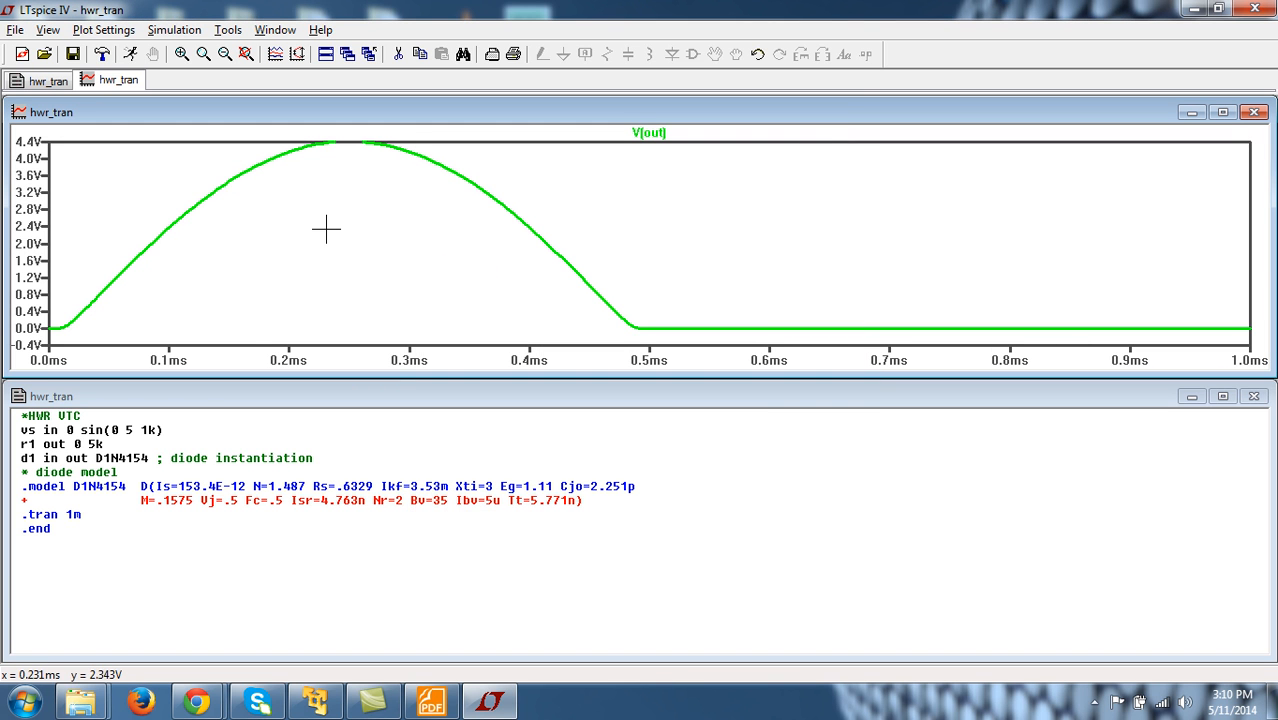
pyautogui.moveTo(380, 128)
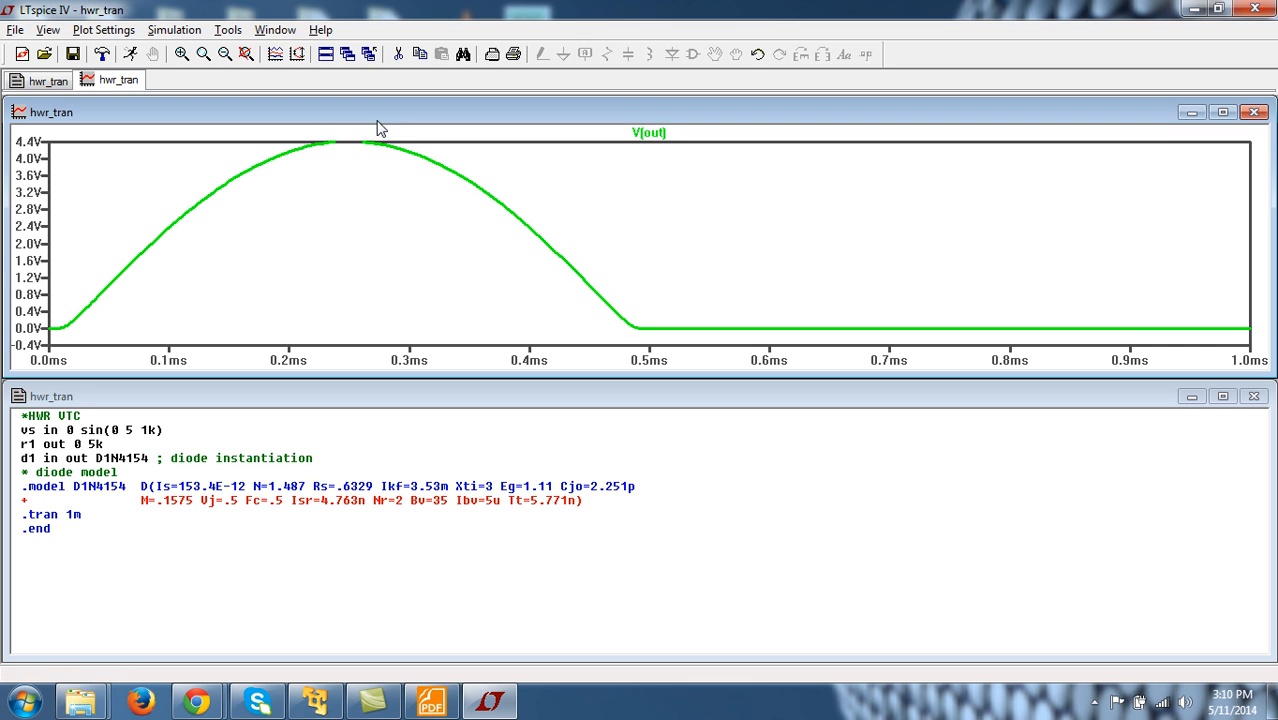
pyautogui.moveTo(372, 160)
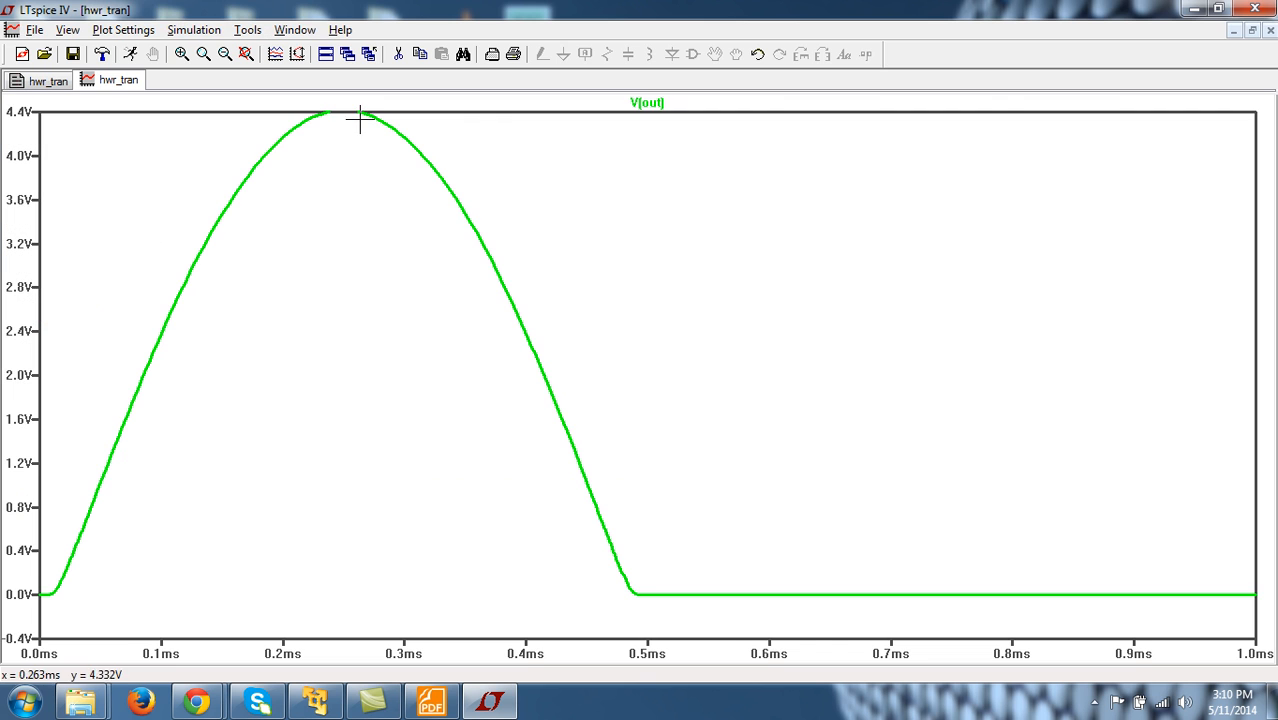
pyautogui.moveTo(388, 352)
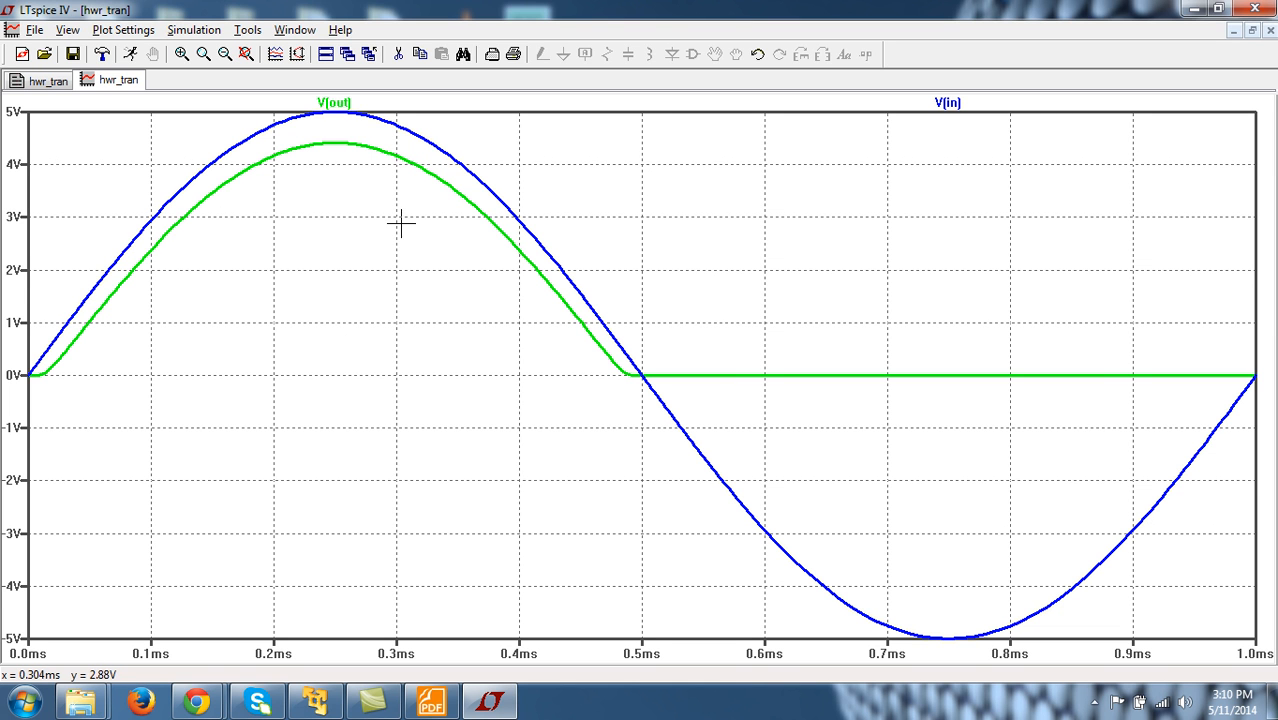
pyautogui.moveTo(650, 414)
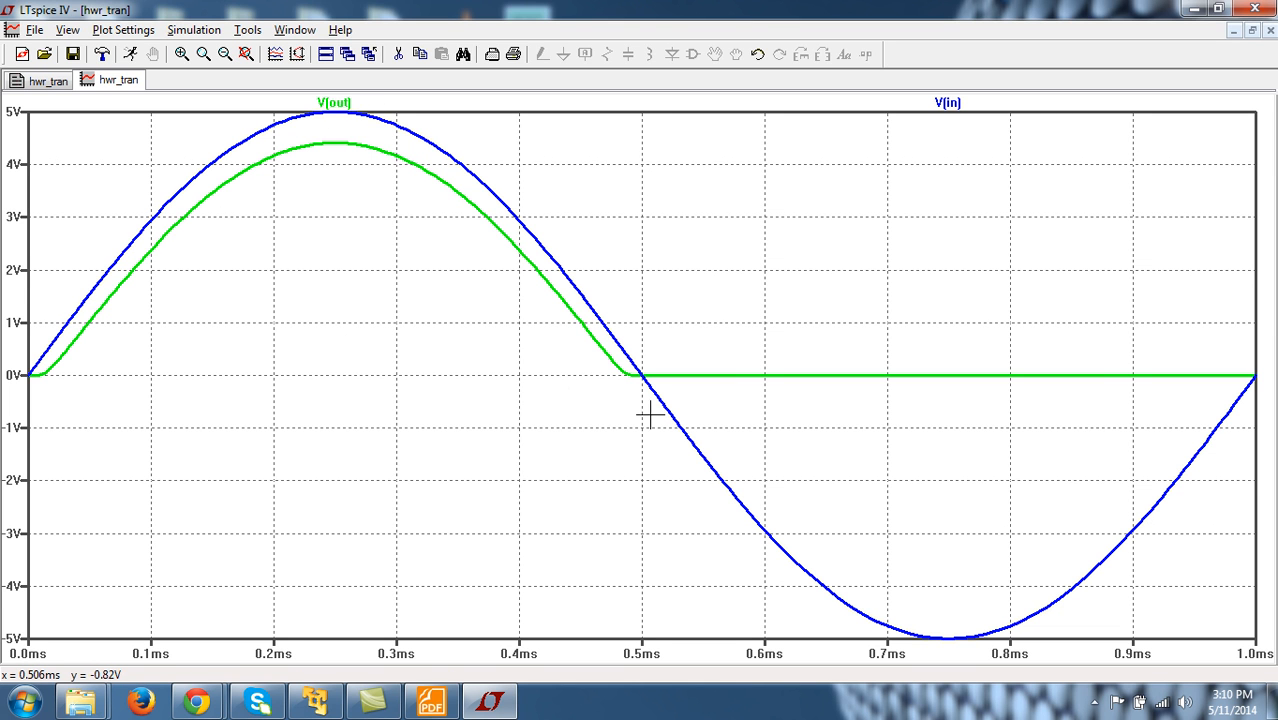
pyautogui.moveTo(644, 398)
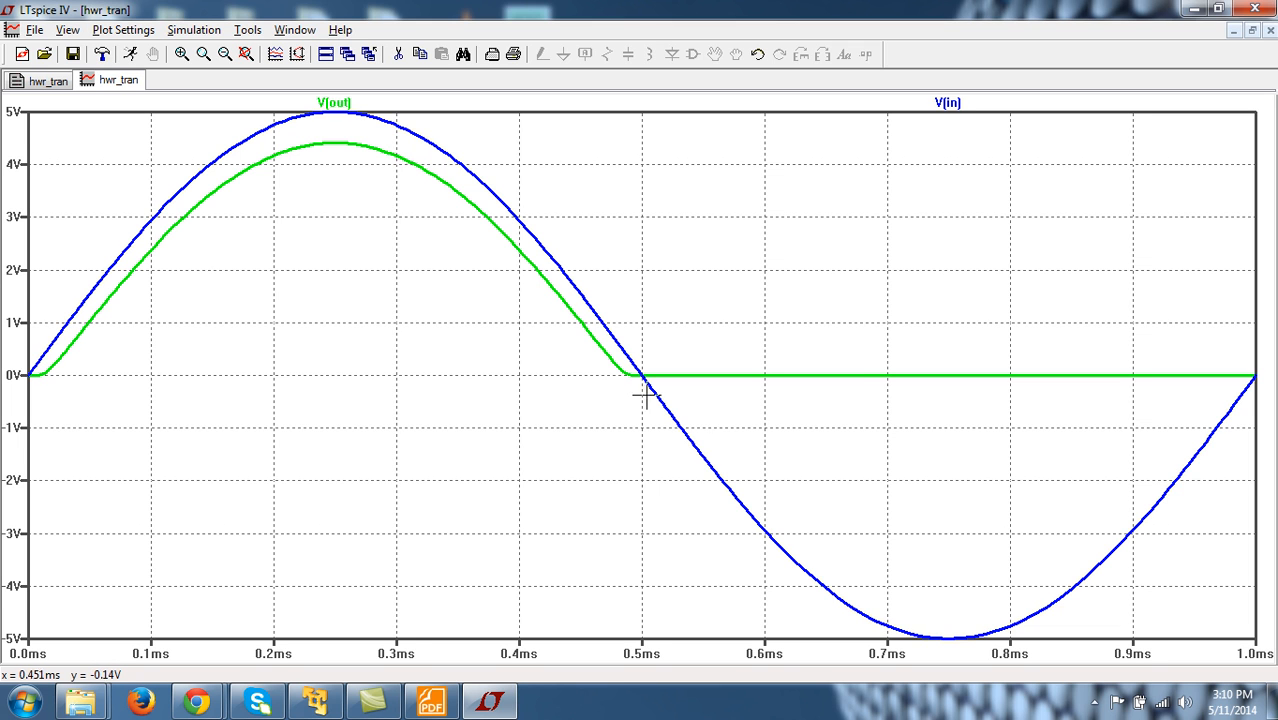
pyautogui.moveTo(508, 172)
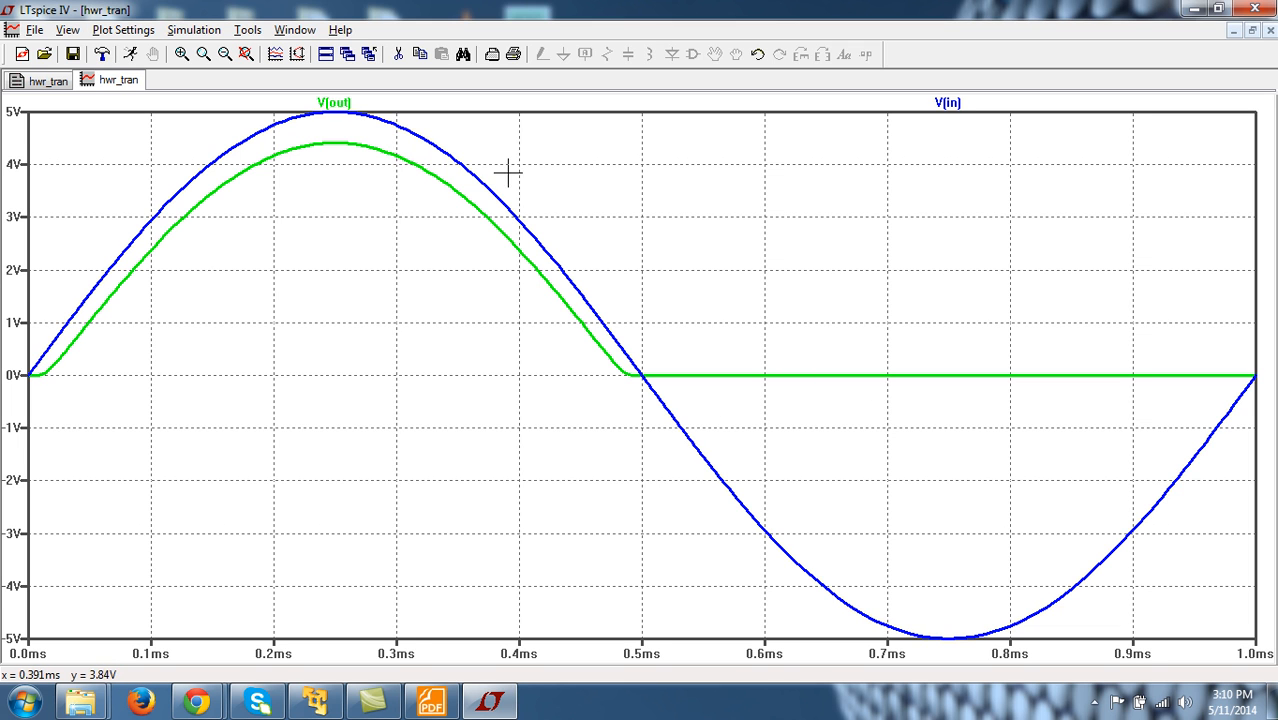
pyautogui.moveTo(288, 230)
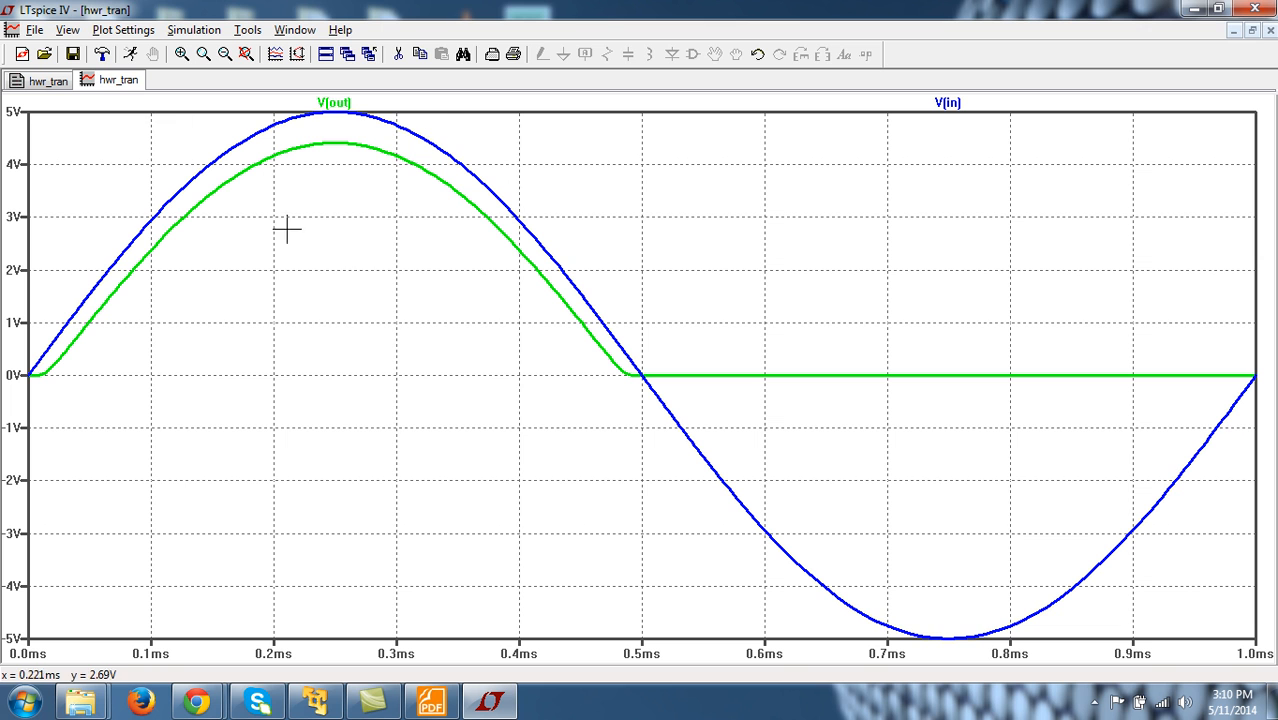
pyautogui.moveTo(118, 38)
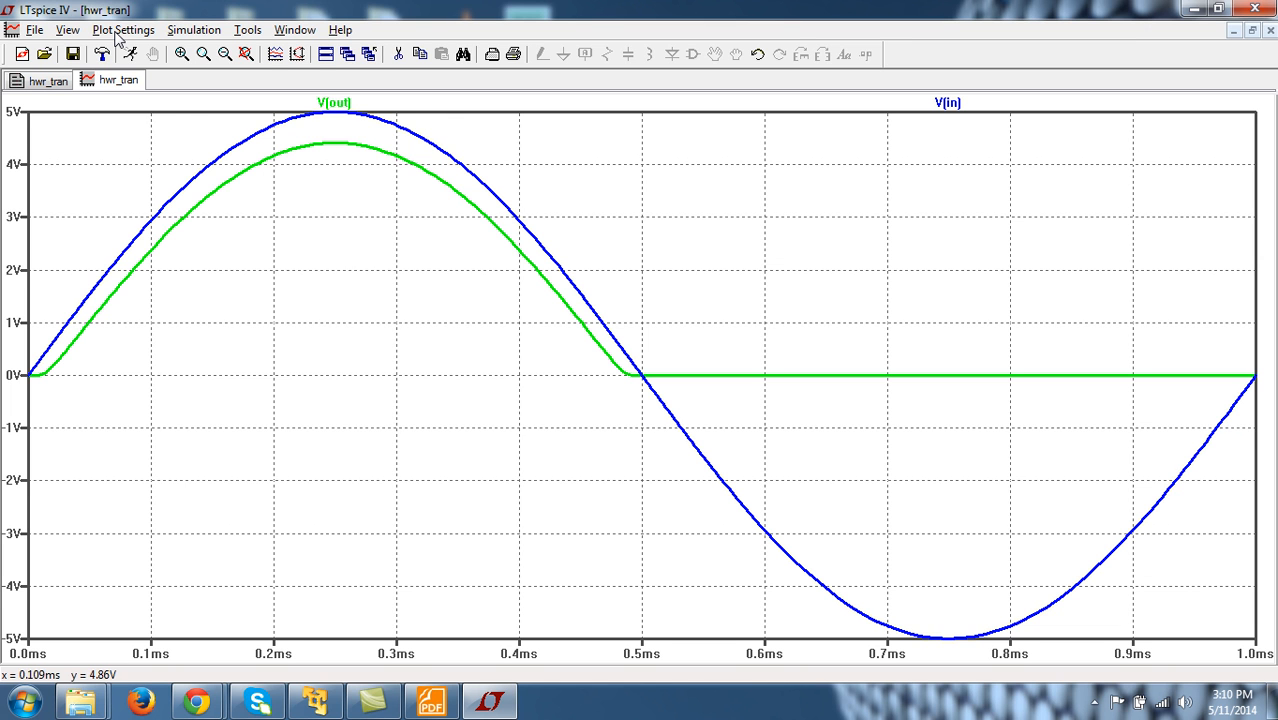
# Step: Add a second plot pane via Plot Settings for separating V(out) and V(in)
pyautogui.click(124, 30)
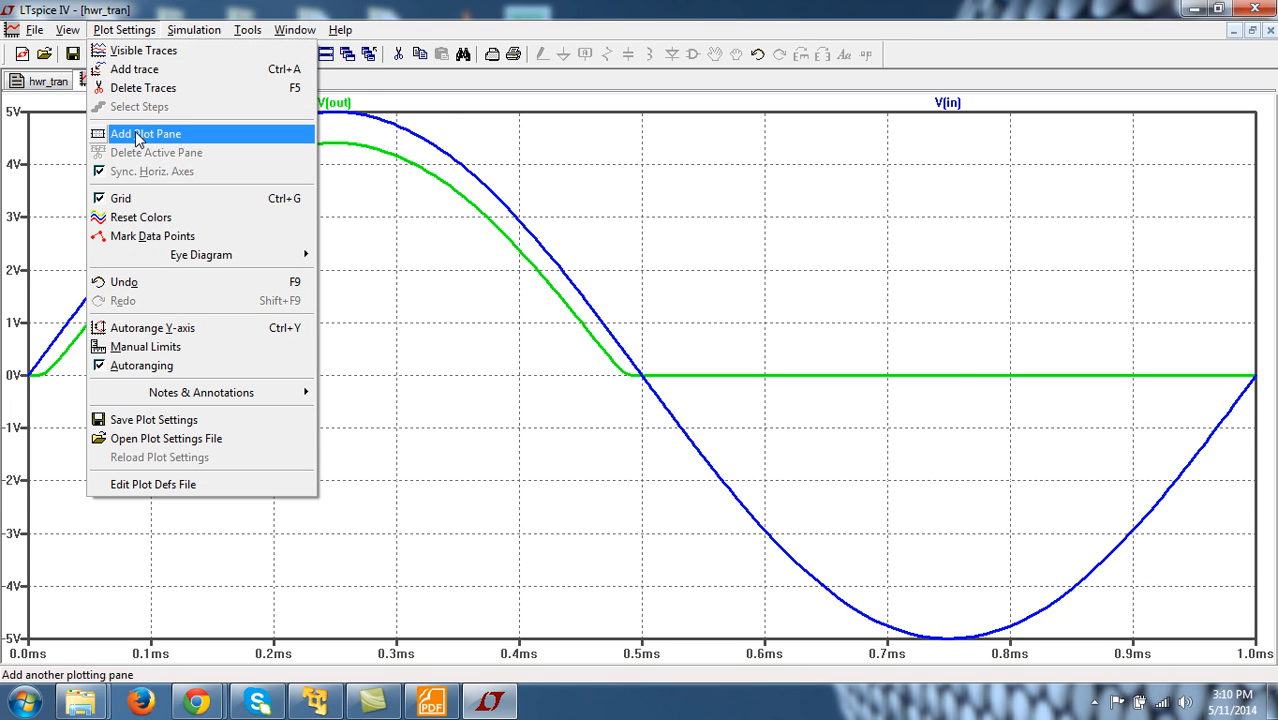
pyautogui.click(146, 132)
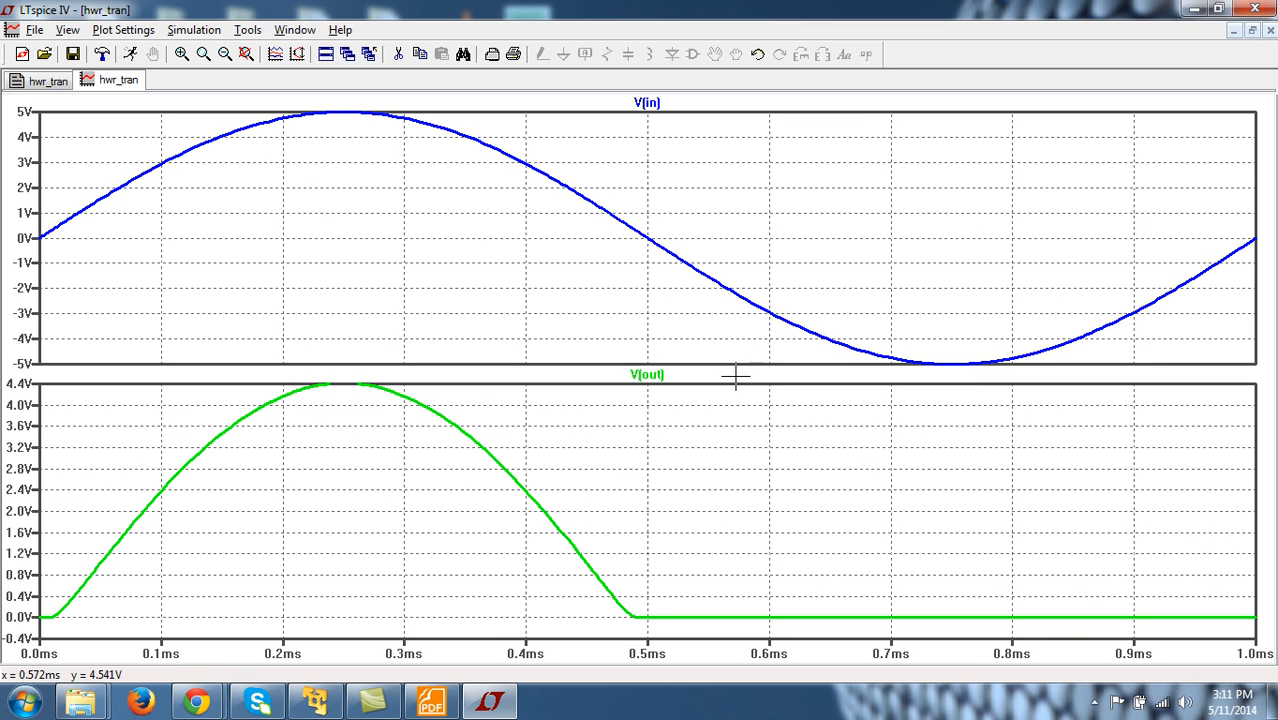
pyautogui.moveTo(684, 284)
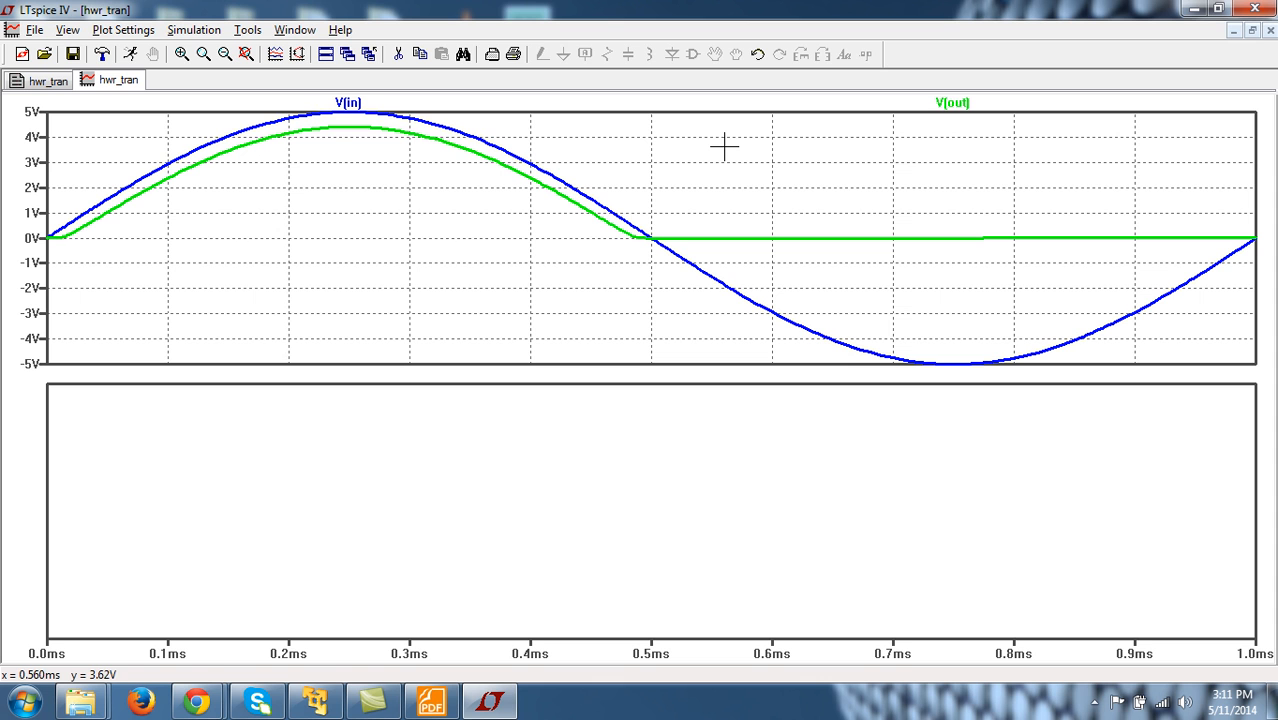
pyautogui.moveTo(376, 424)
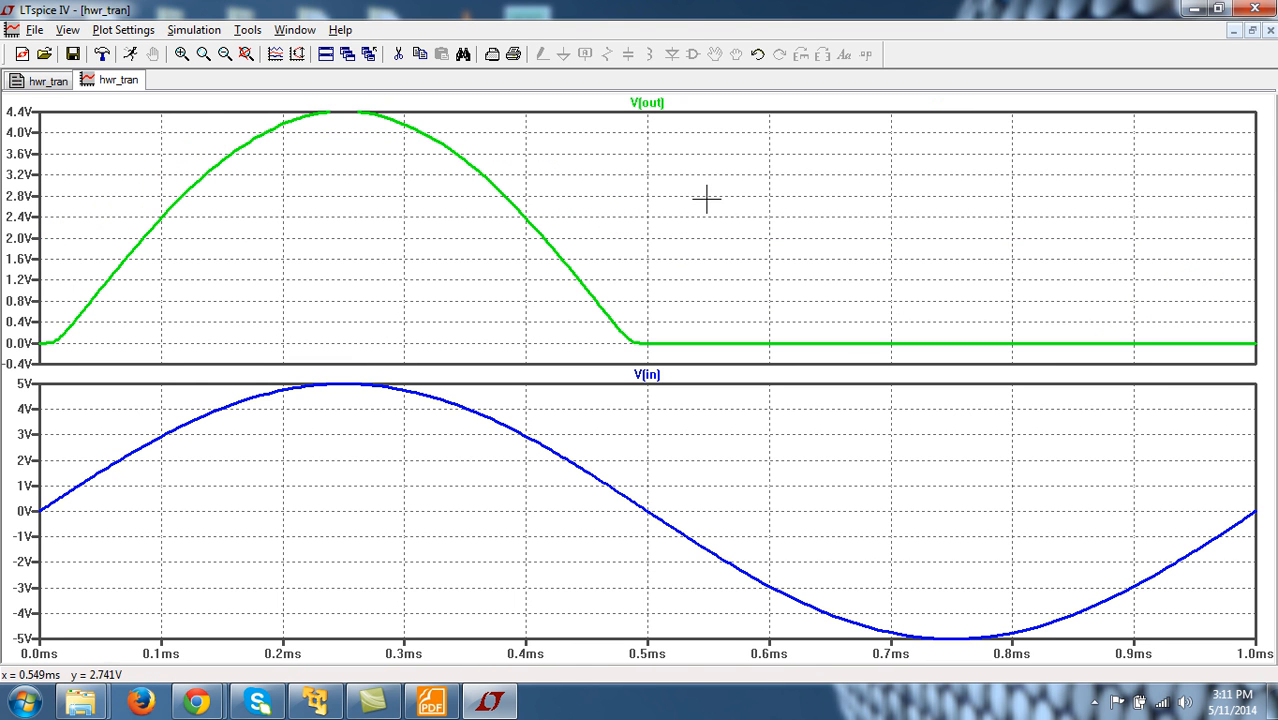
pyautogui.moveTo(568, 166)
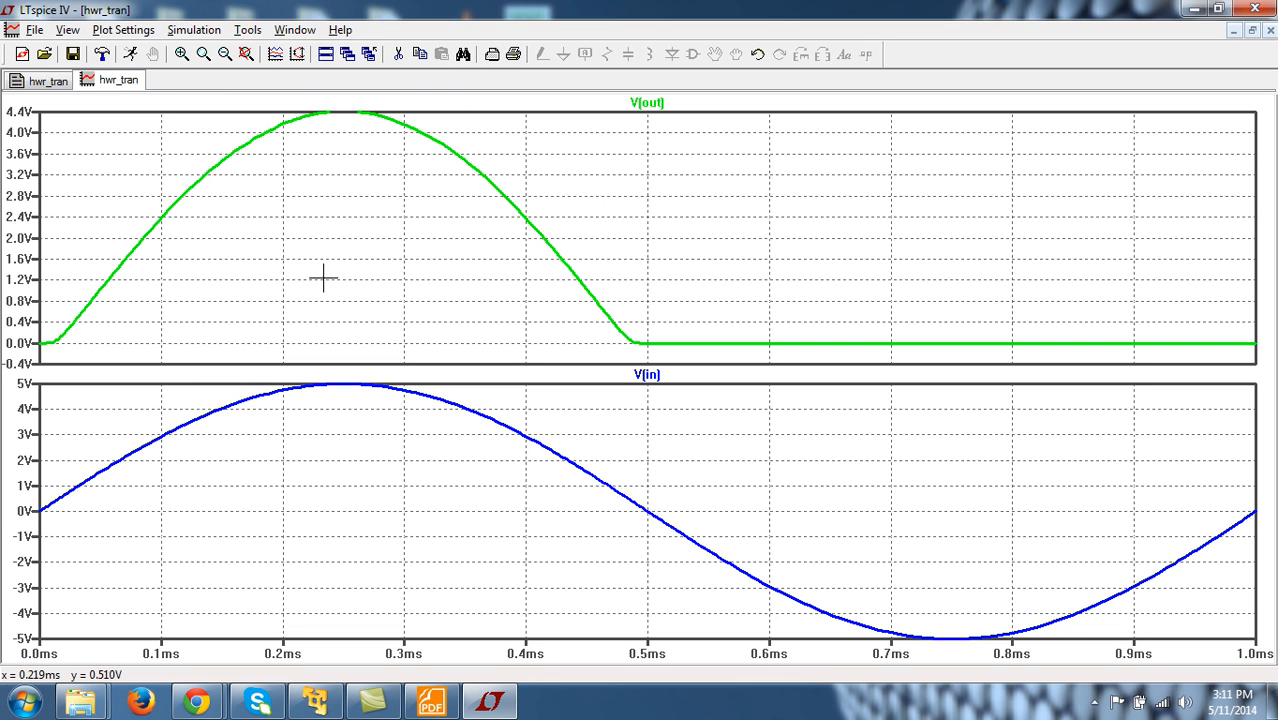
pyautogui.moveTo(194, 30)
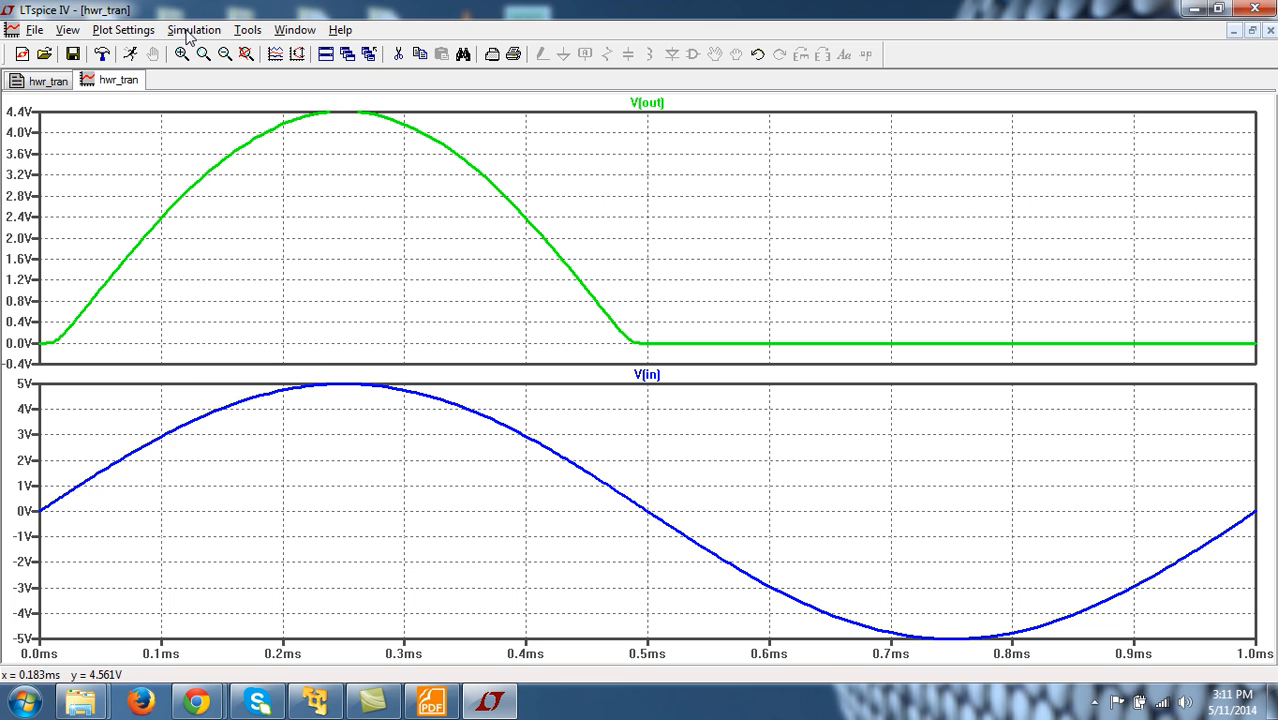
# Step: Delete the V(out) pane via Plot Settings, leaving only V(in), and return to the hwr_tran netlist
pyautogui.click(124, 30)
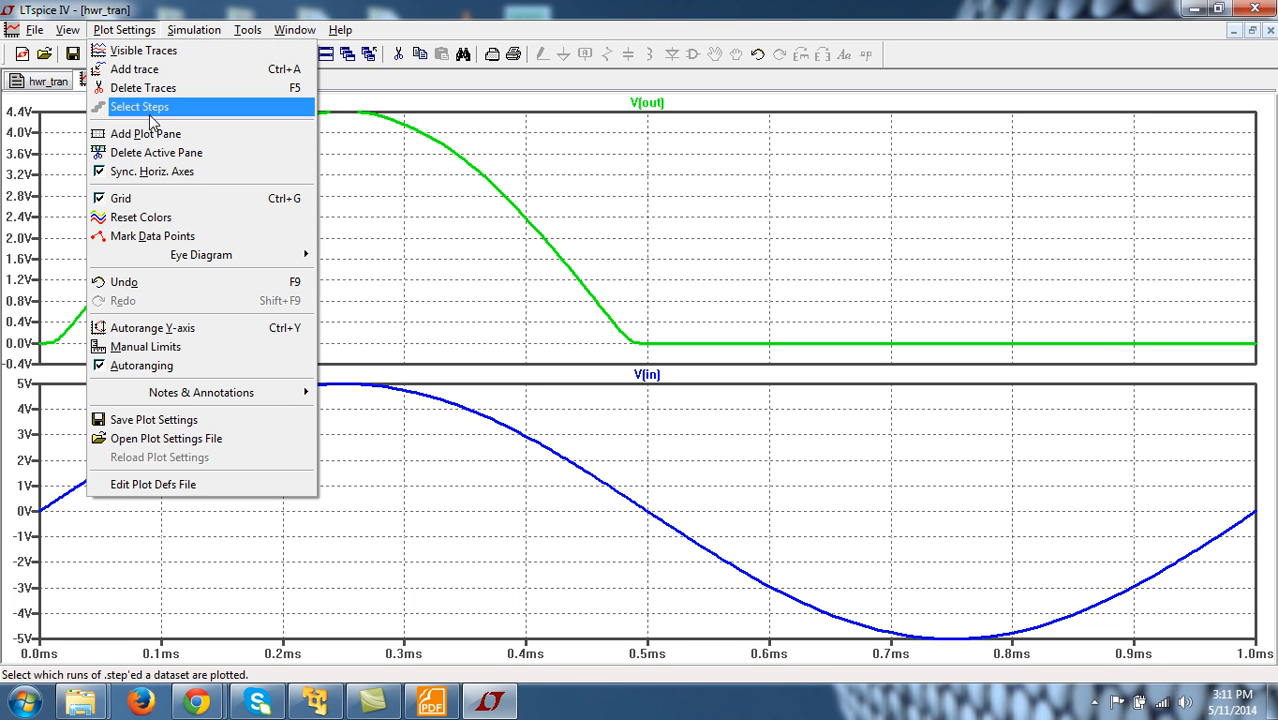
pyautogui.click(156, 152)
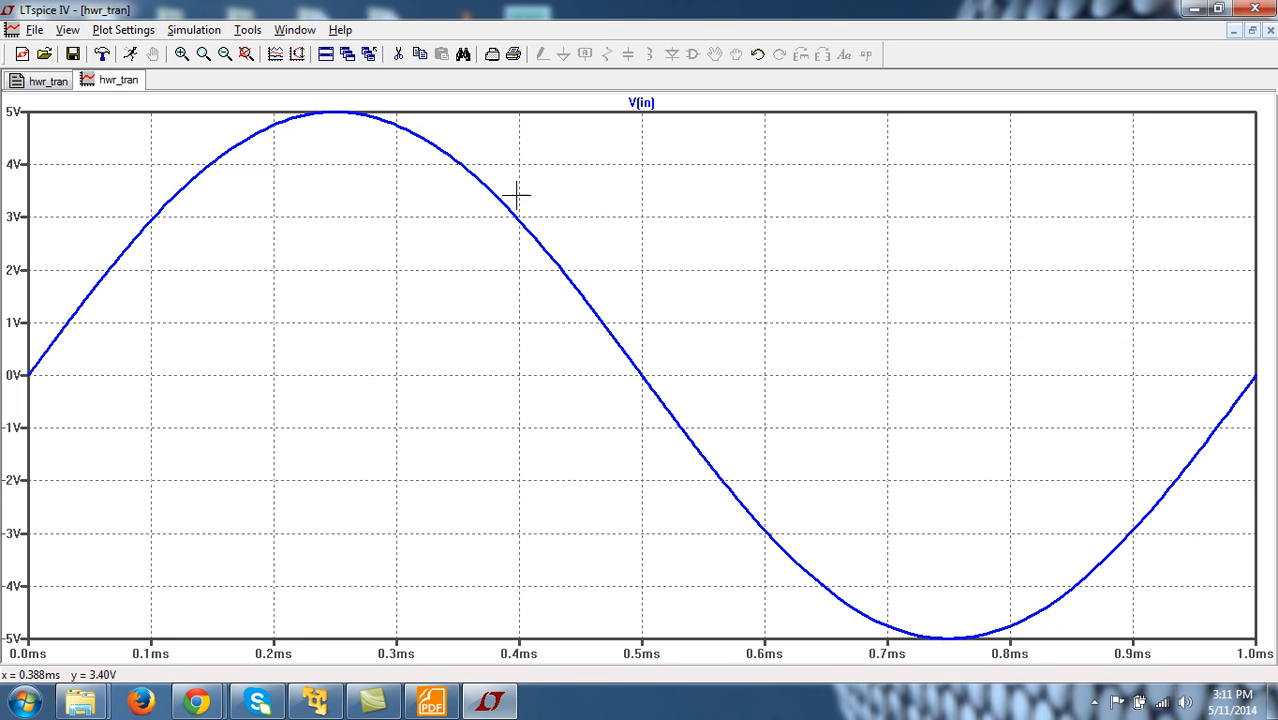
pyautogui.moveTo(296, 268)
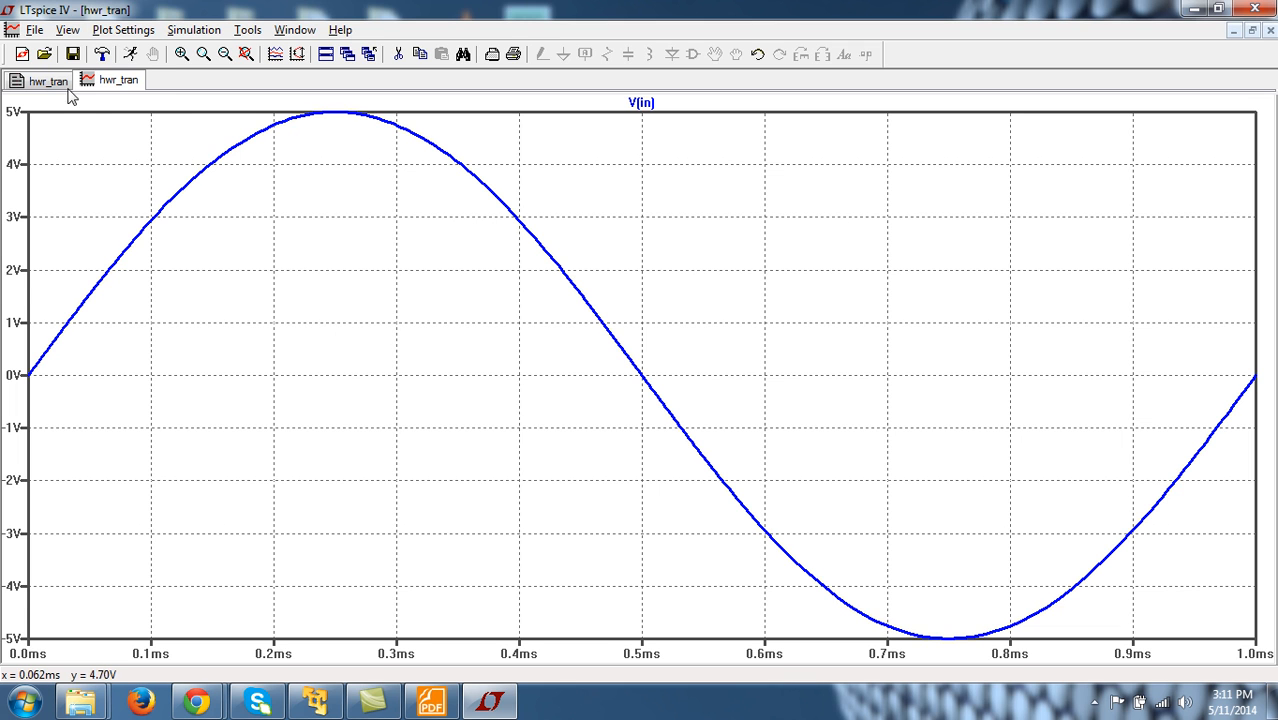
pyautogui.click(116, 80)
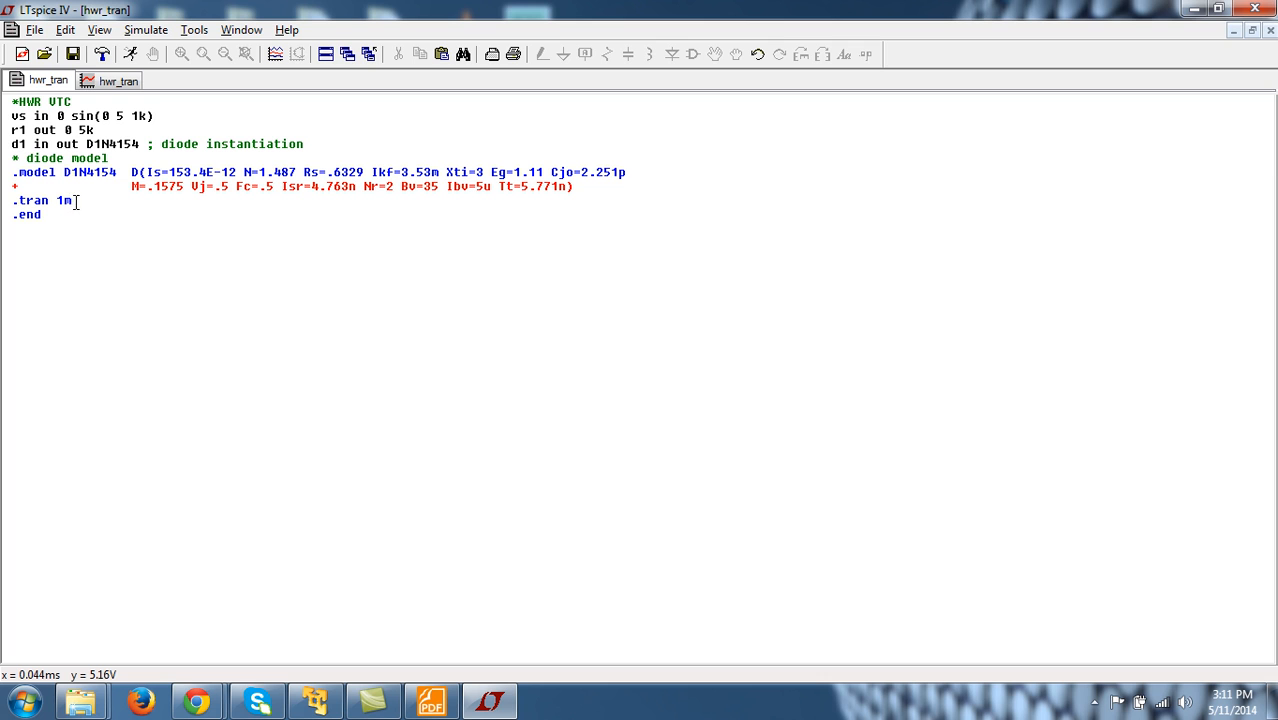
pyautogui.moveTo(172, 130)
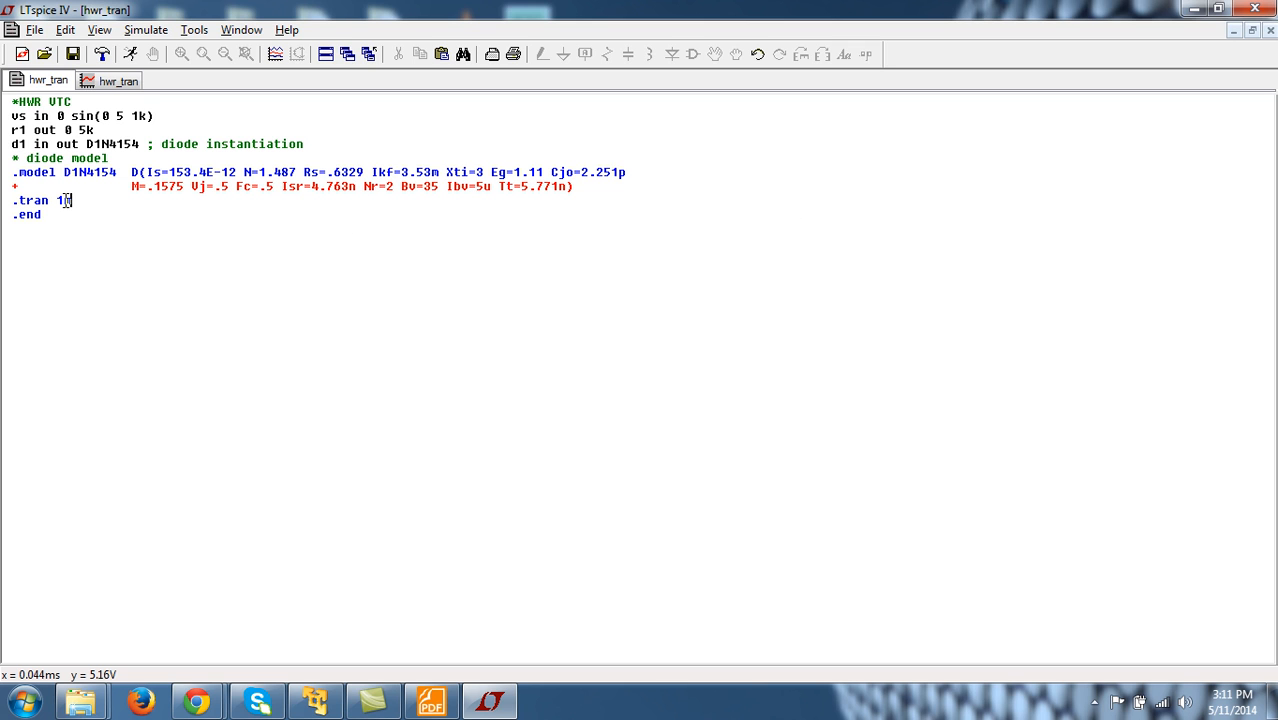
# Step: Change the .tran line from 1m to 2m so the run spans two periods
pyautogui.write('2m')
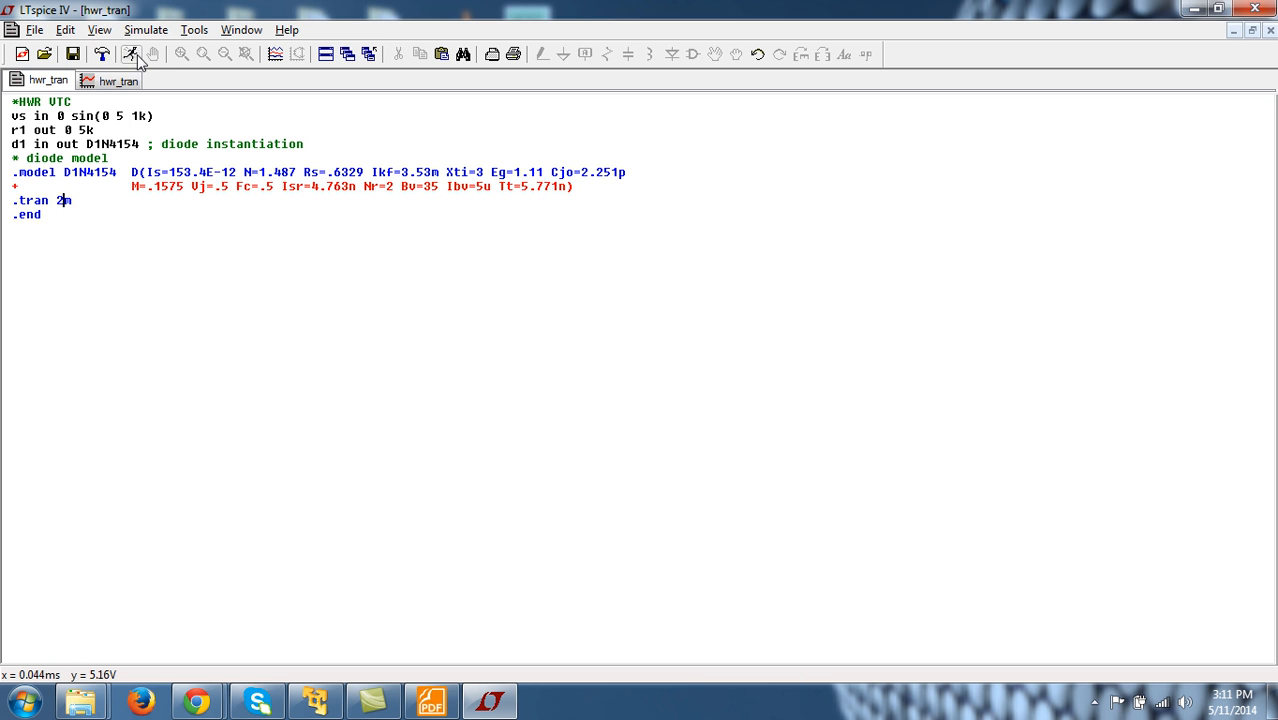
# Step: Rerun the 2 ms simulation, add V(out) alongside V(in), and return to the netlist
pyautogui.click(132, 54)
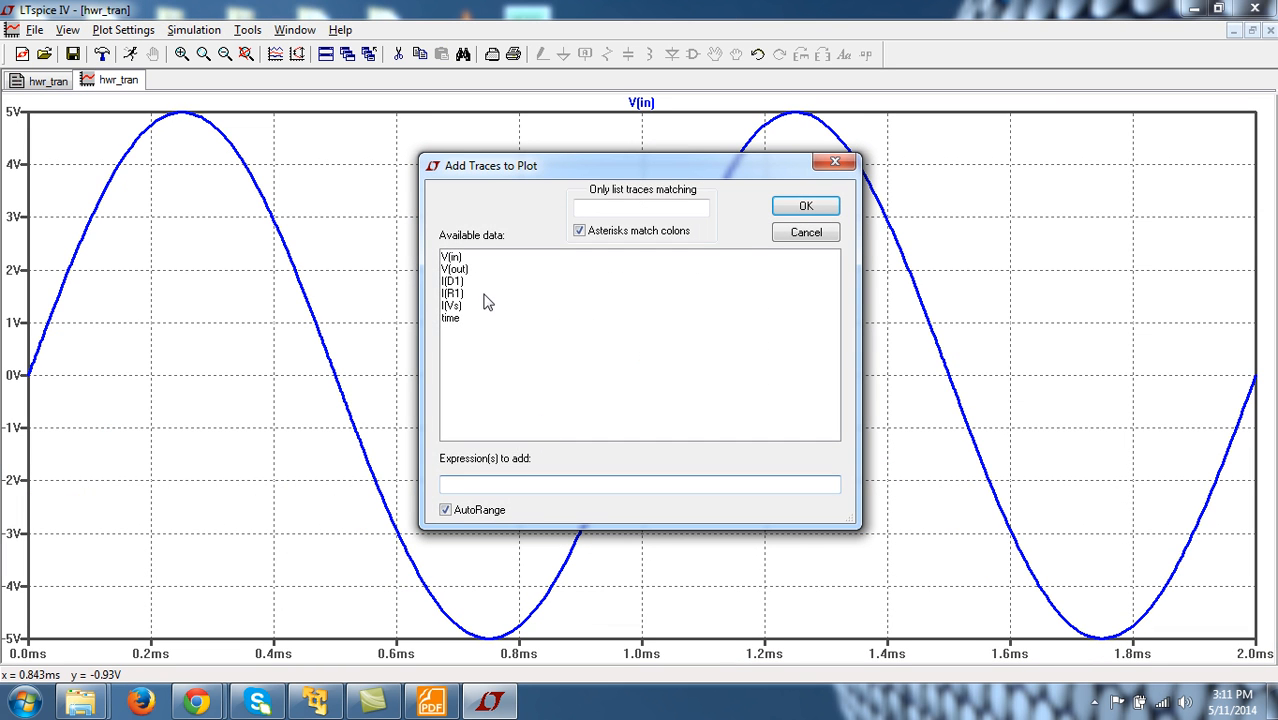
pyautogui.click(804, 204)
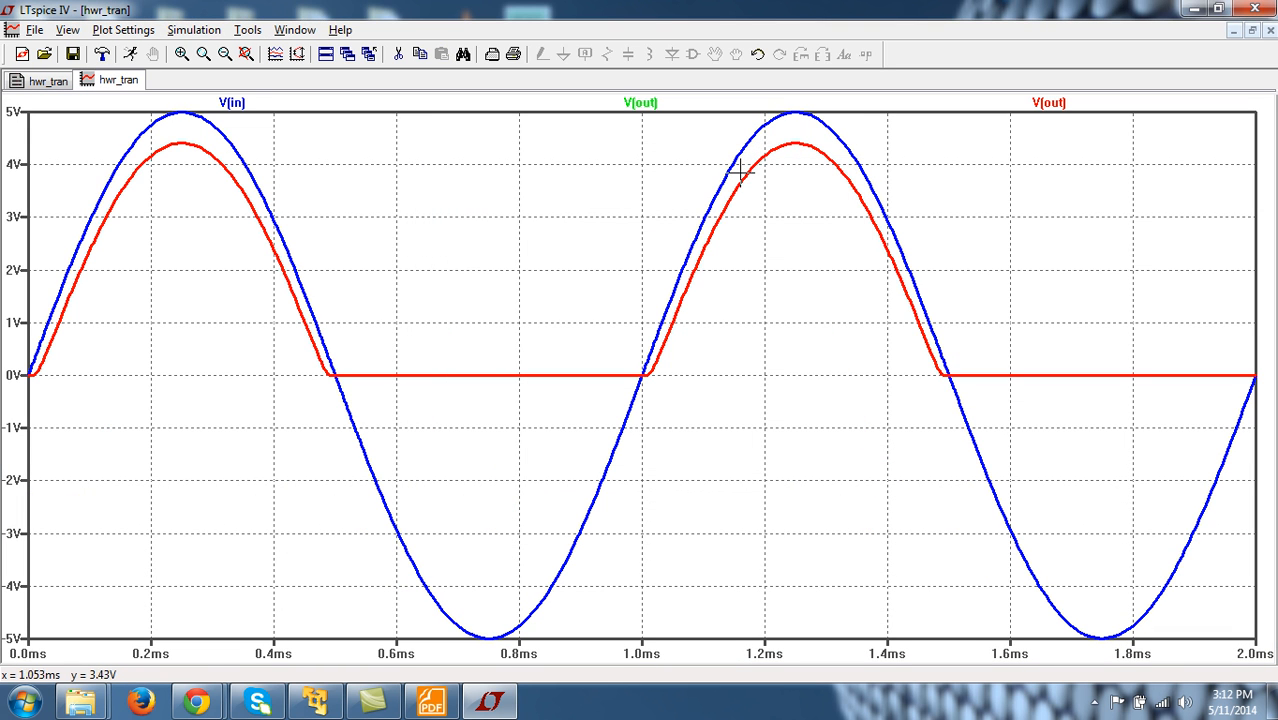
pyautogui.click(118, 80)
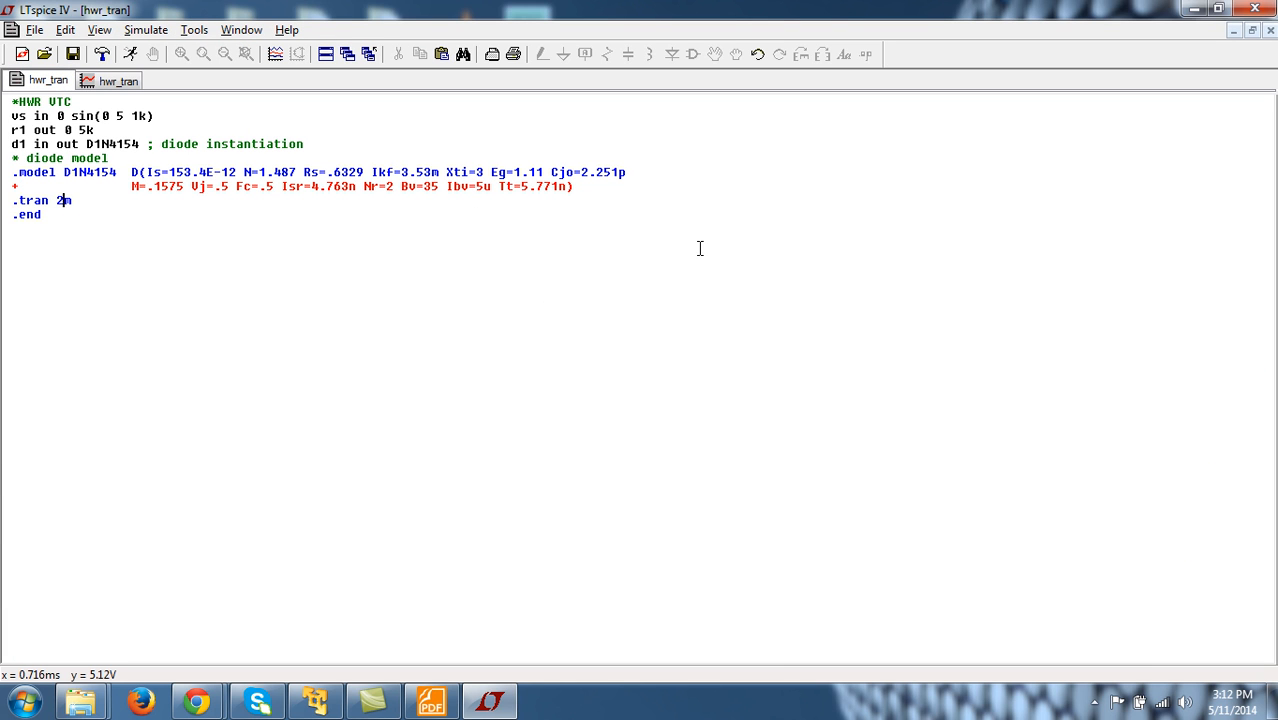
pyautogui.moveTo(314, 98)
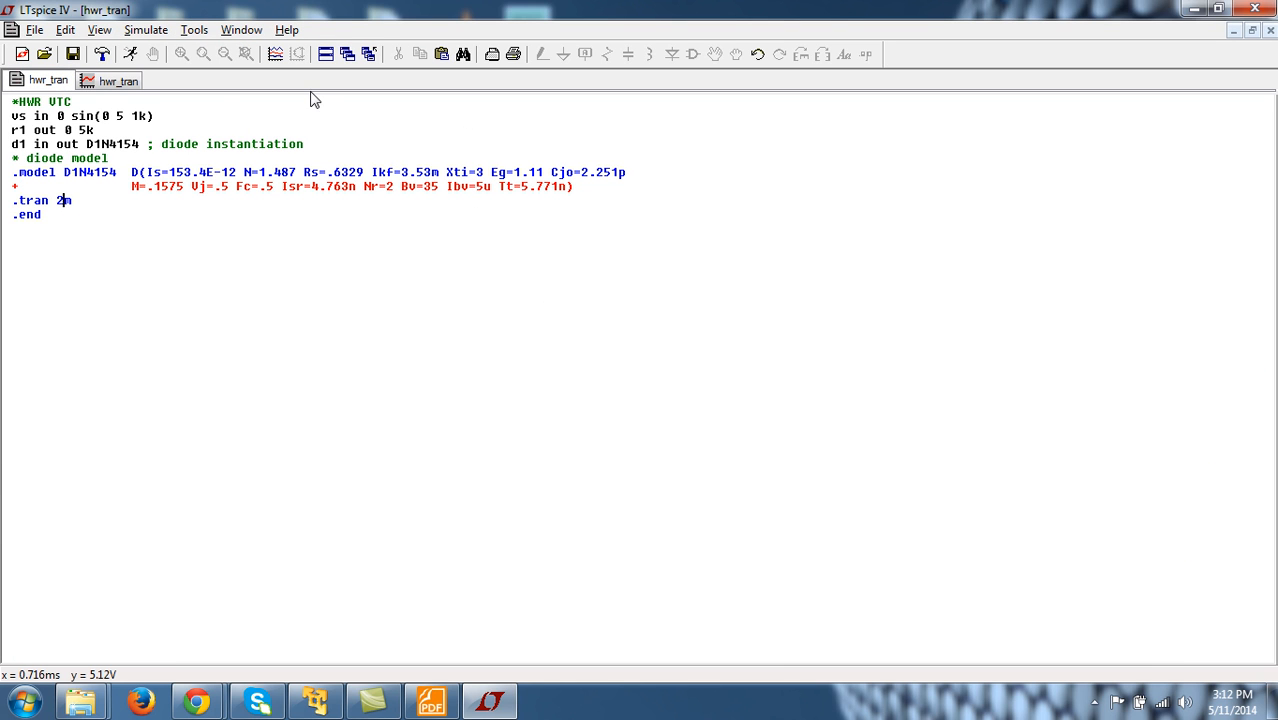
pyautogui.moveTo(728, 268)
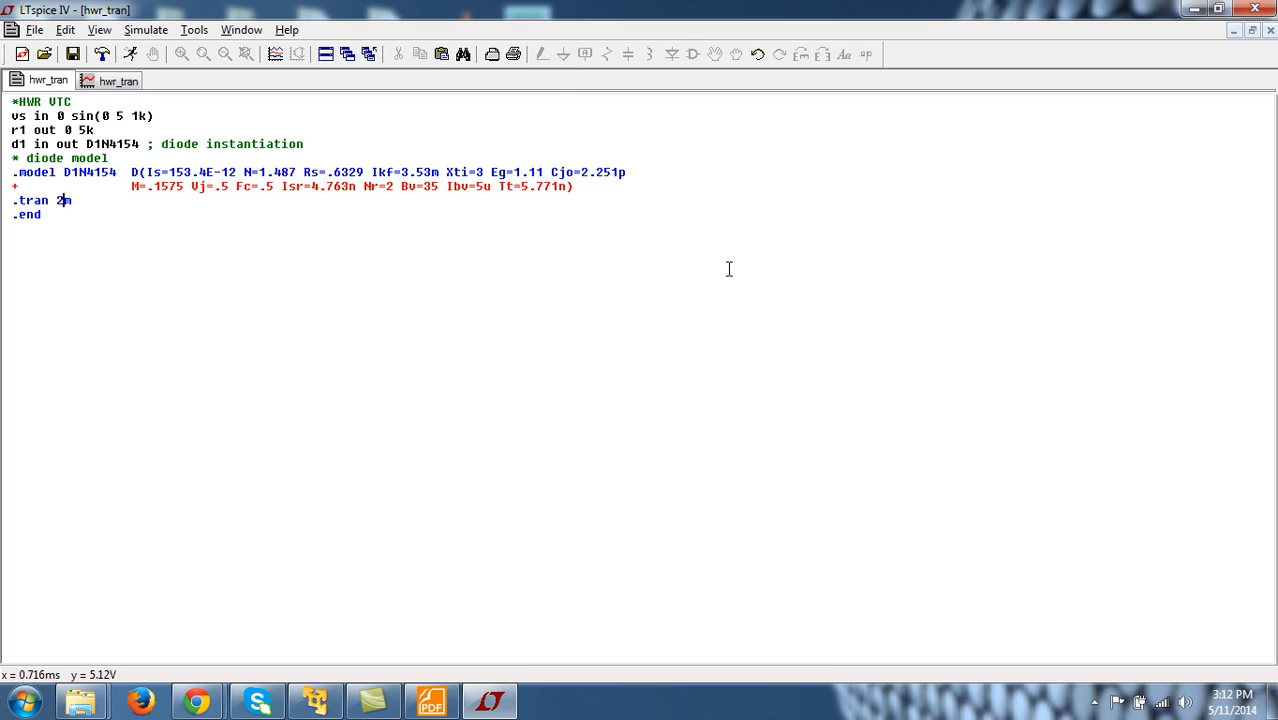
pyautogui.moveTo(820, 438)
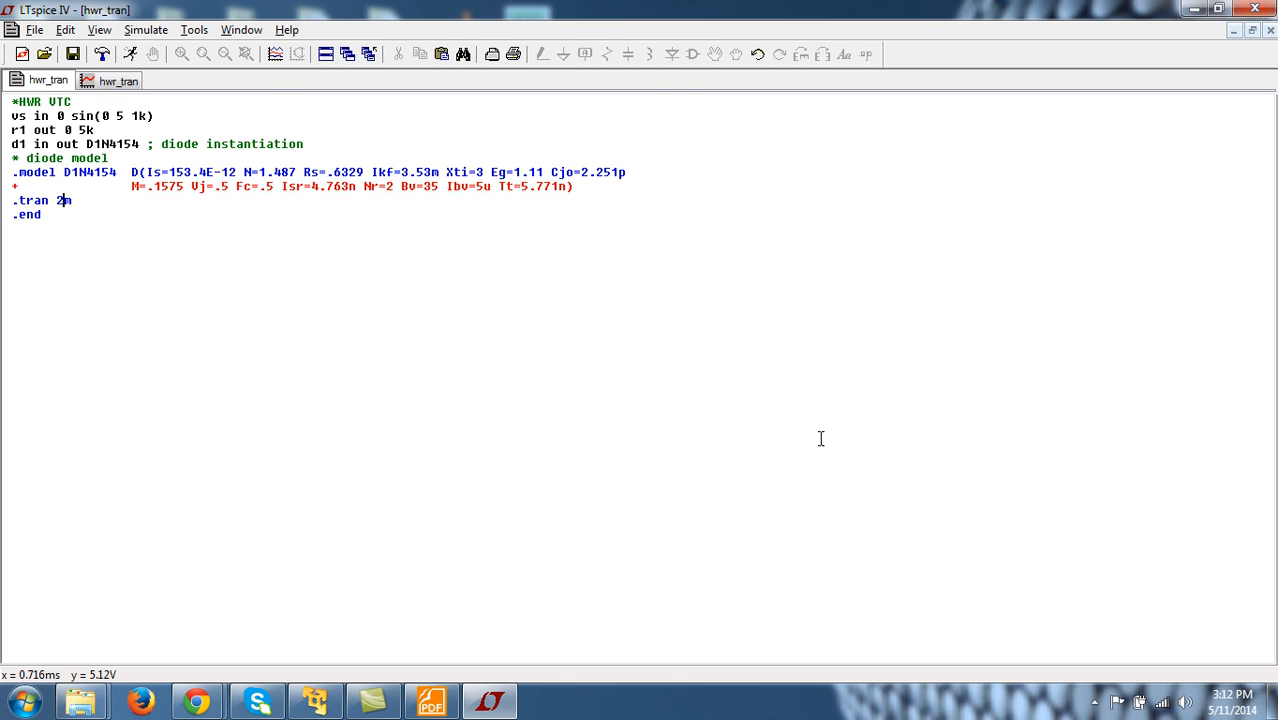